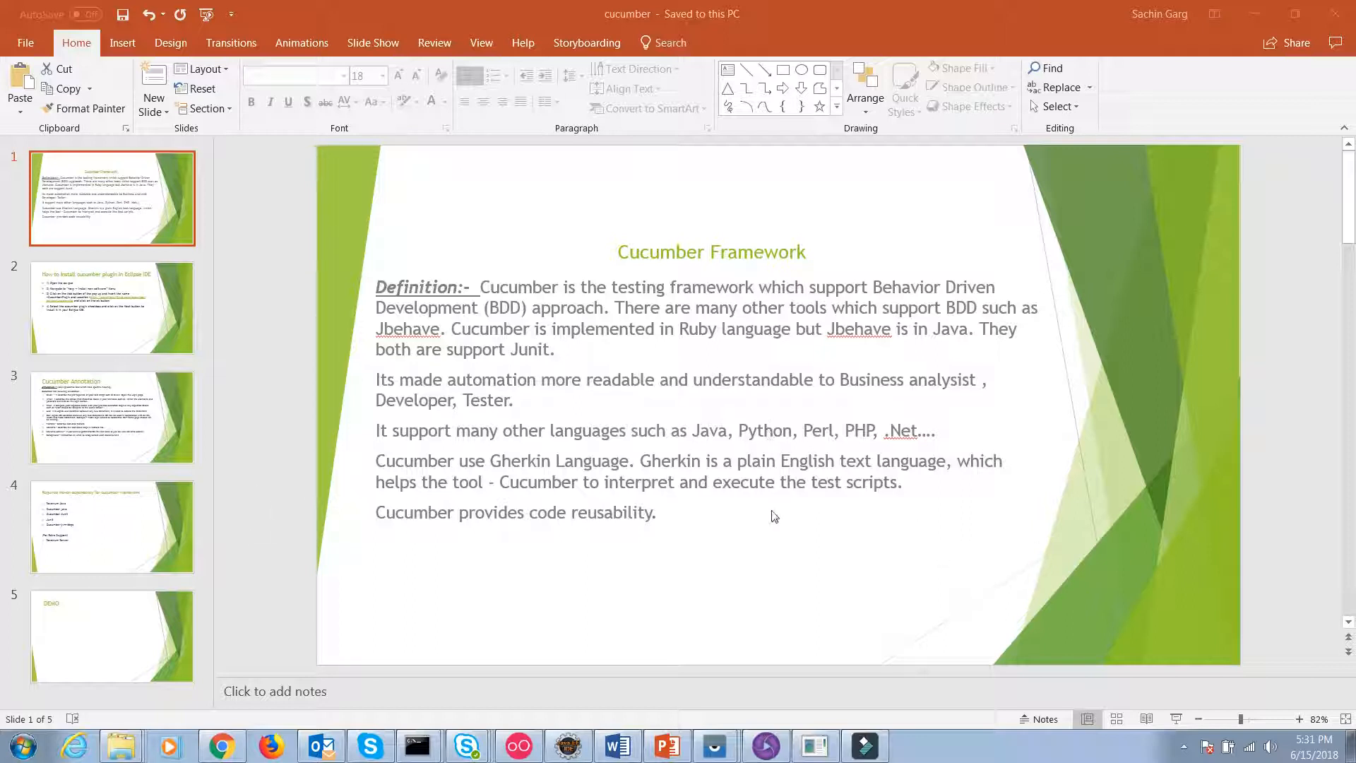
mouse_move(159, 343)
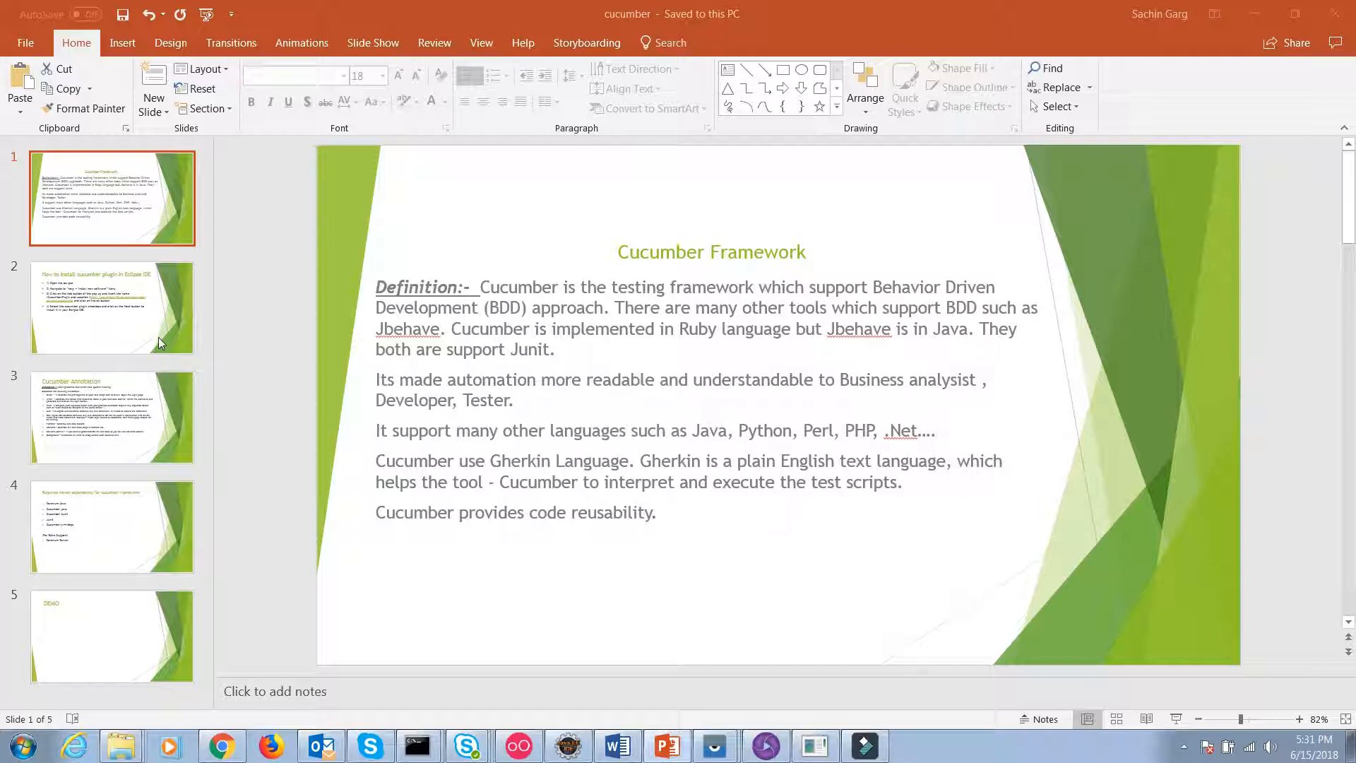
- Show slide 2, 'How to Install cucumber plugin In Eclipse IDE', from the thumbnail pane
left_click(112, 308)
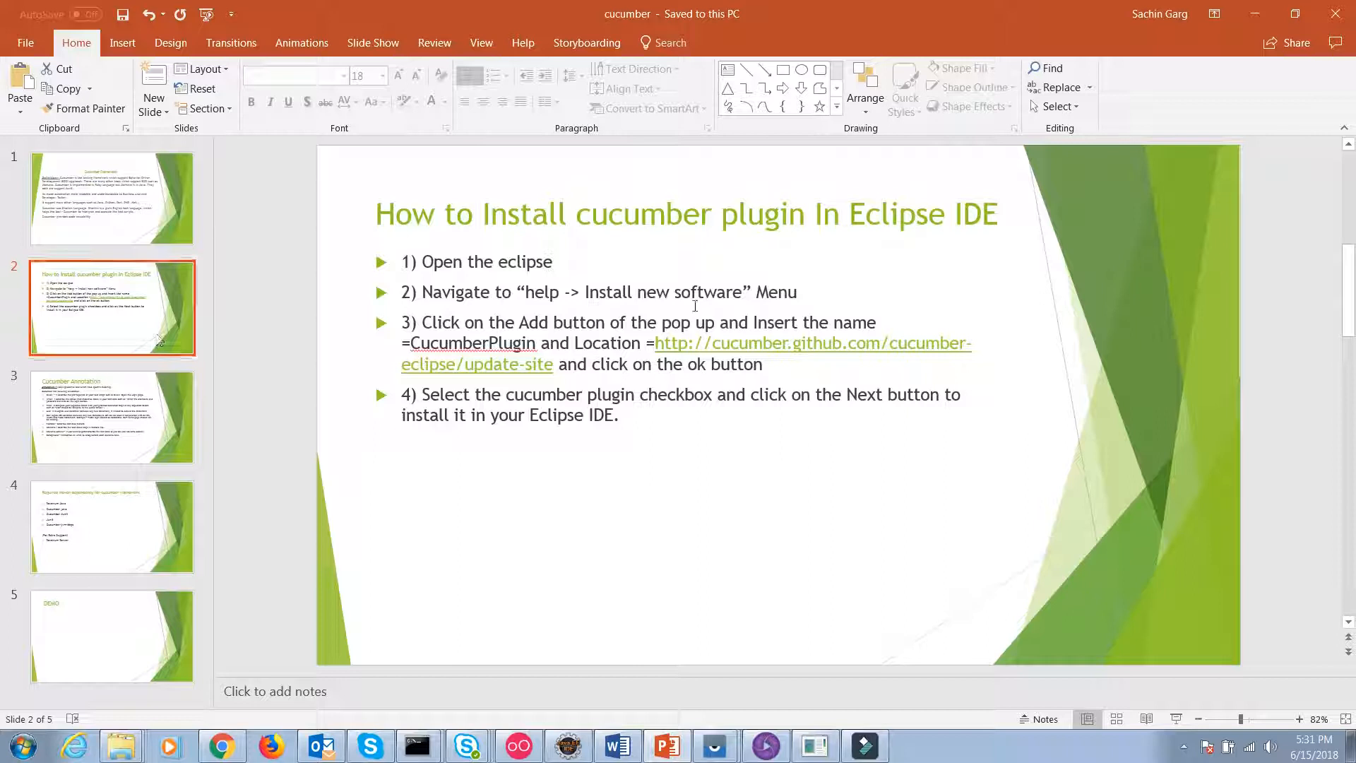
mouse_move(871, 489)
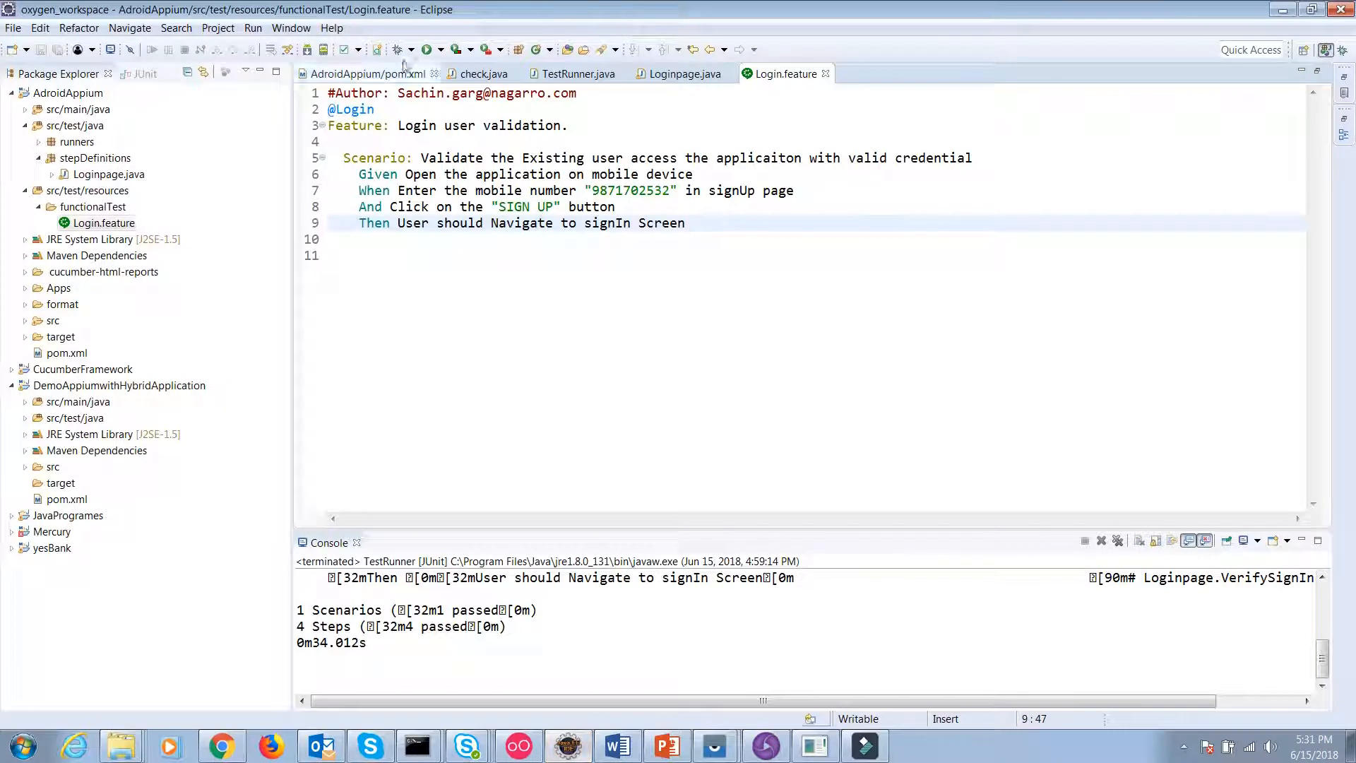
left_click(331, 27)
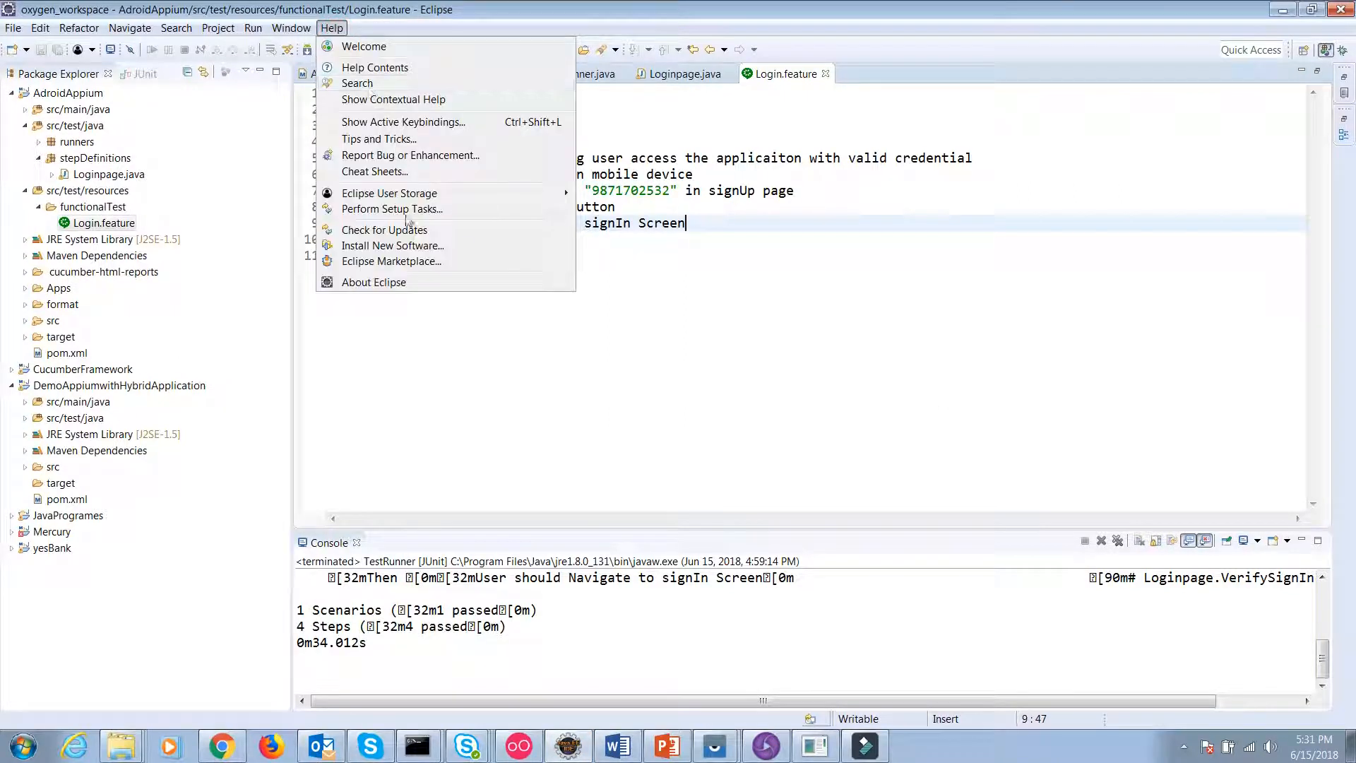
left_click(391, 246)
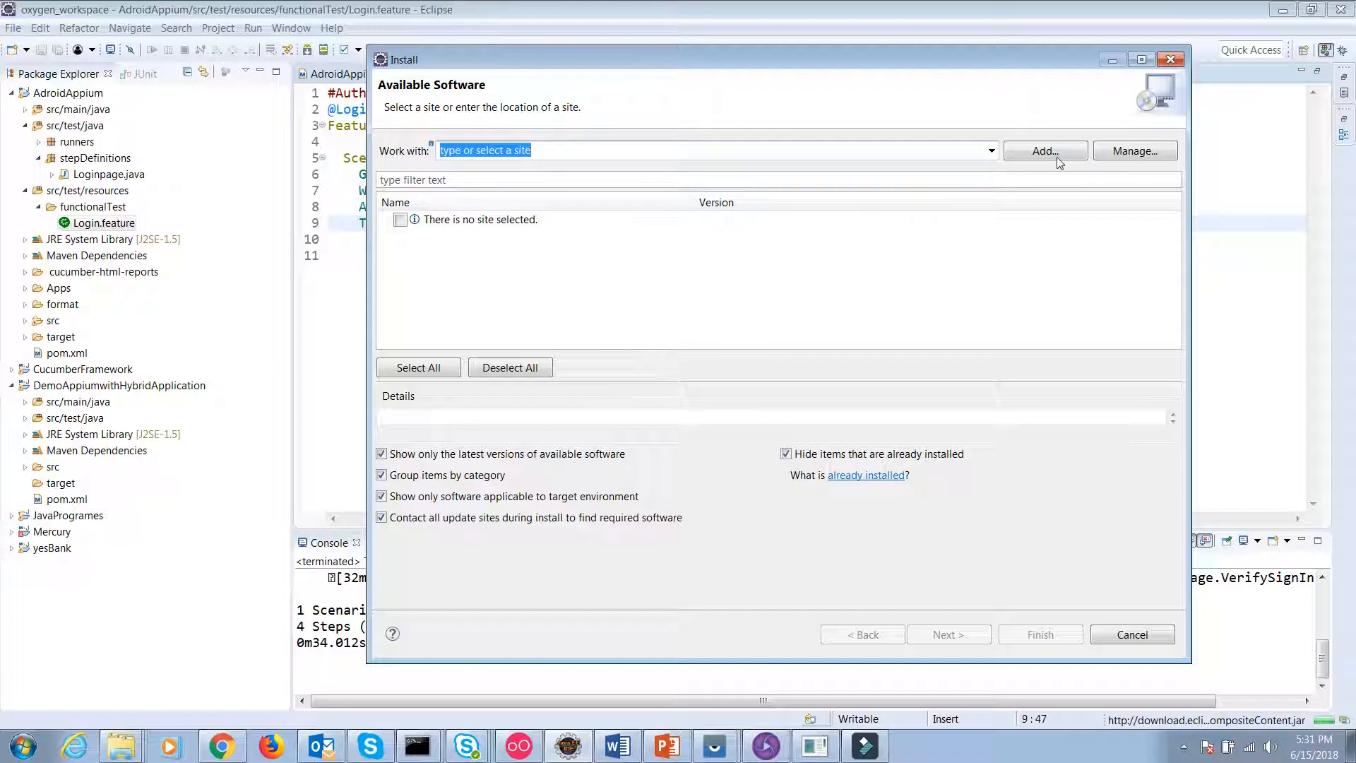
left_click(1044, 150)
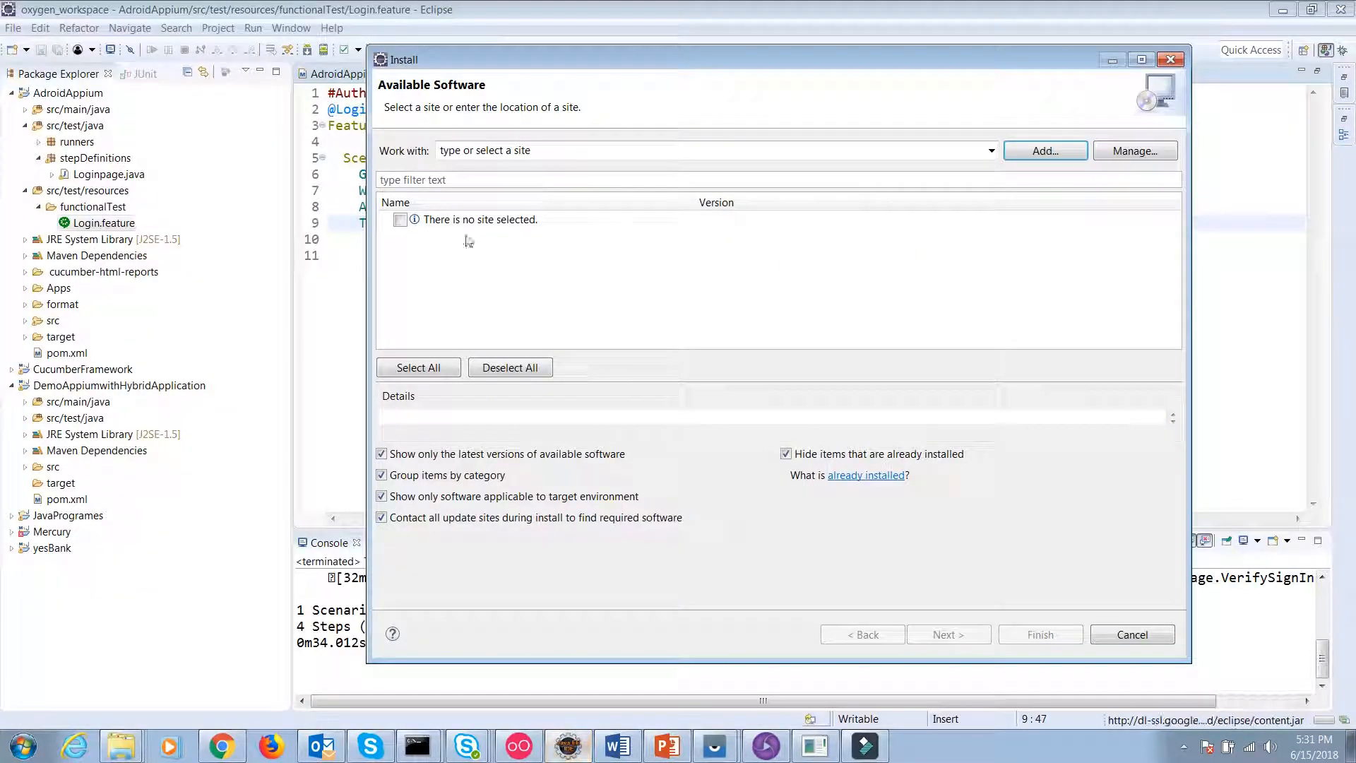
left_click(400, 219)
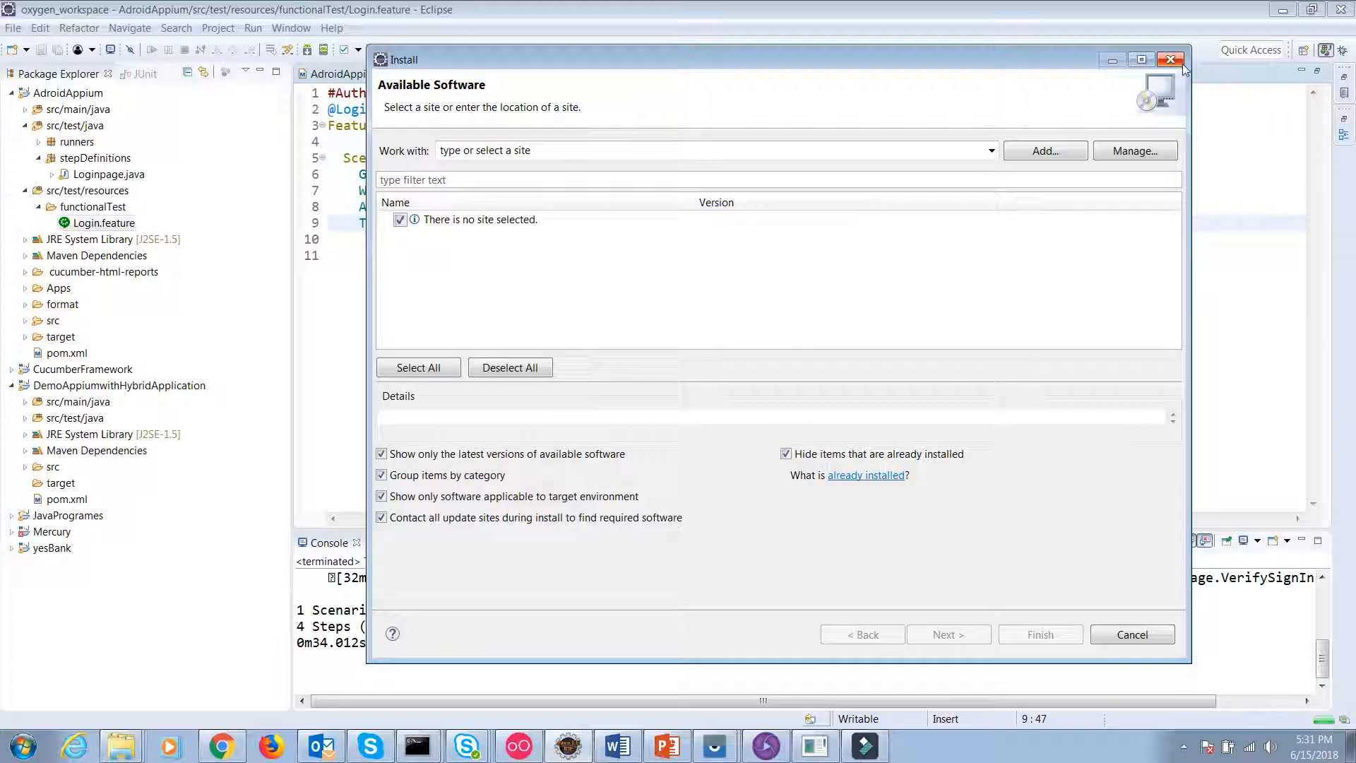
left_click(1171, 58)
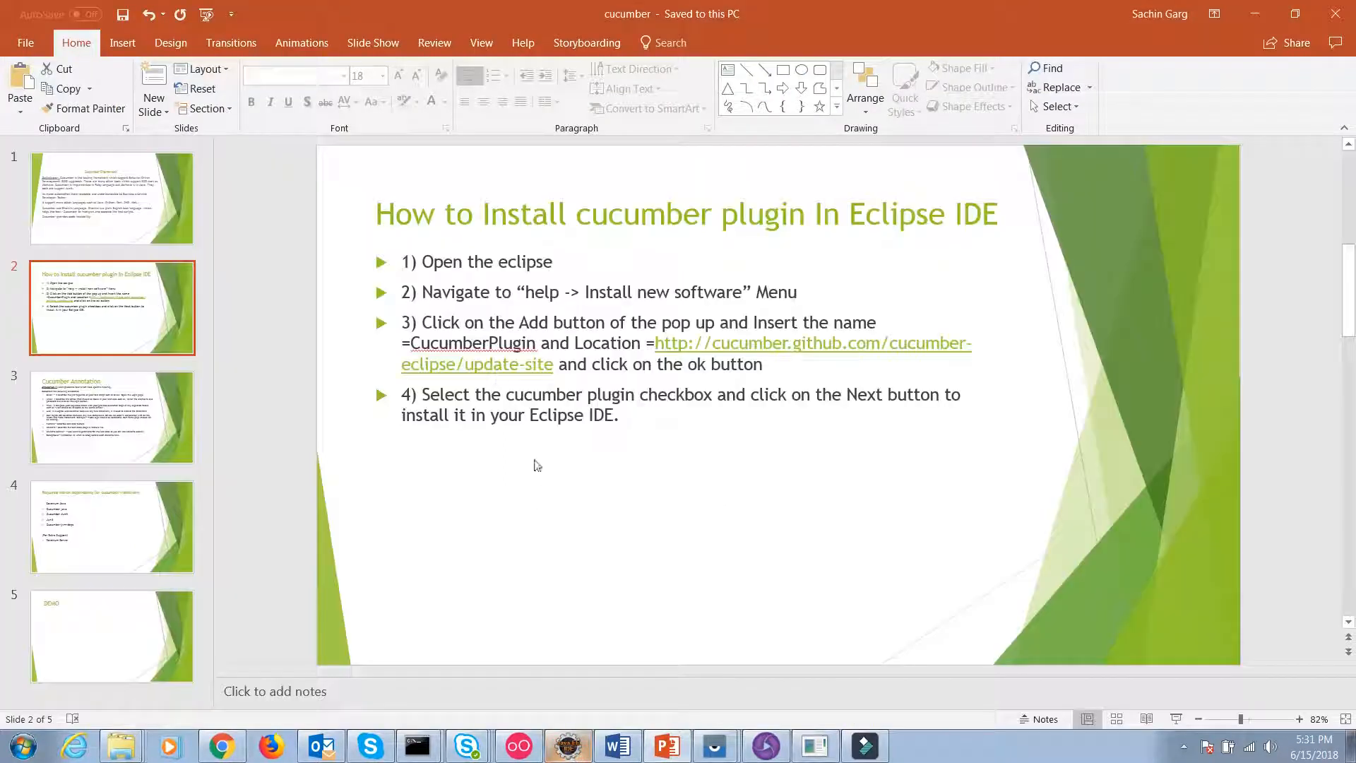
mouse_move(112, 416)
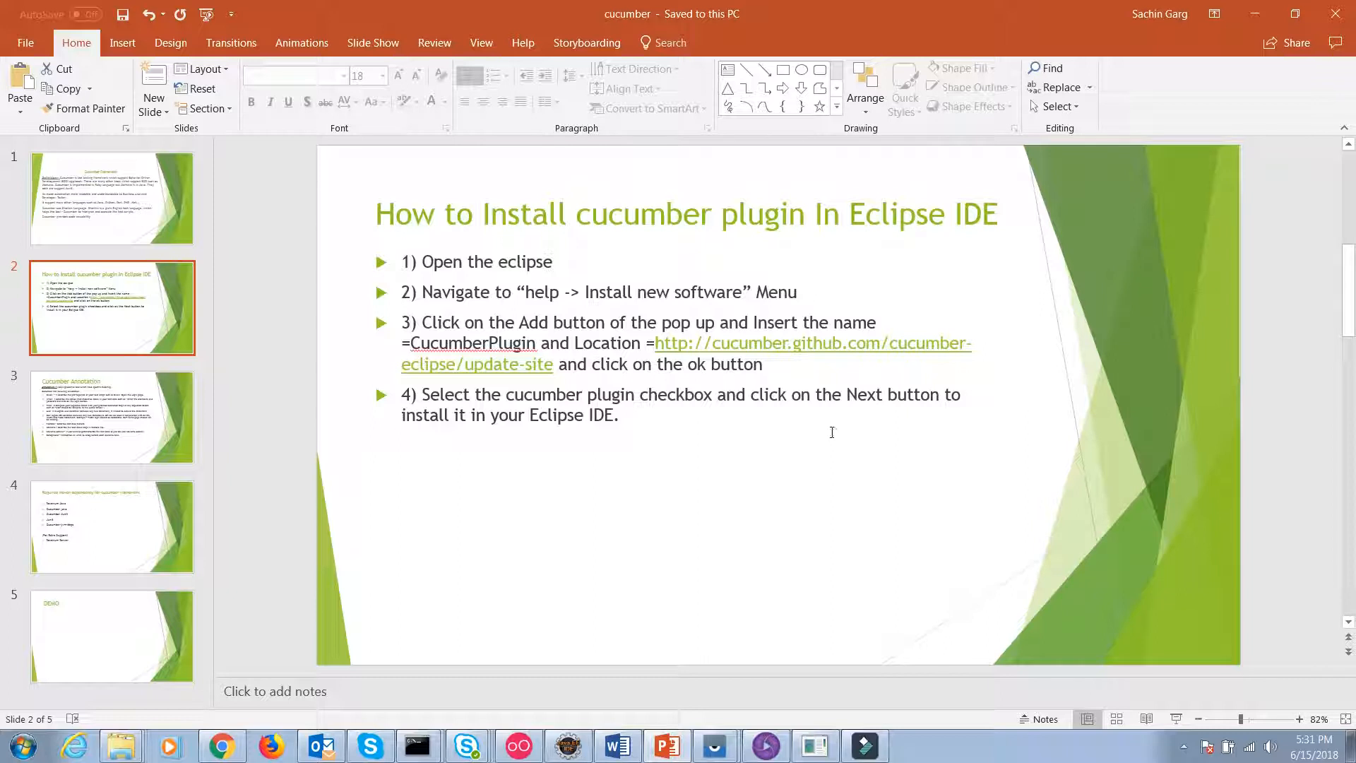
mouse_move(169, 523)
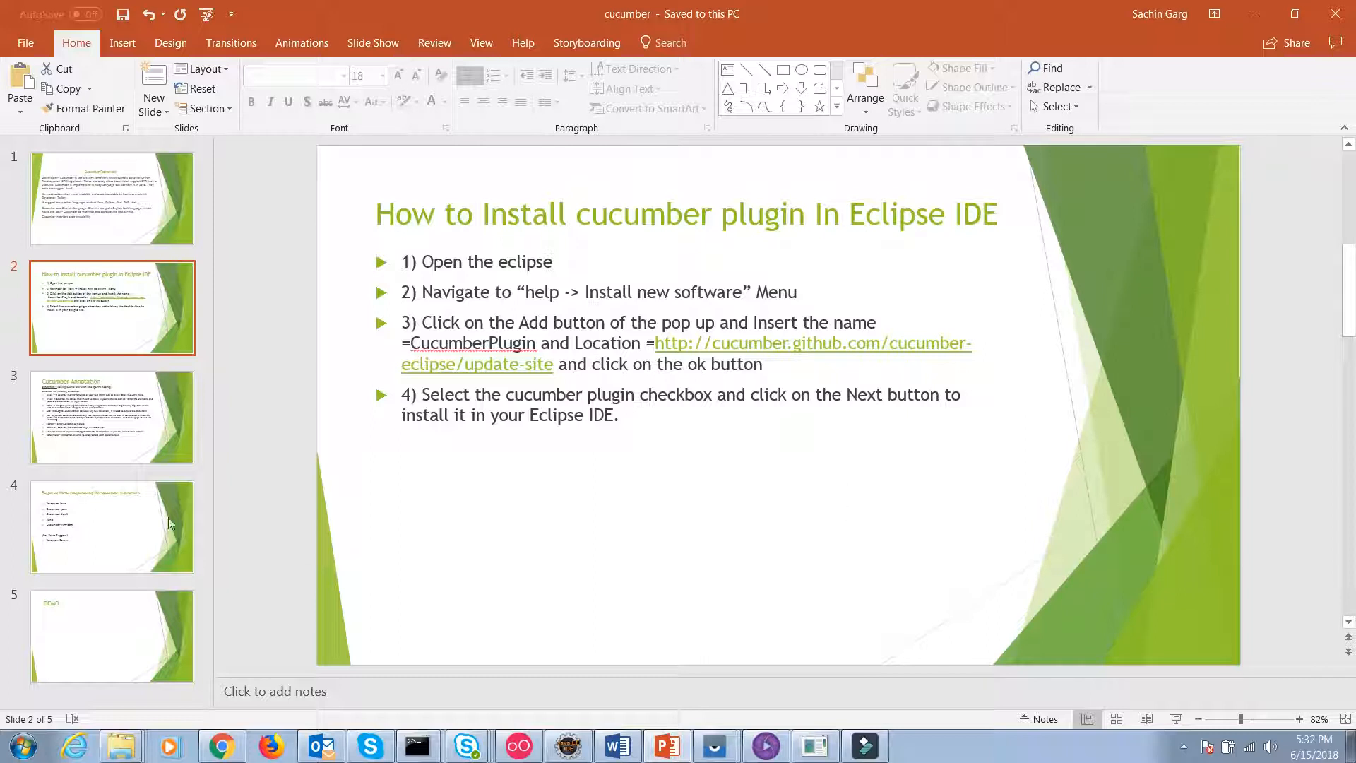
- Show slide 3, 'Cucumber Annotation', listing Given, When, Then and related keywords
left_click(111, 416)
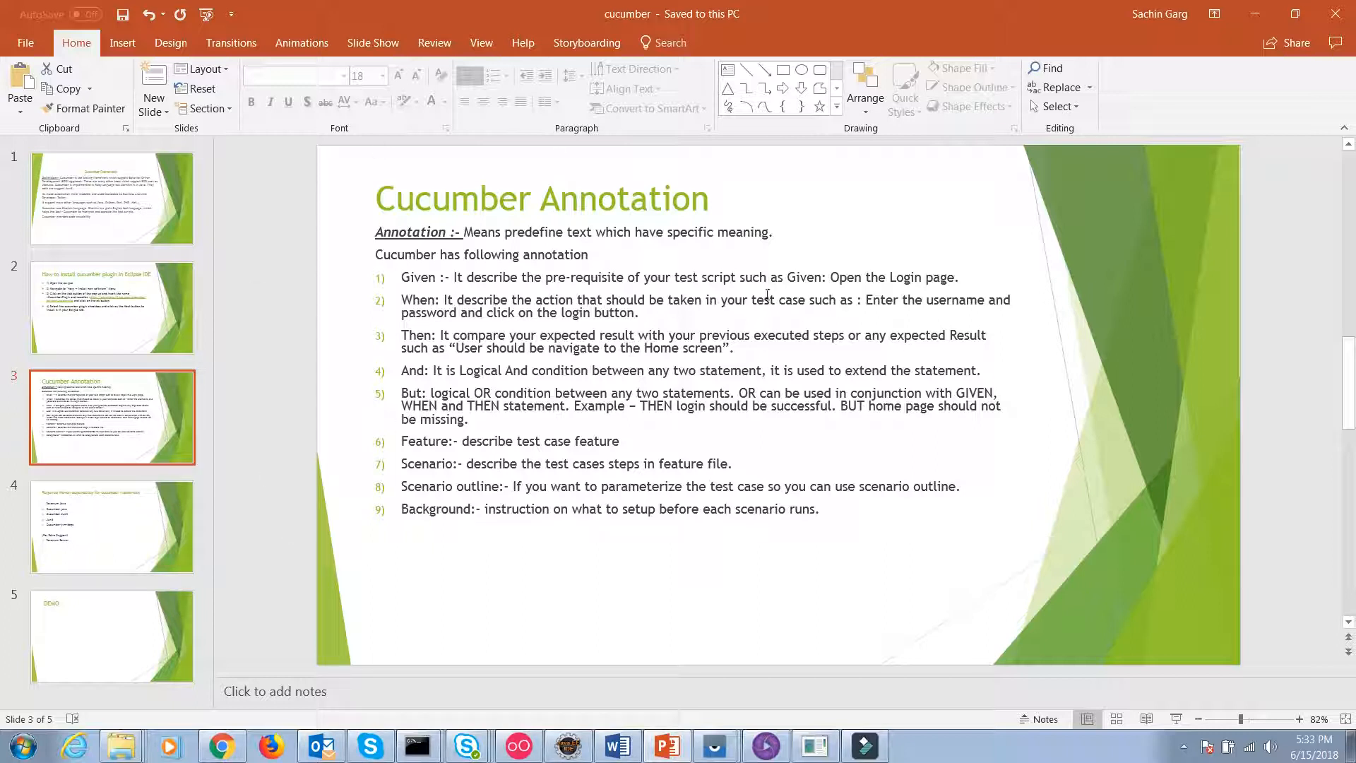
mouse_move(116, 559)
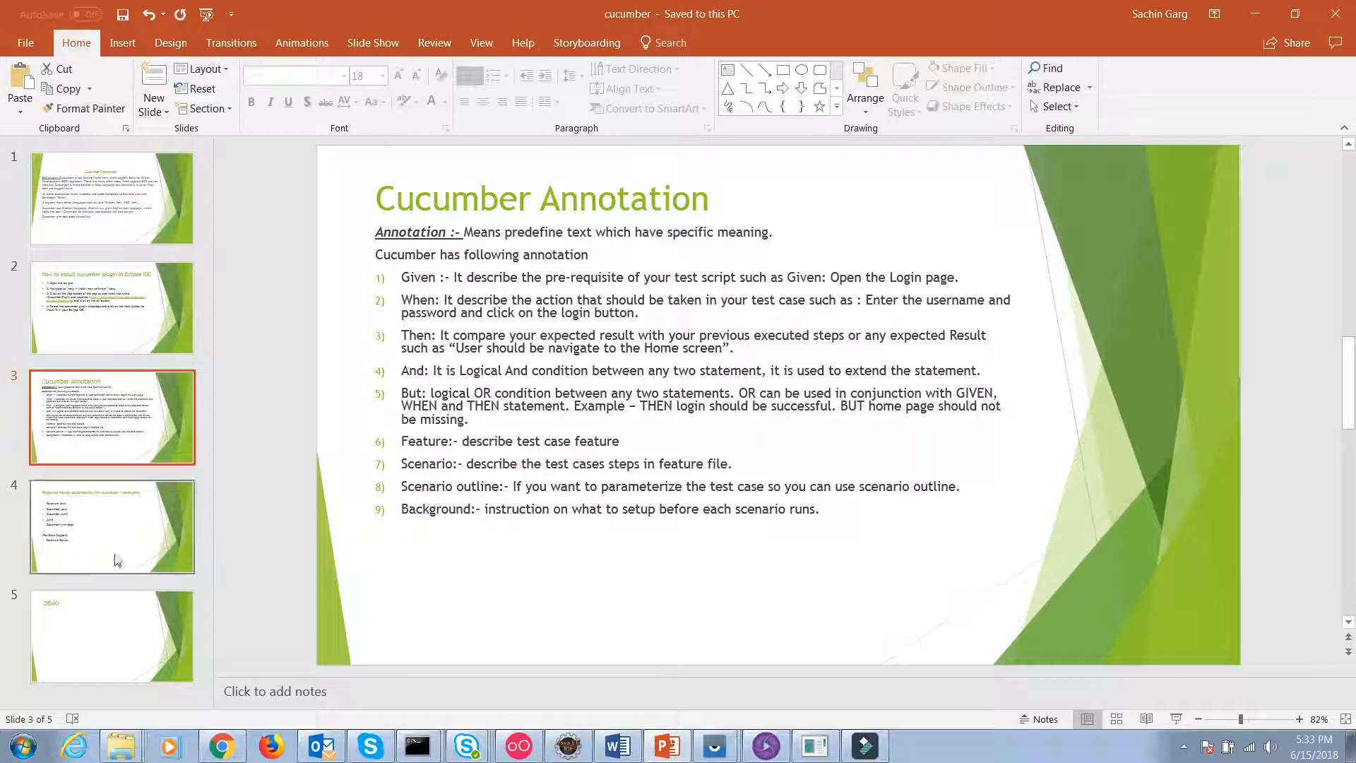
- Show slide 4, 'Required Maven dependency for cucumber framework'
left_click(112, 526)
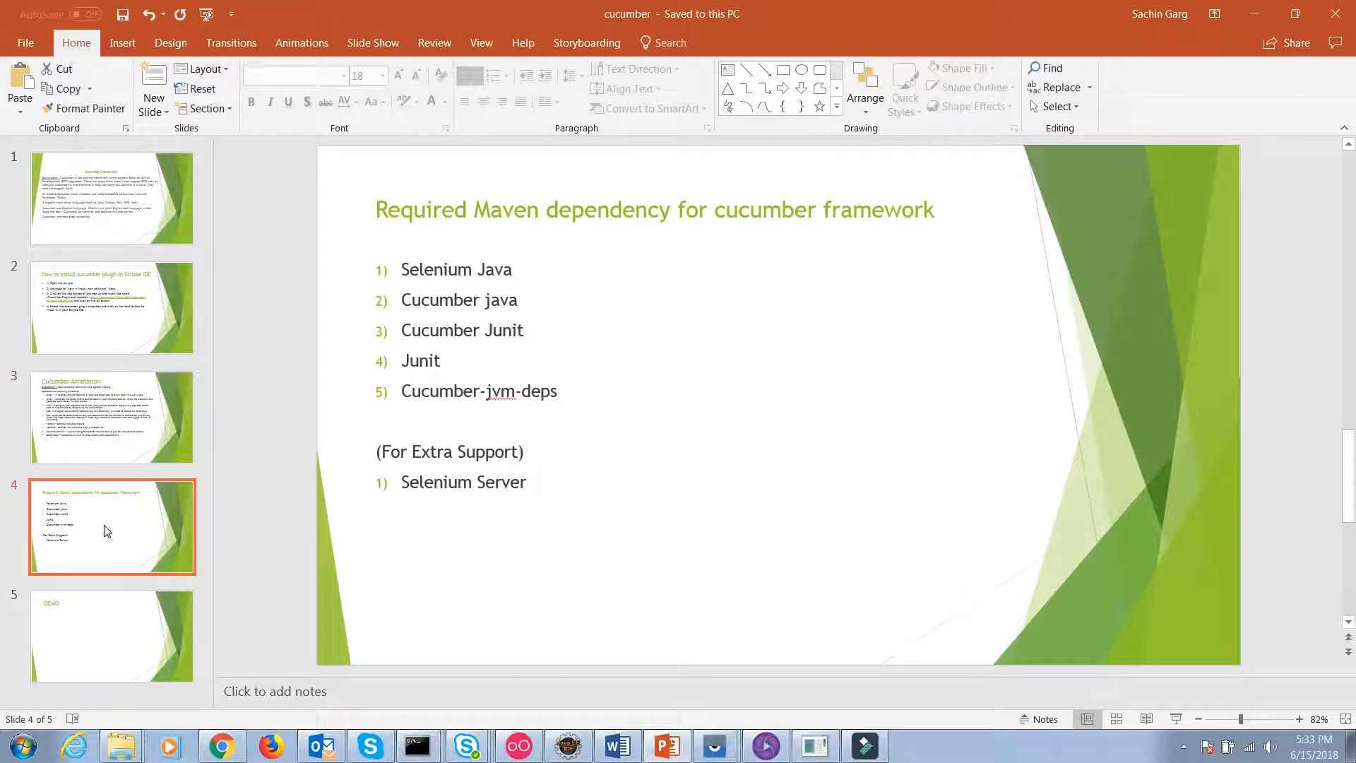
mouse_move(775, 546)
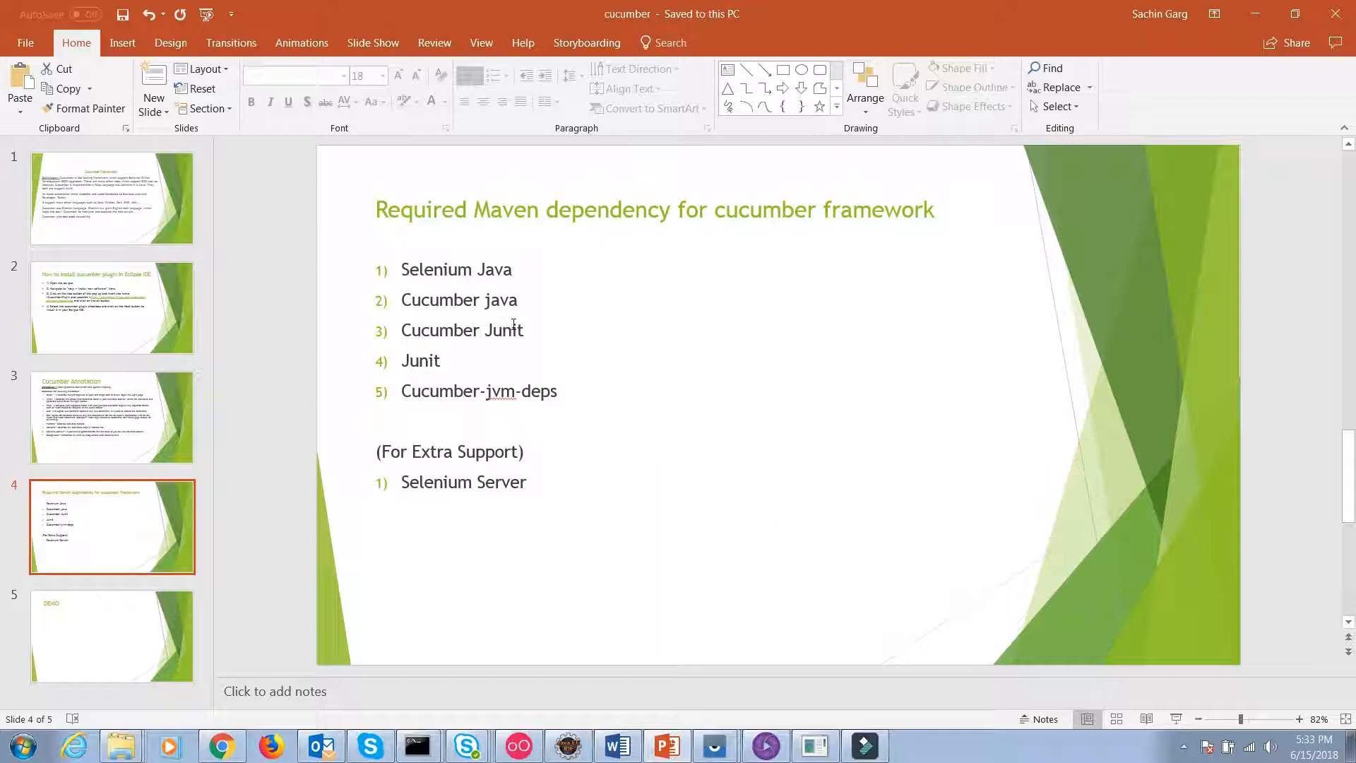
mouse_move(451, 356)
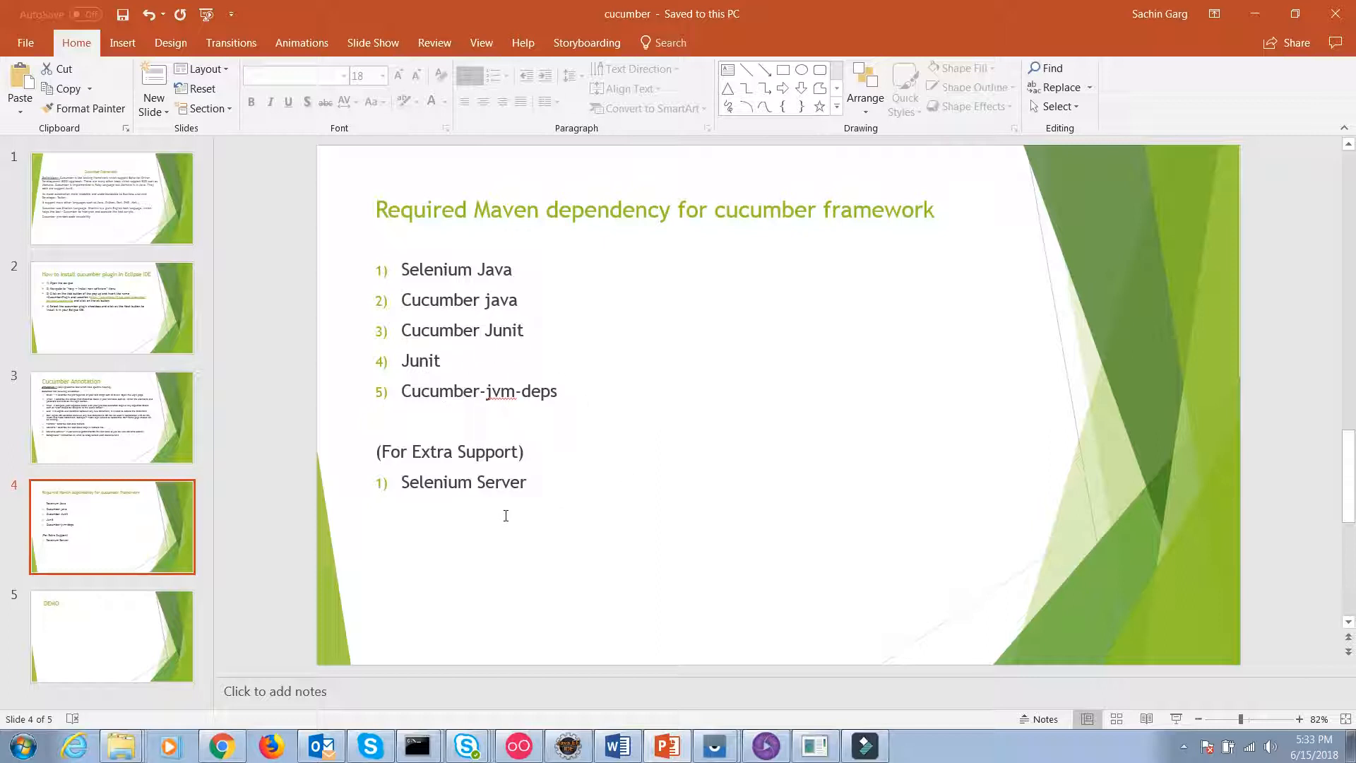
mouse_move(1053, 327)
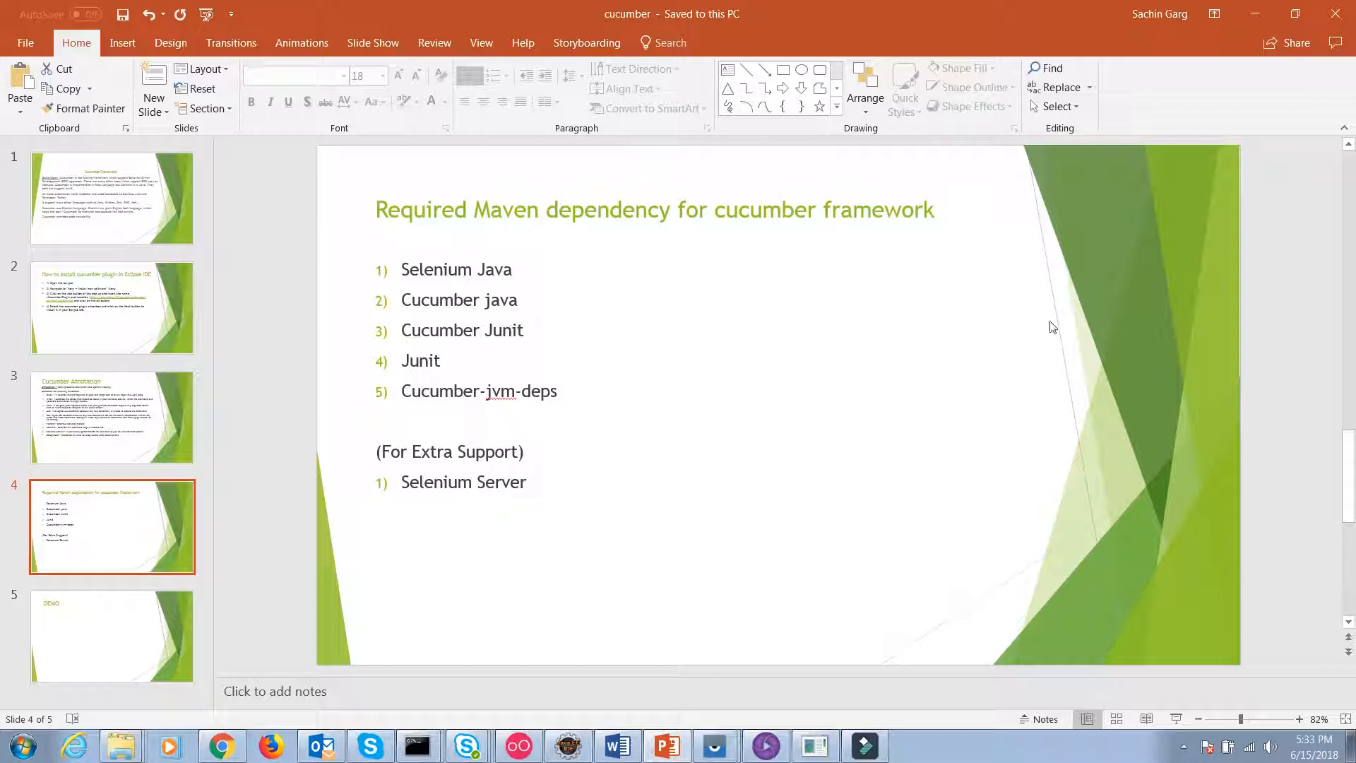
mouse_move(496, 590)
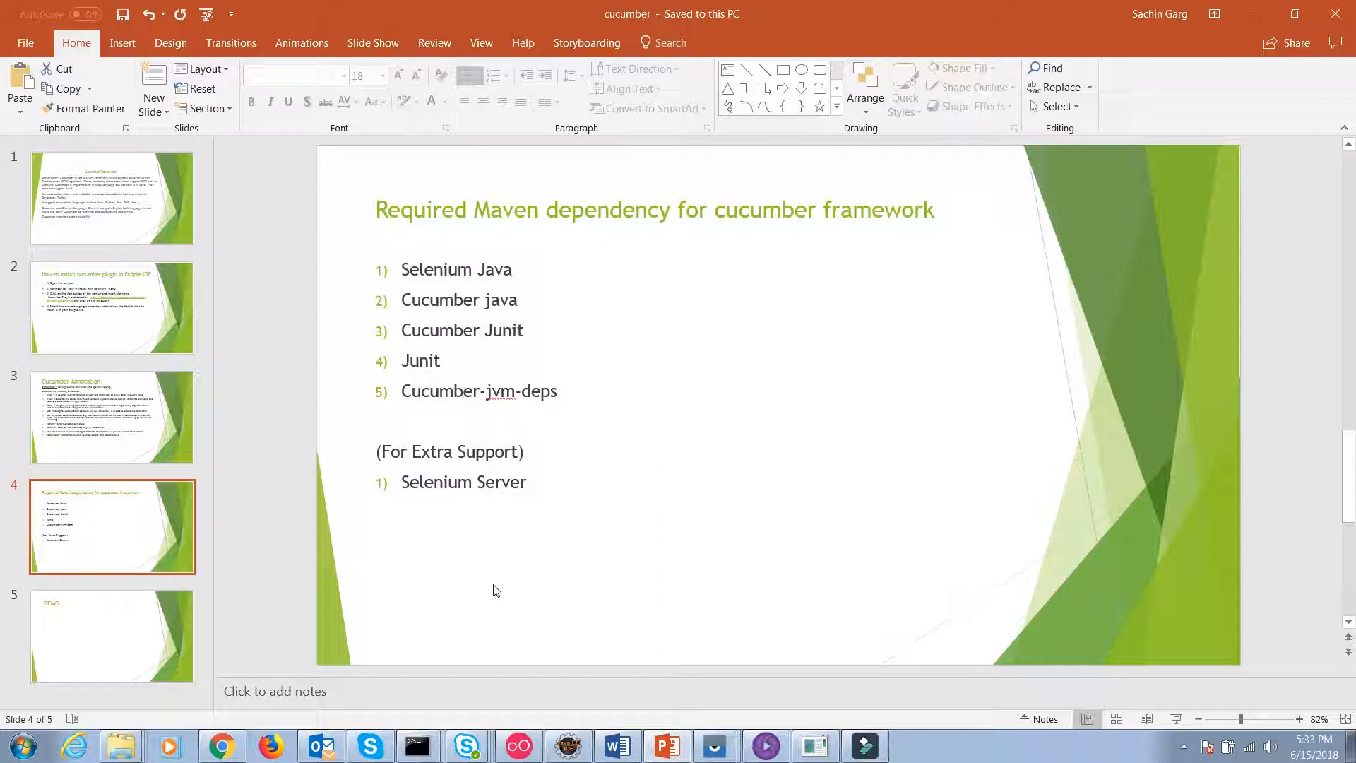
mouse_move(199, 613)
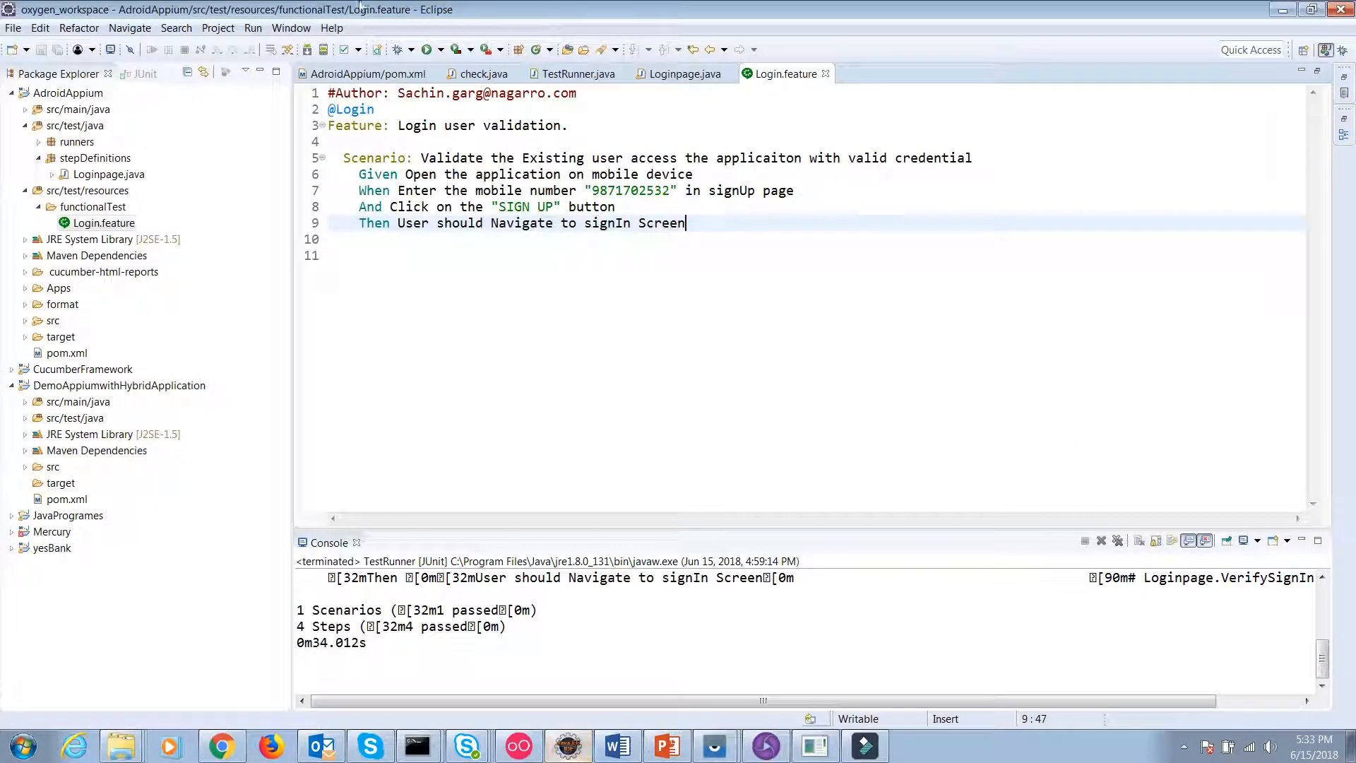
left_click(12, 27)
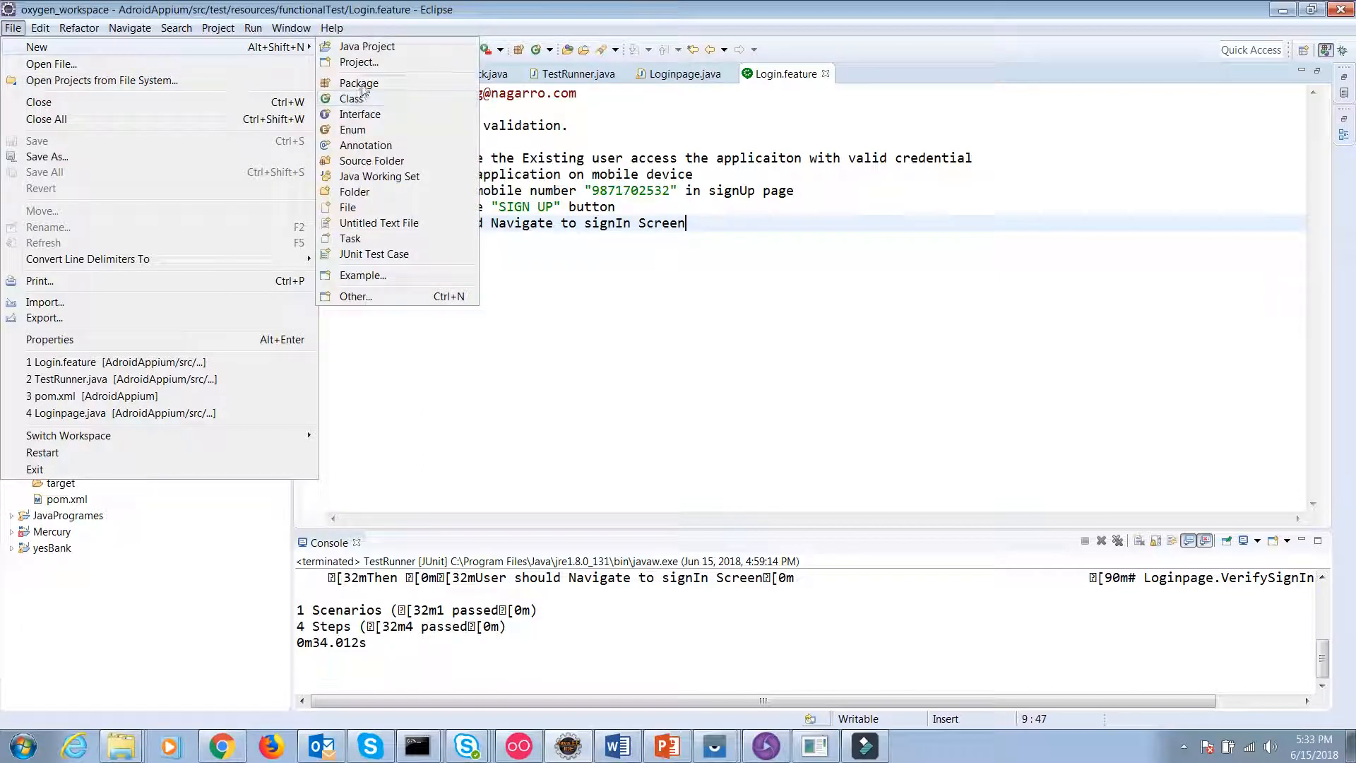
left_click(358, 62)
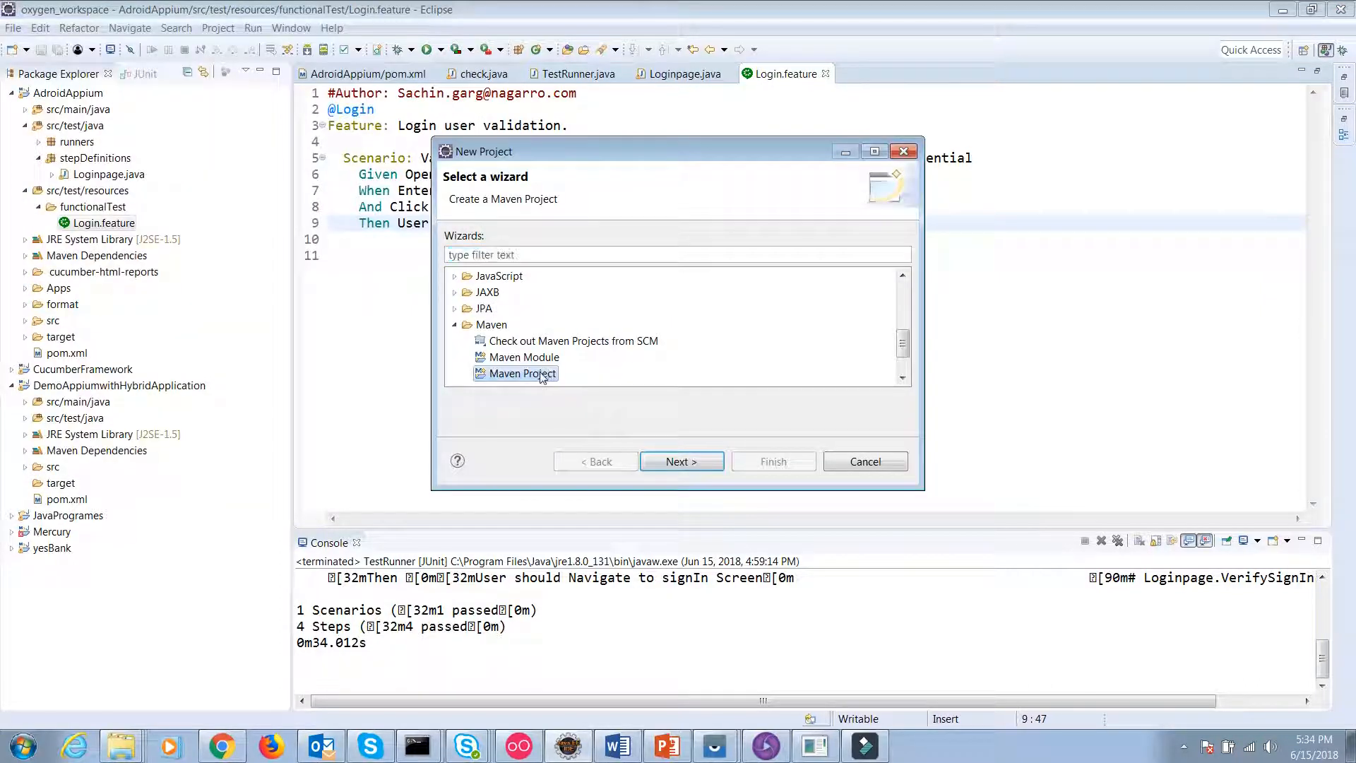
left_click(681, 462)
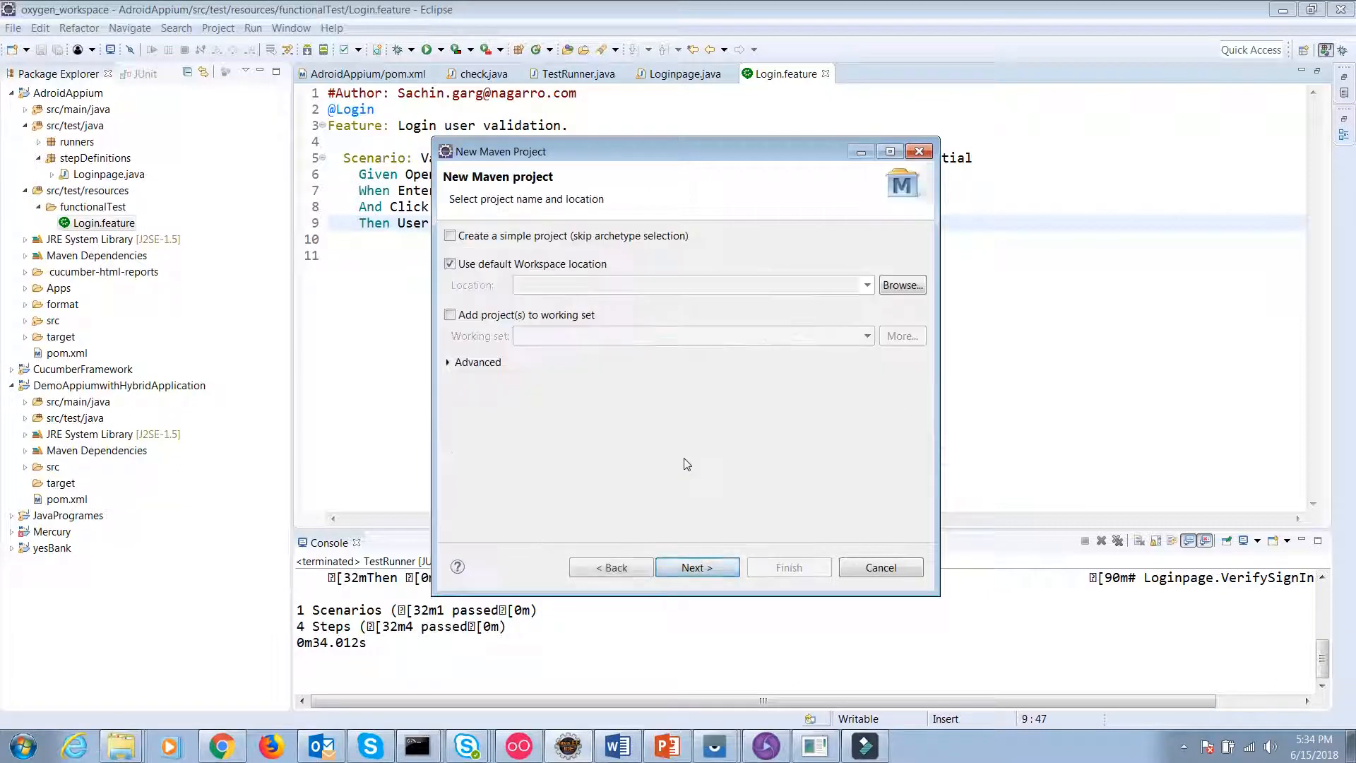
left_click(696, 567)
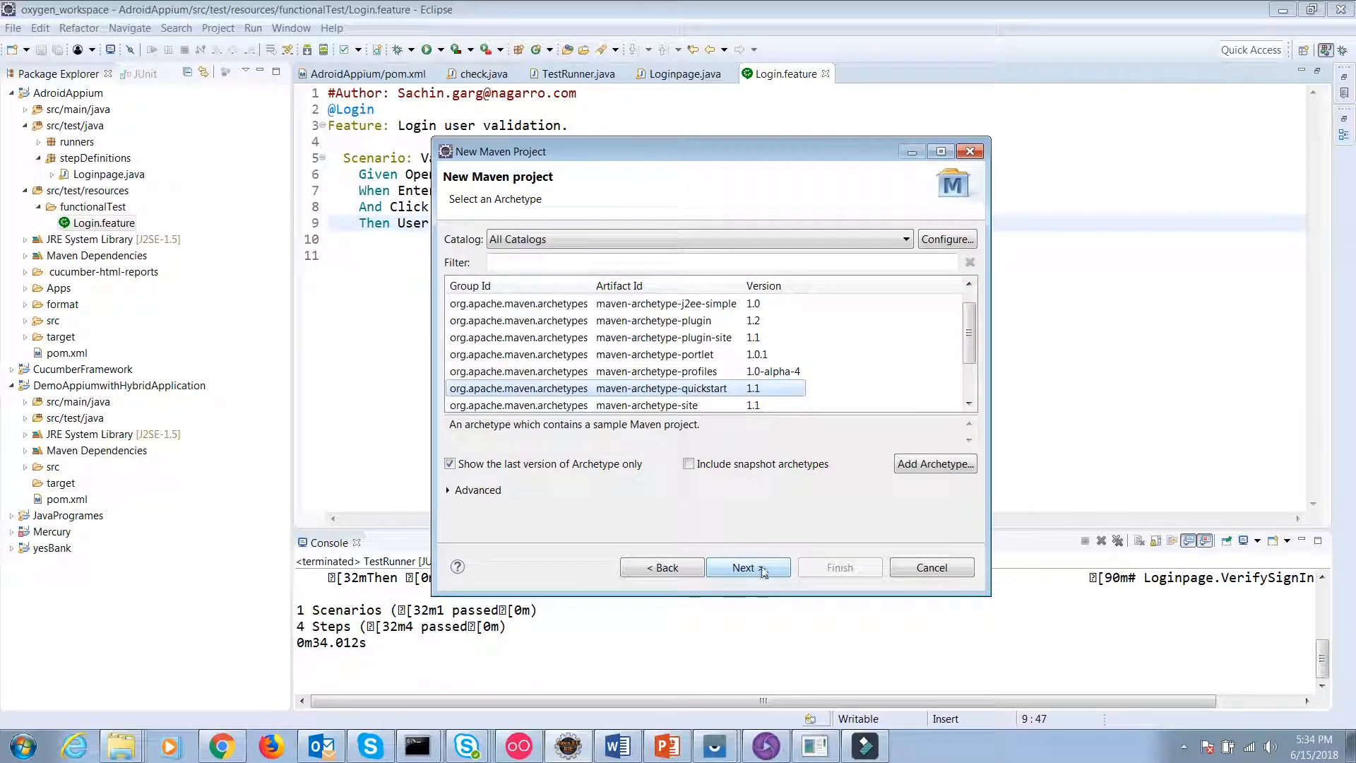
left_click(748, 567)
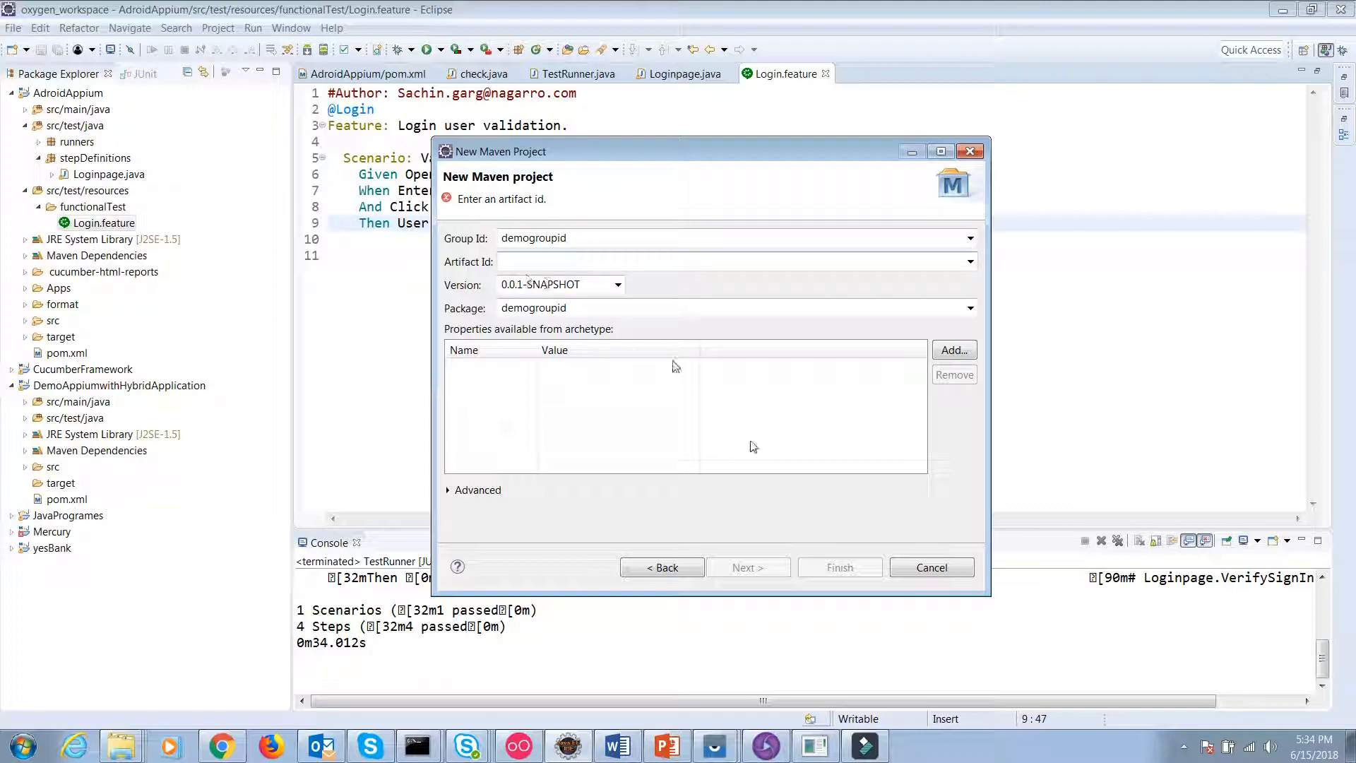
left_click(931, 567)
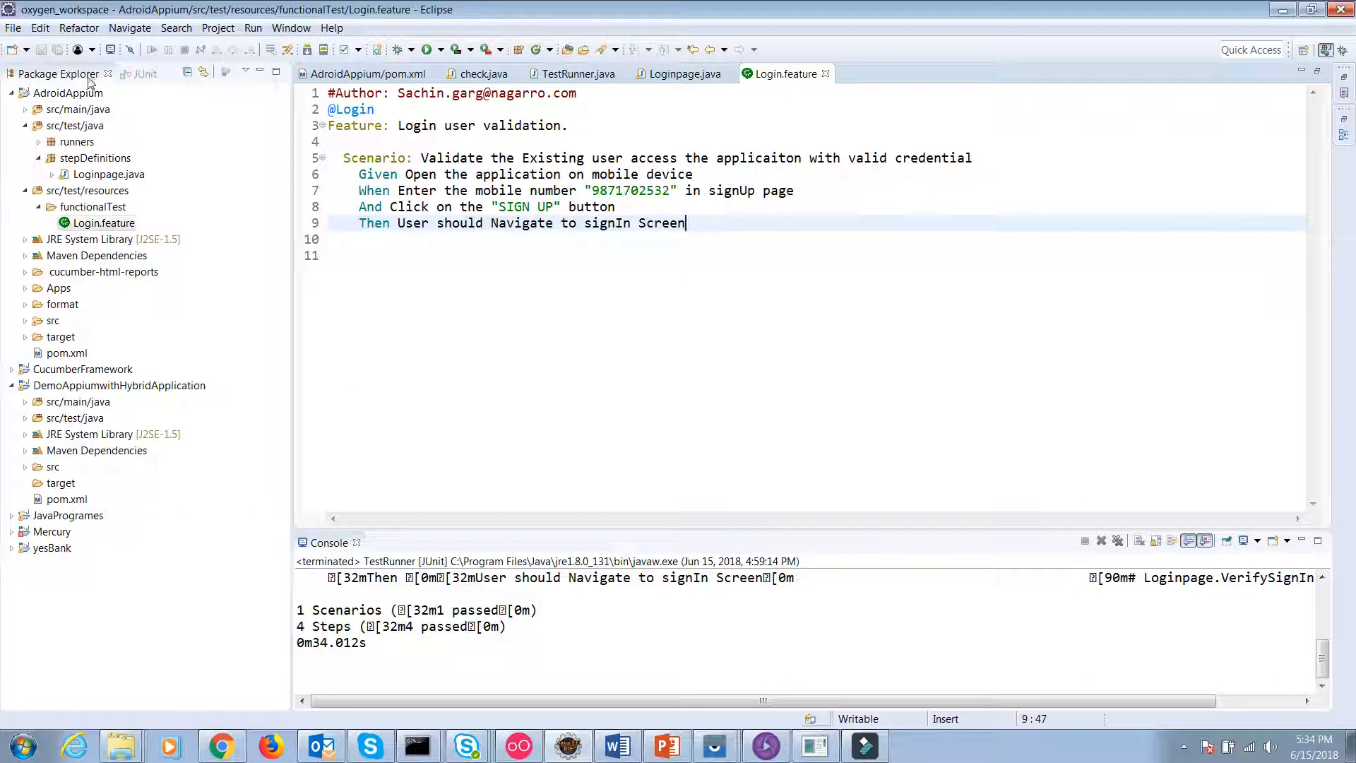
left_click(67, 93)
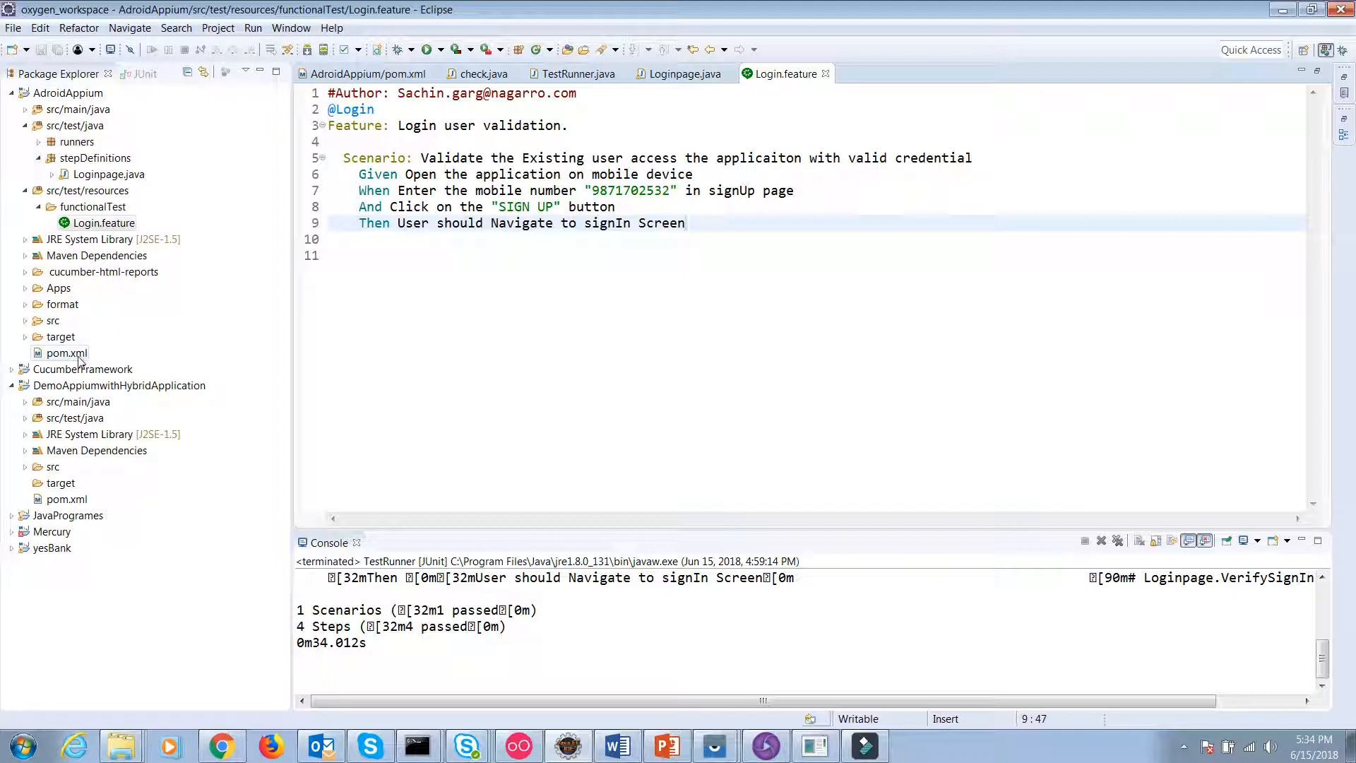
left_click(372, 73)
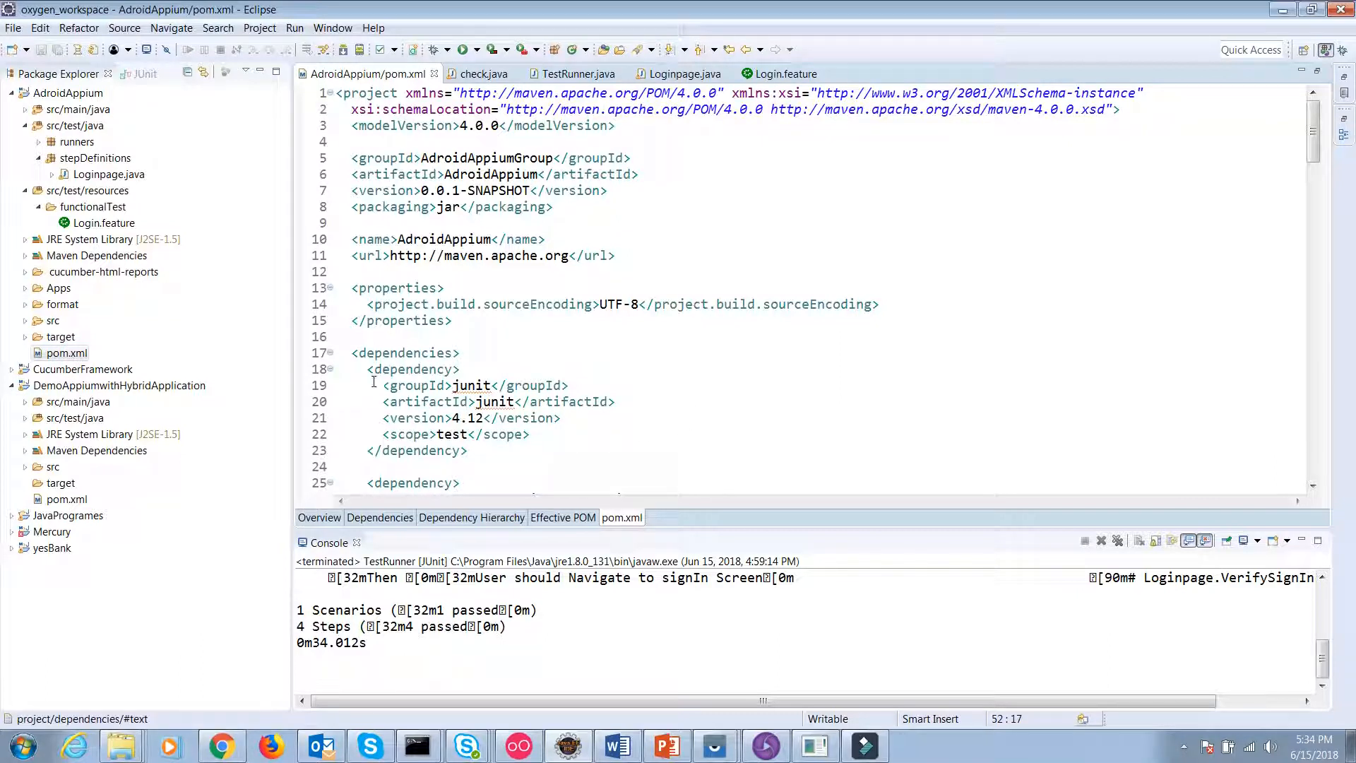
left_click_drag(369, 369, 523, 402)
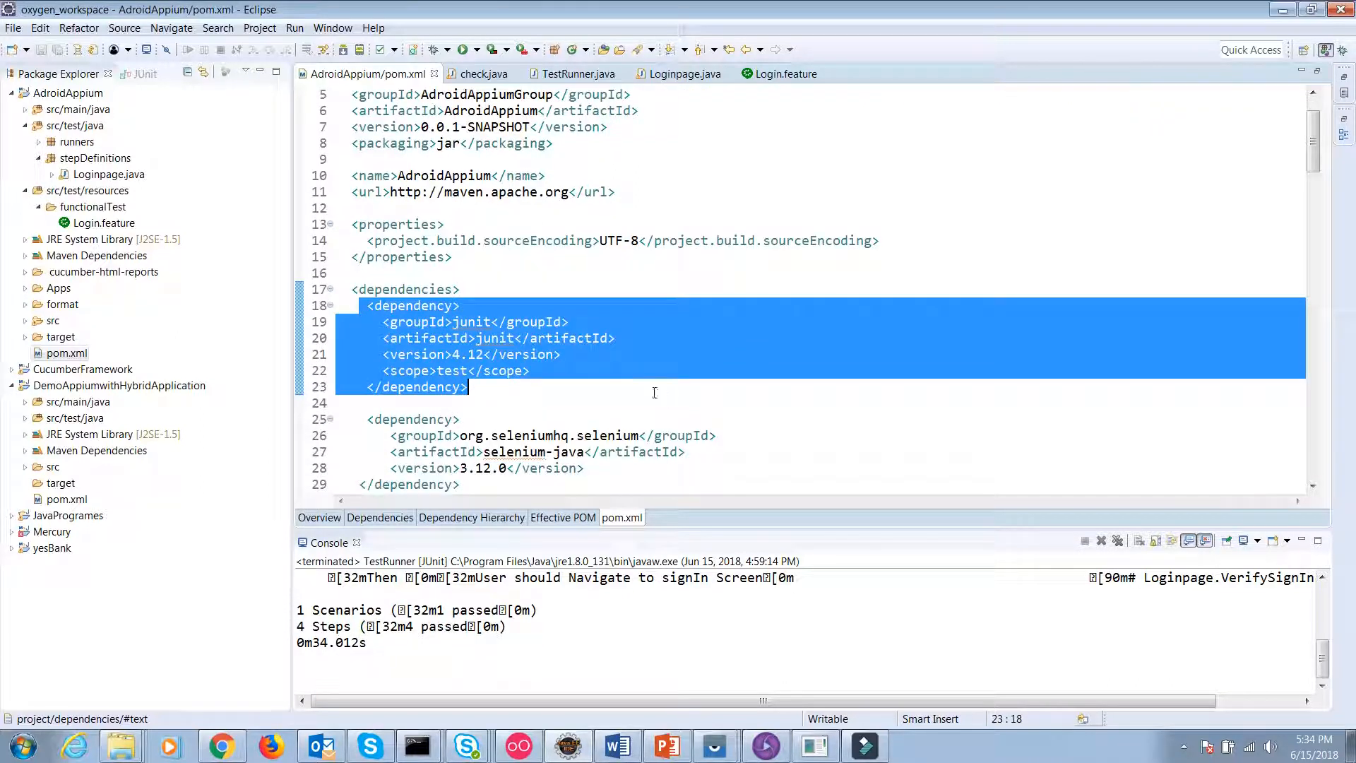
mouse_move(595, 411)
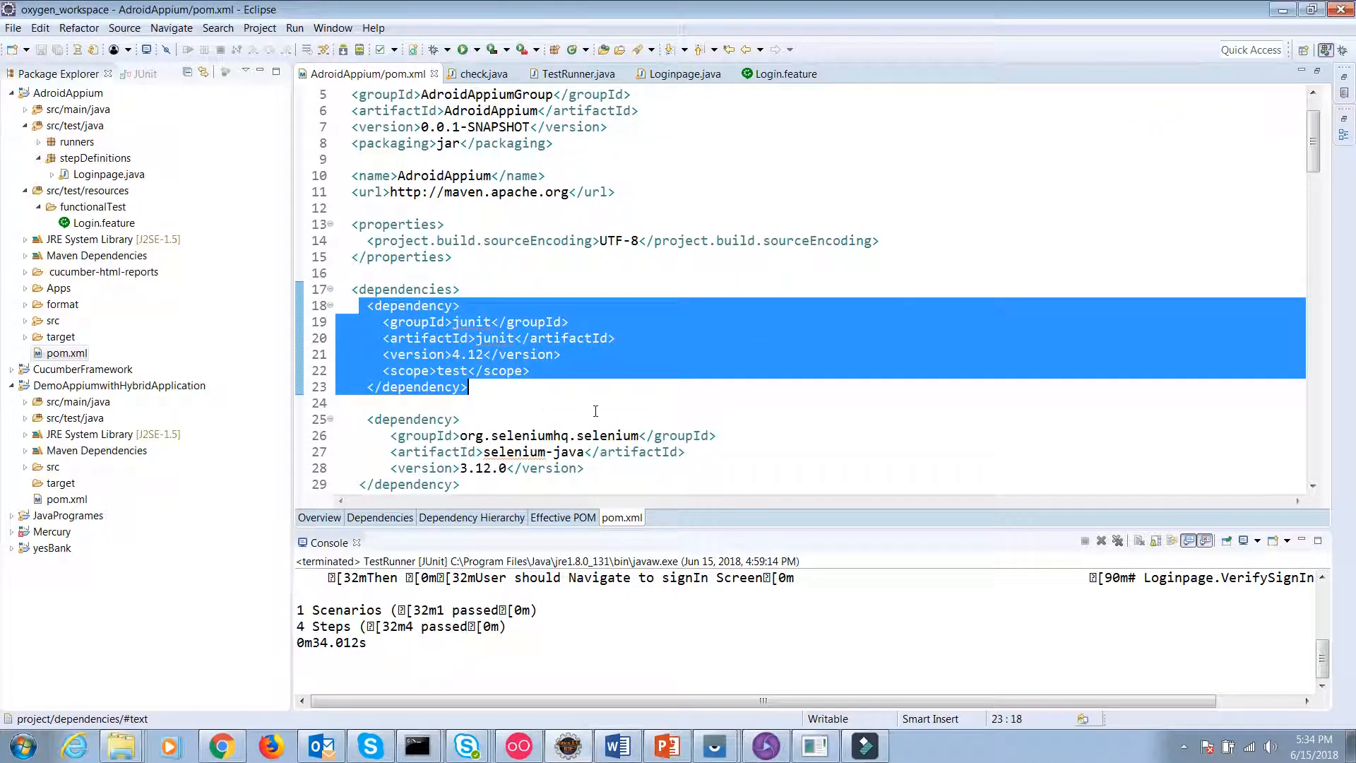
scroll("down", 3)
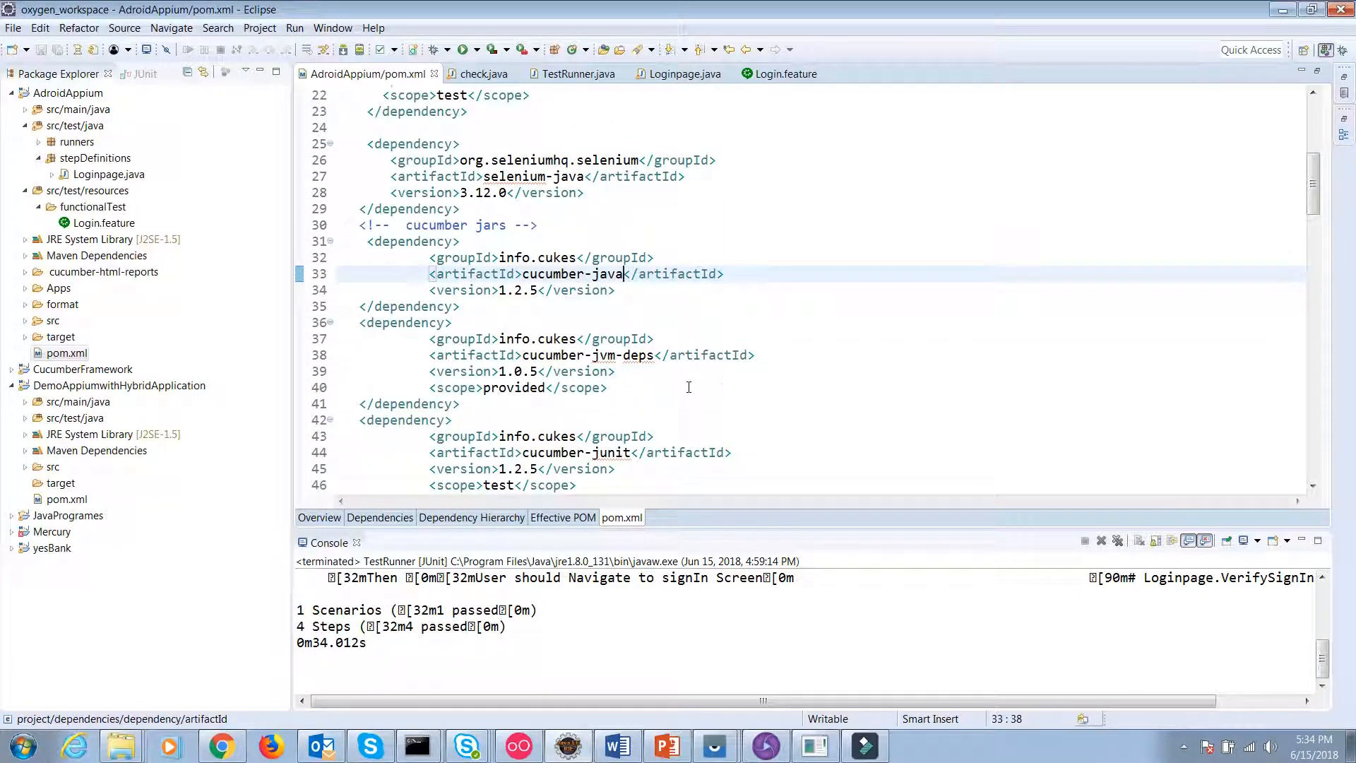
scroll("down", 3)
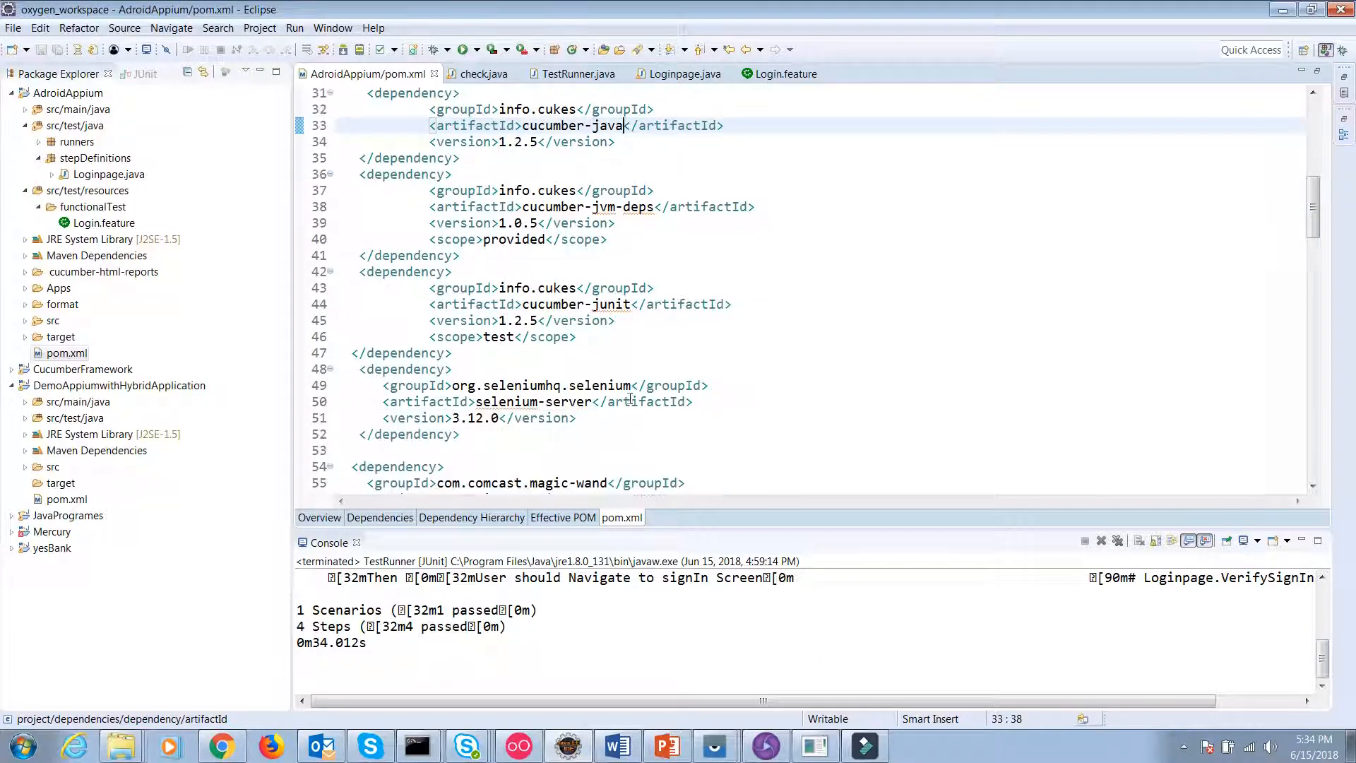
scroll("down", 3)
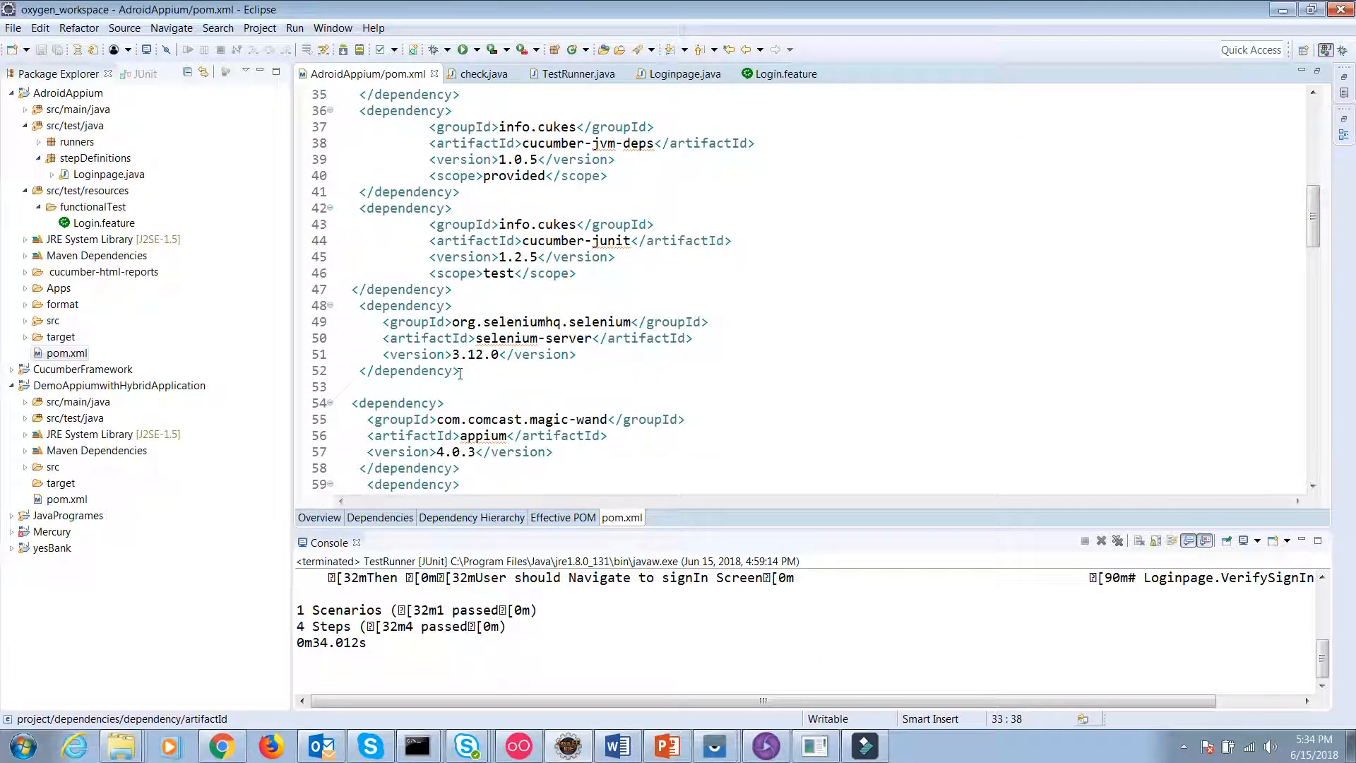
mouse_move(656, 349)
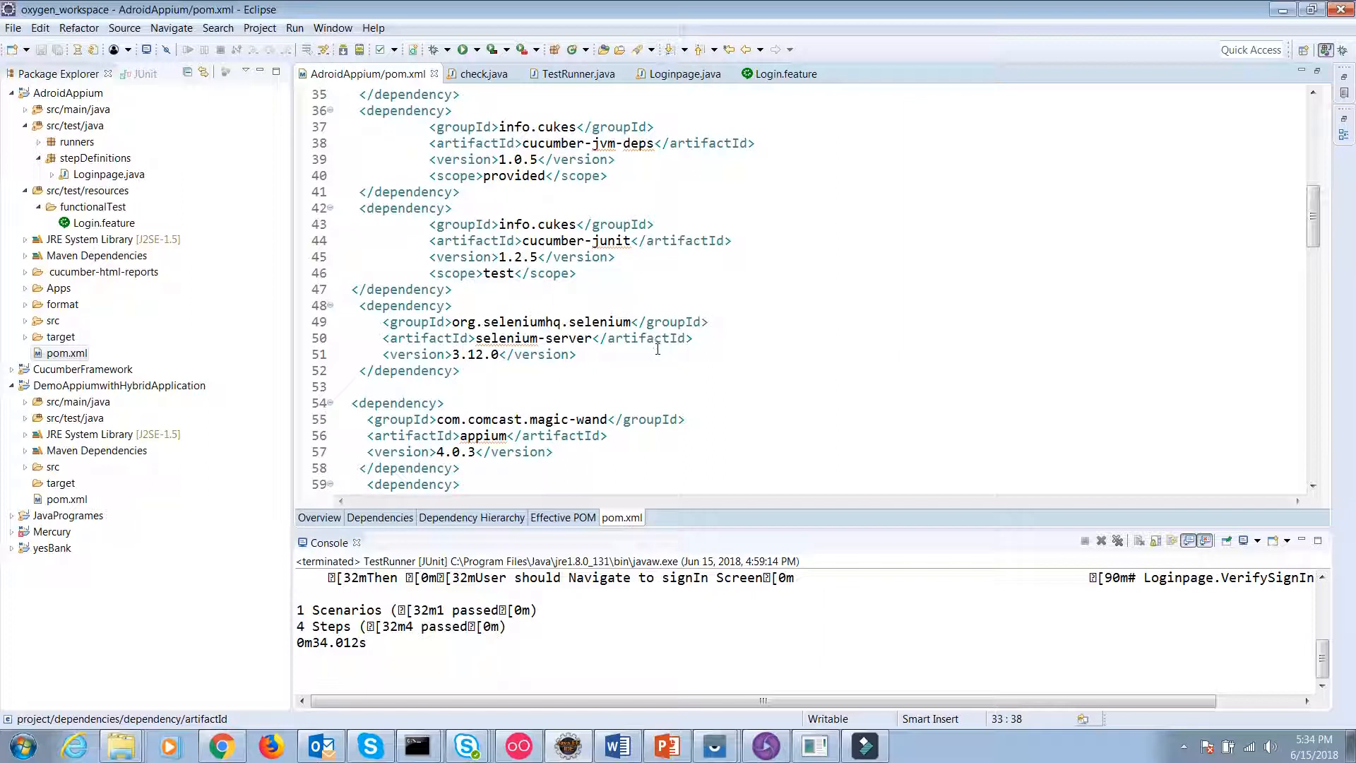
scroll("down", 3)
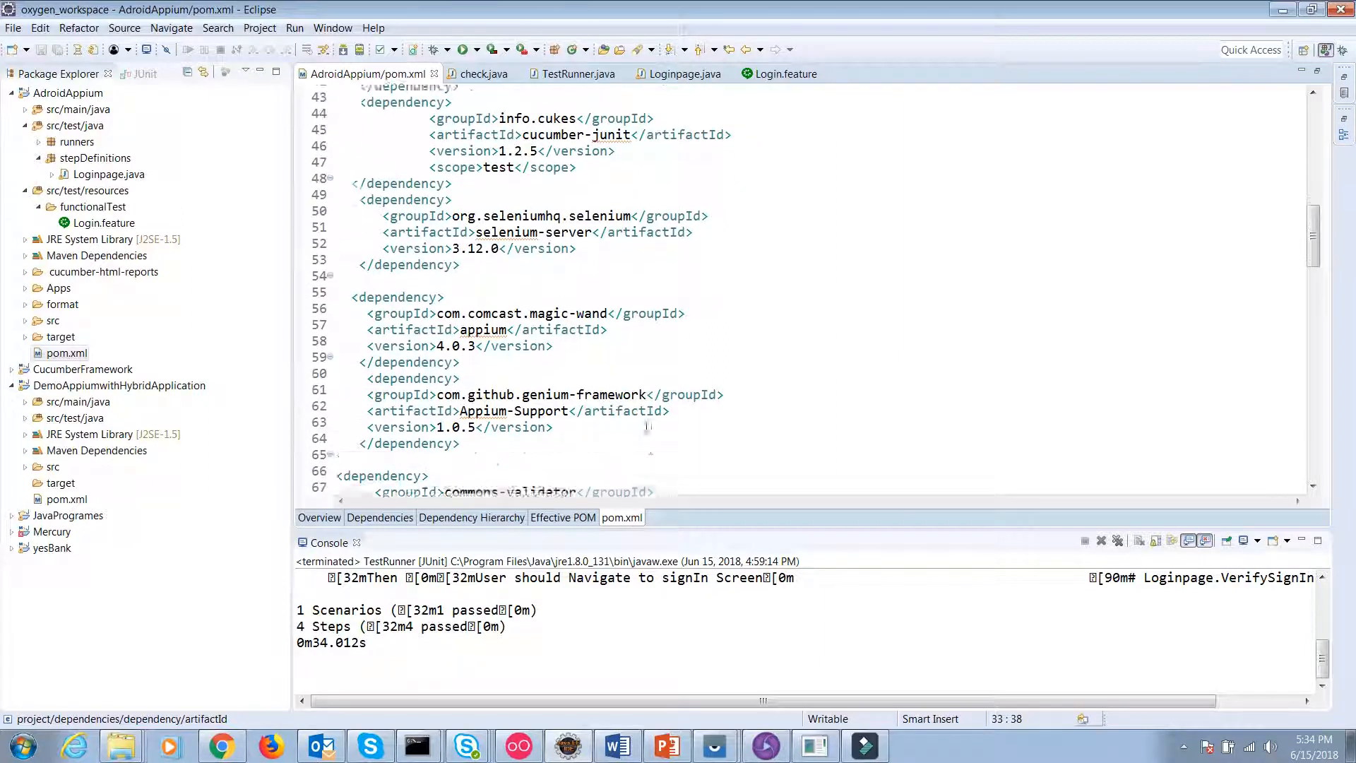
scroll("down", 3)
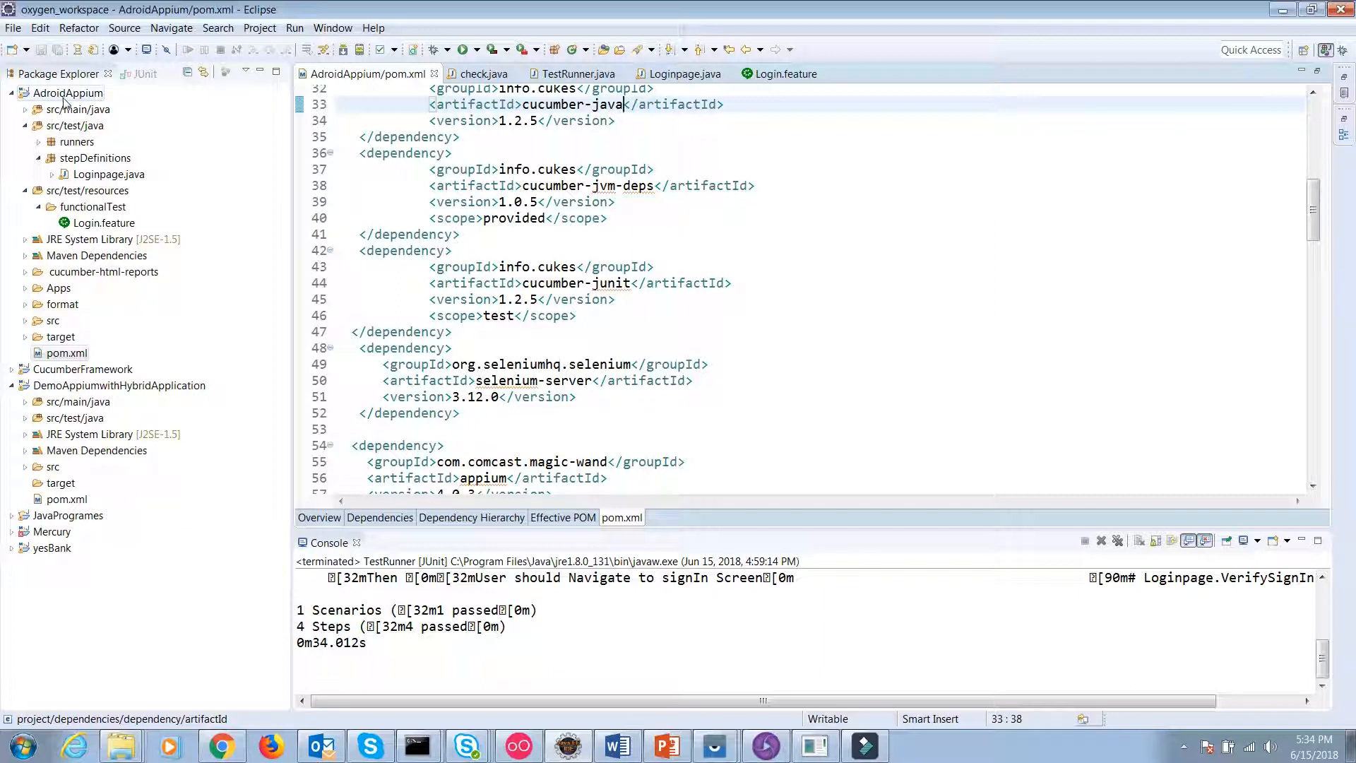
right_click(68, 93)
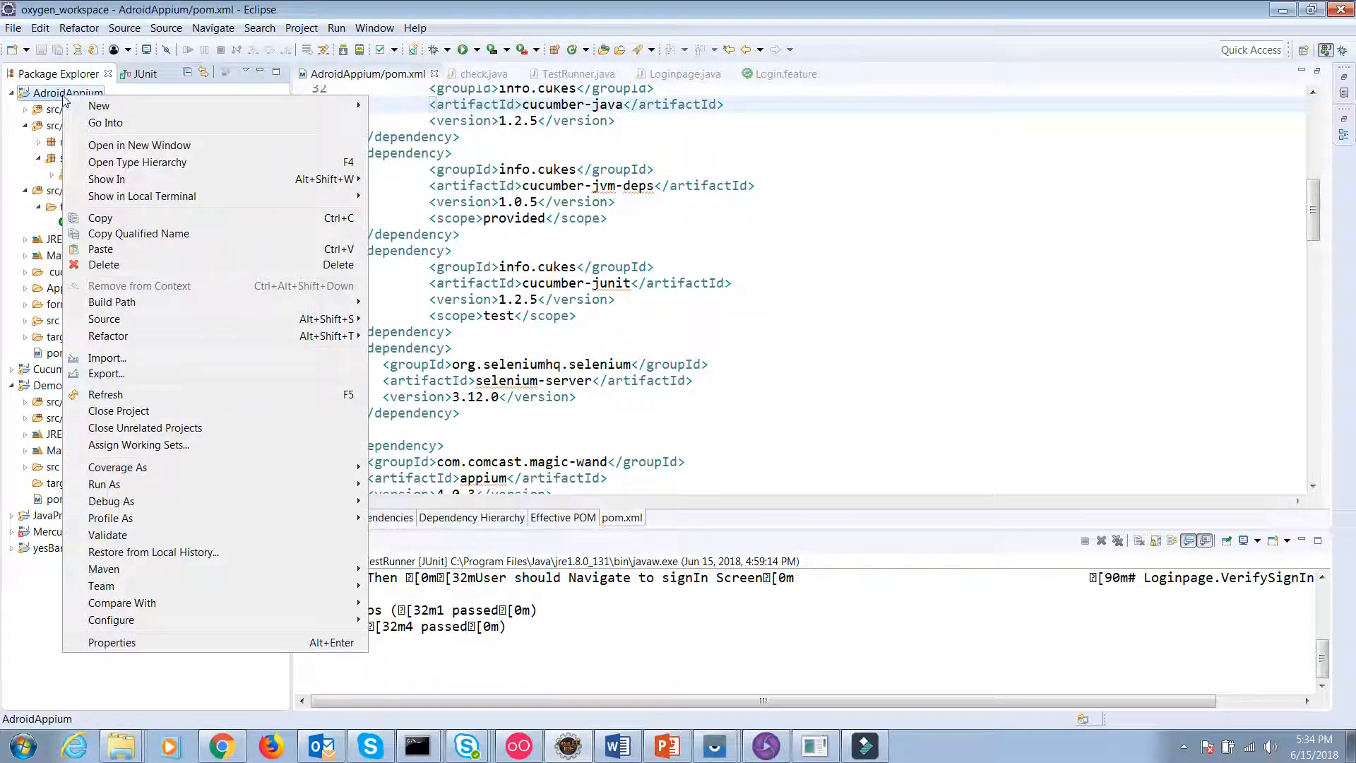
mouse_move(154, 551)
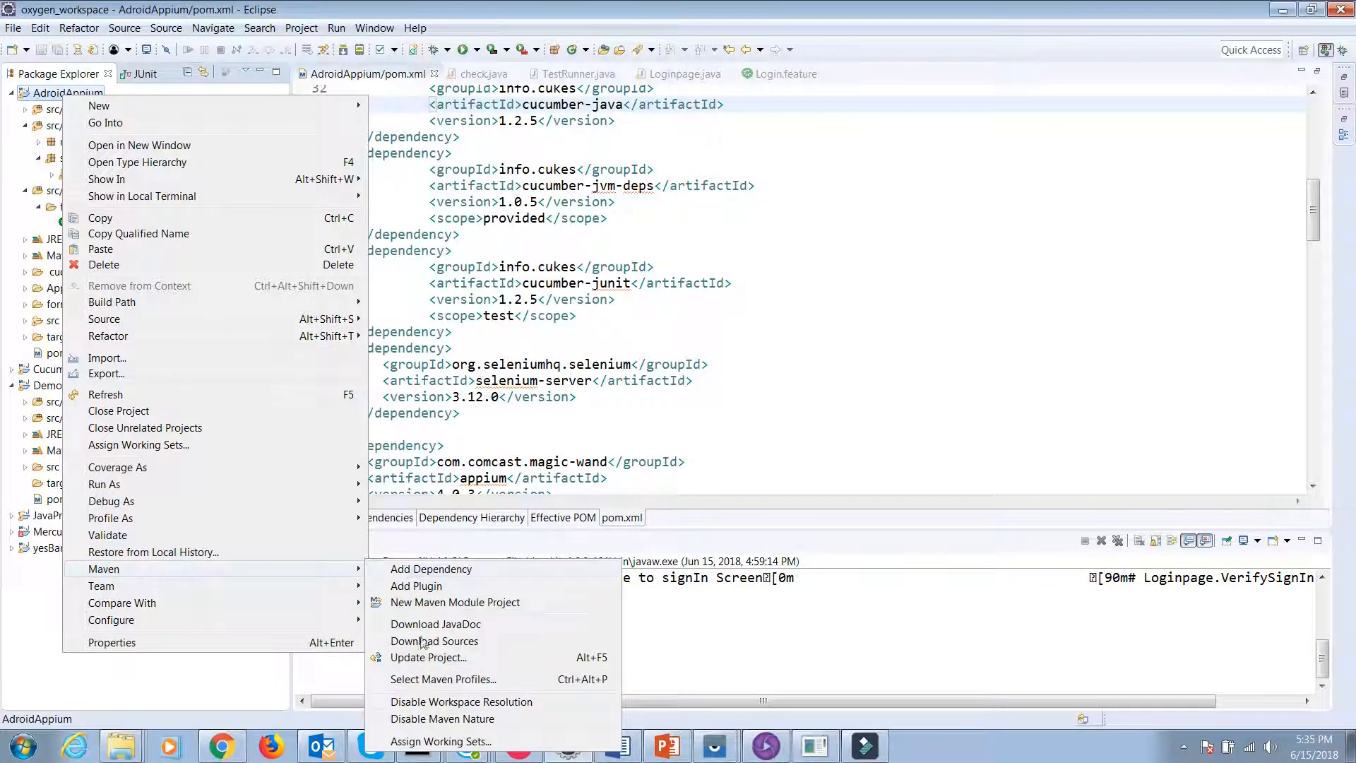
mouse_move(981, 651)
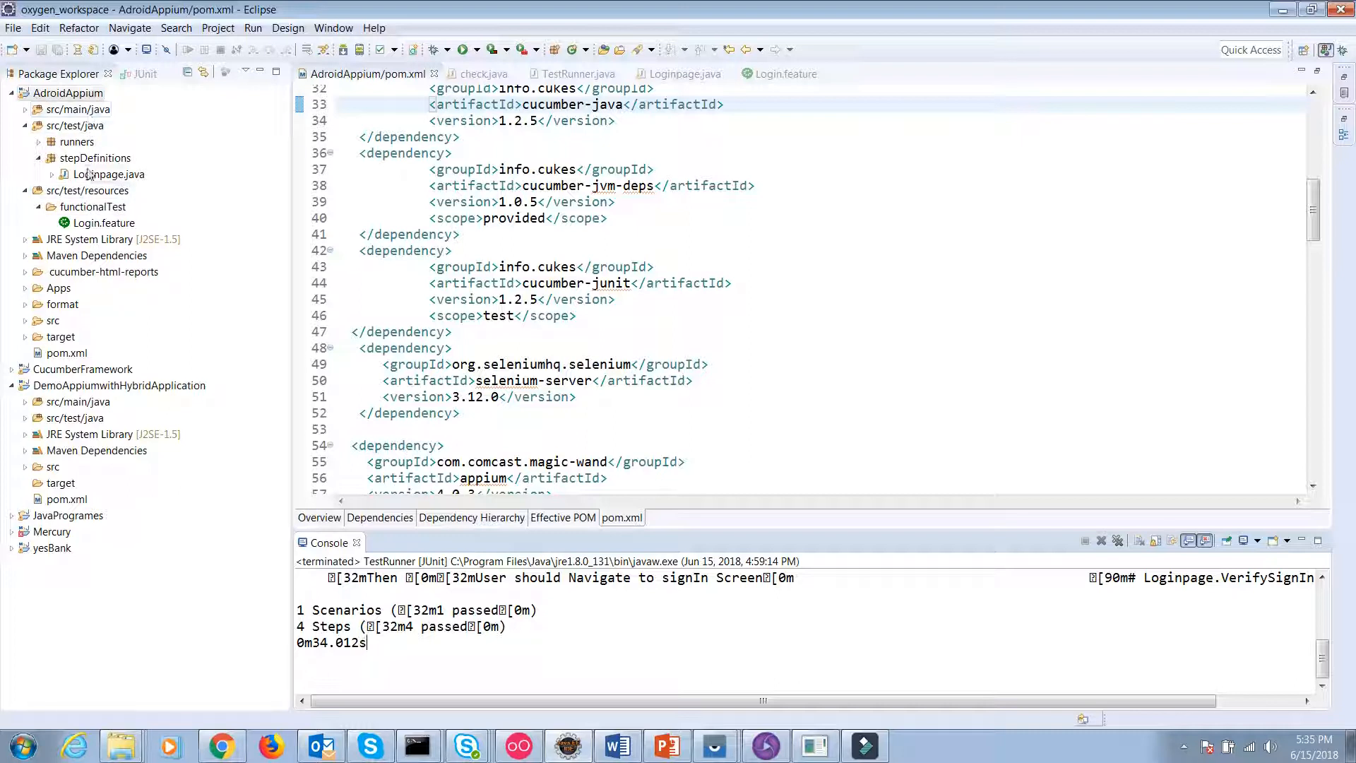
left_click(66, 93)
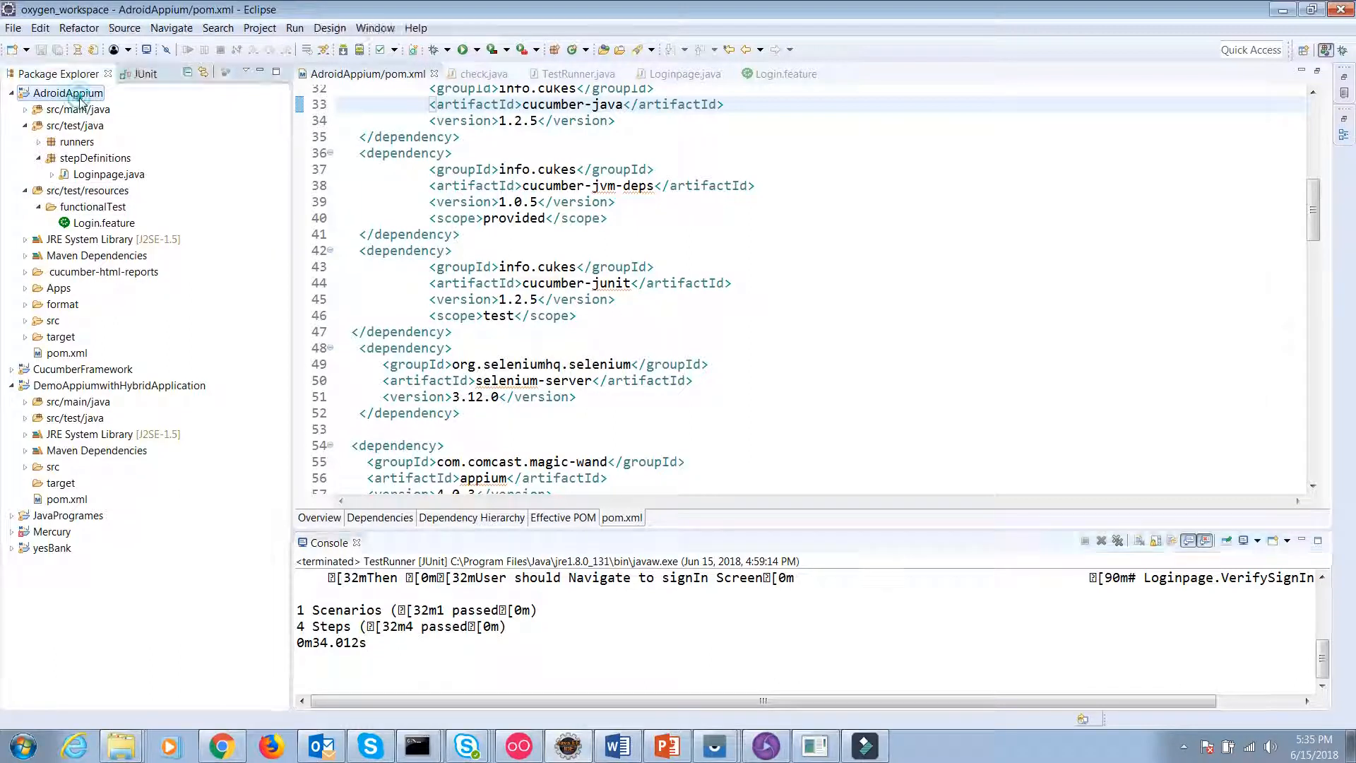
right_click(66, 93)
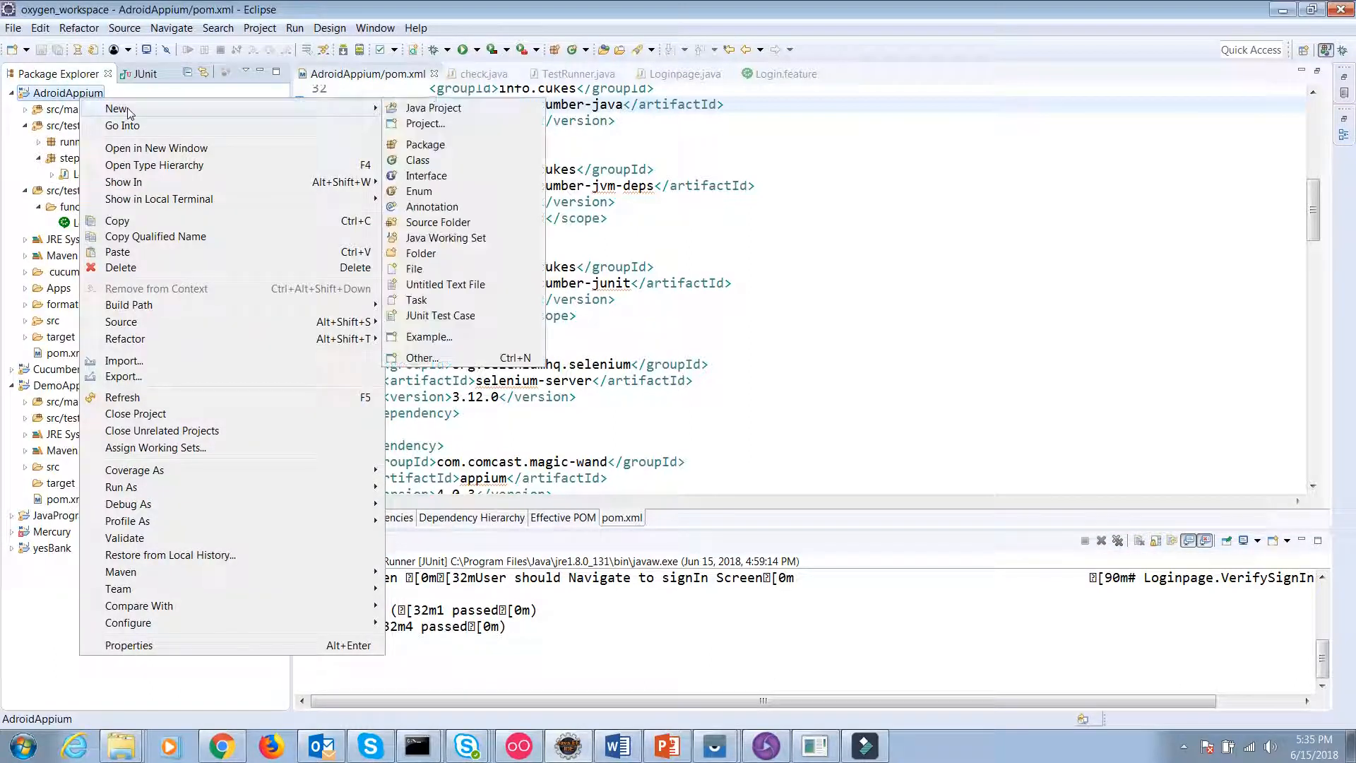
mouse_move(440, 251)
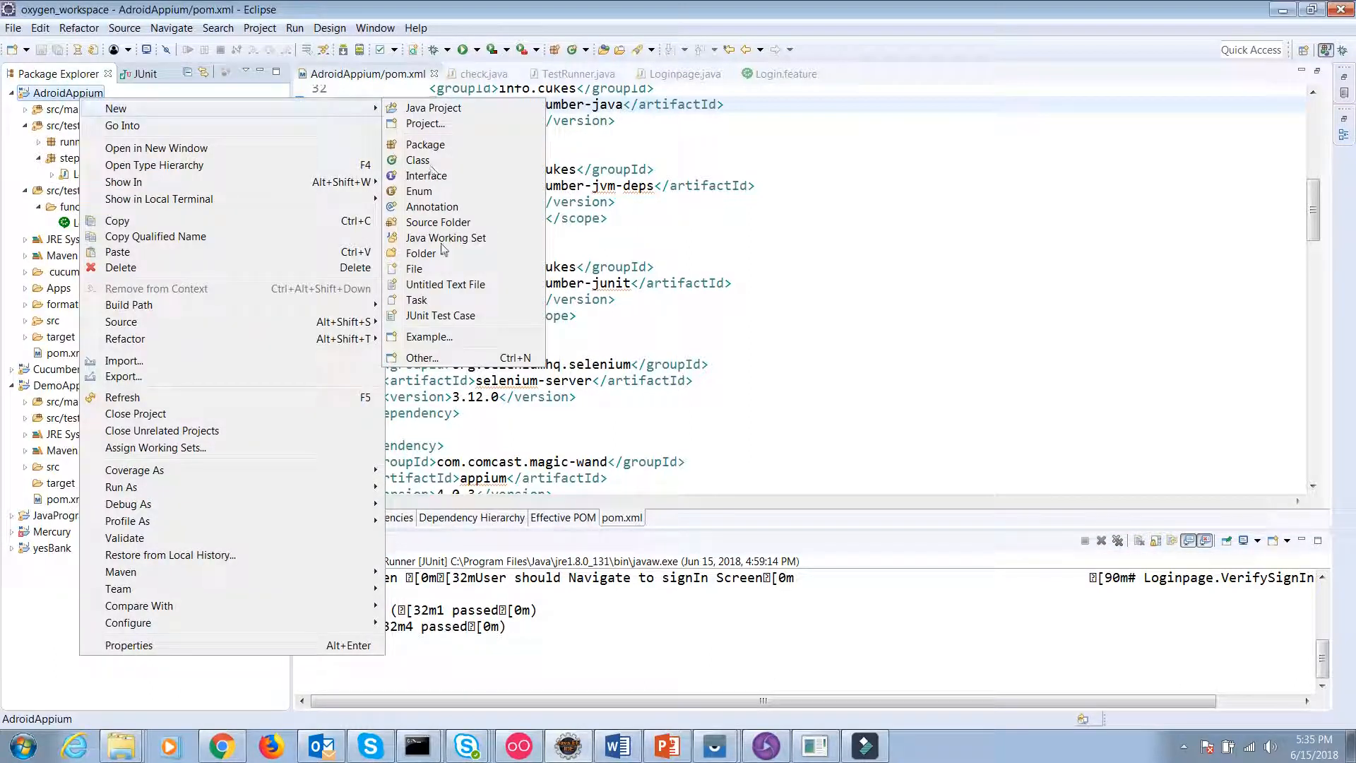
left_click(438, 222)
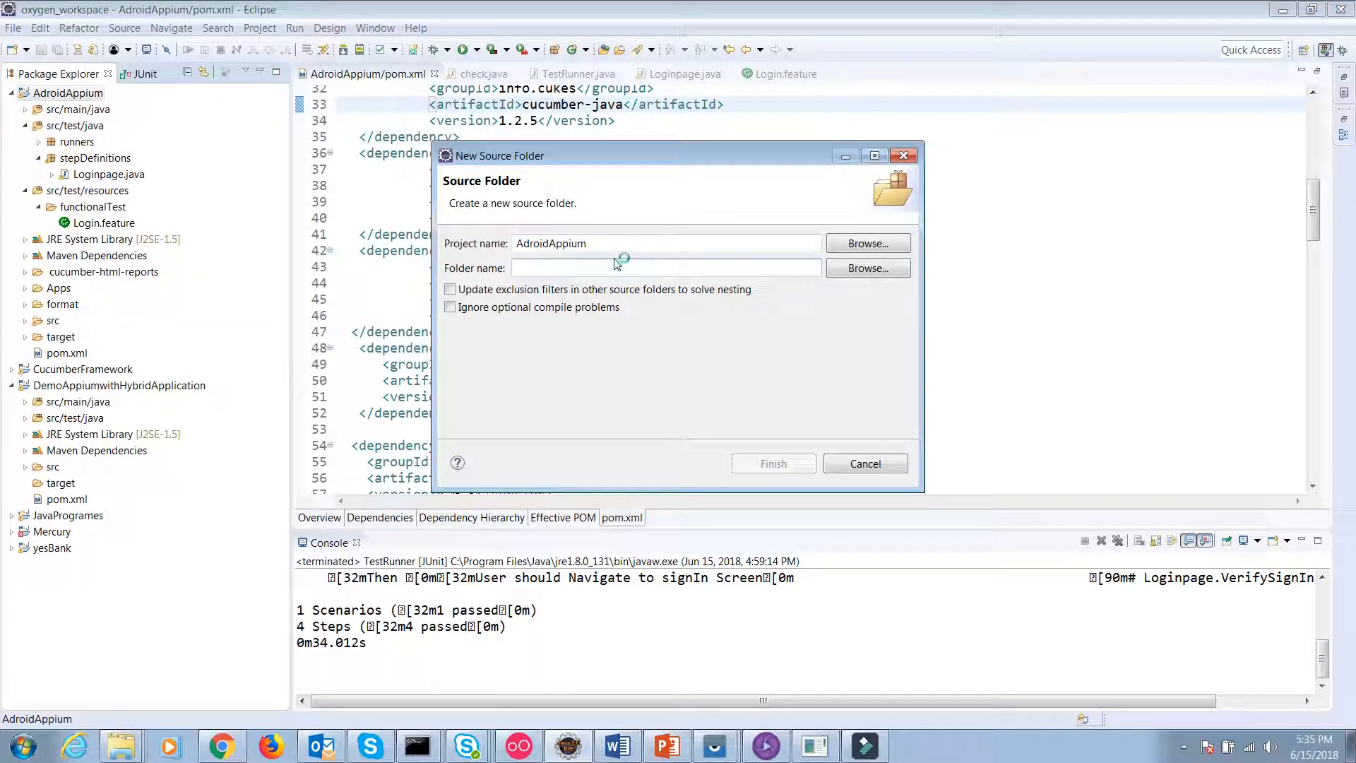
type("s")
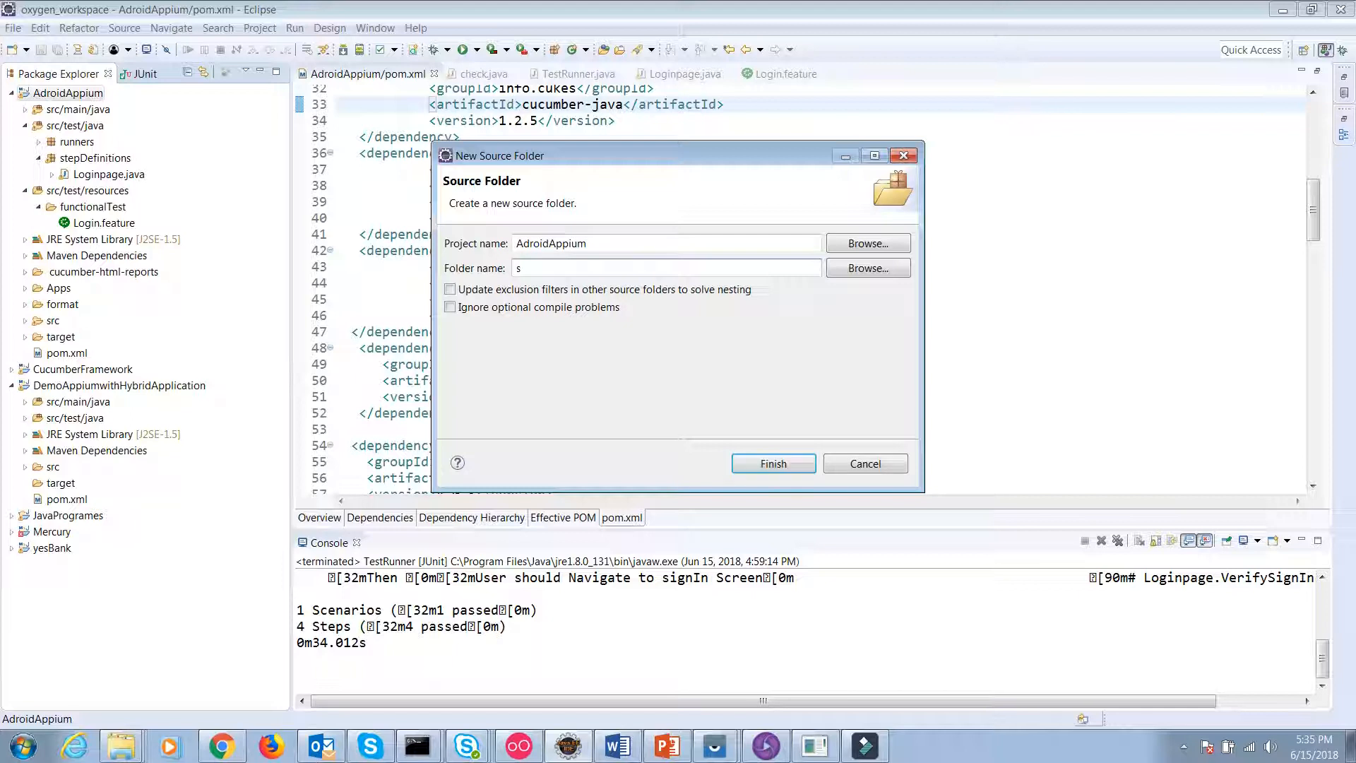
type("rc/text")
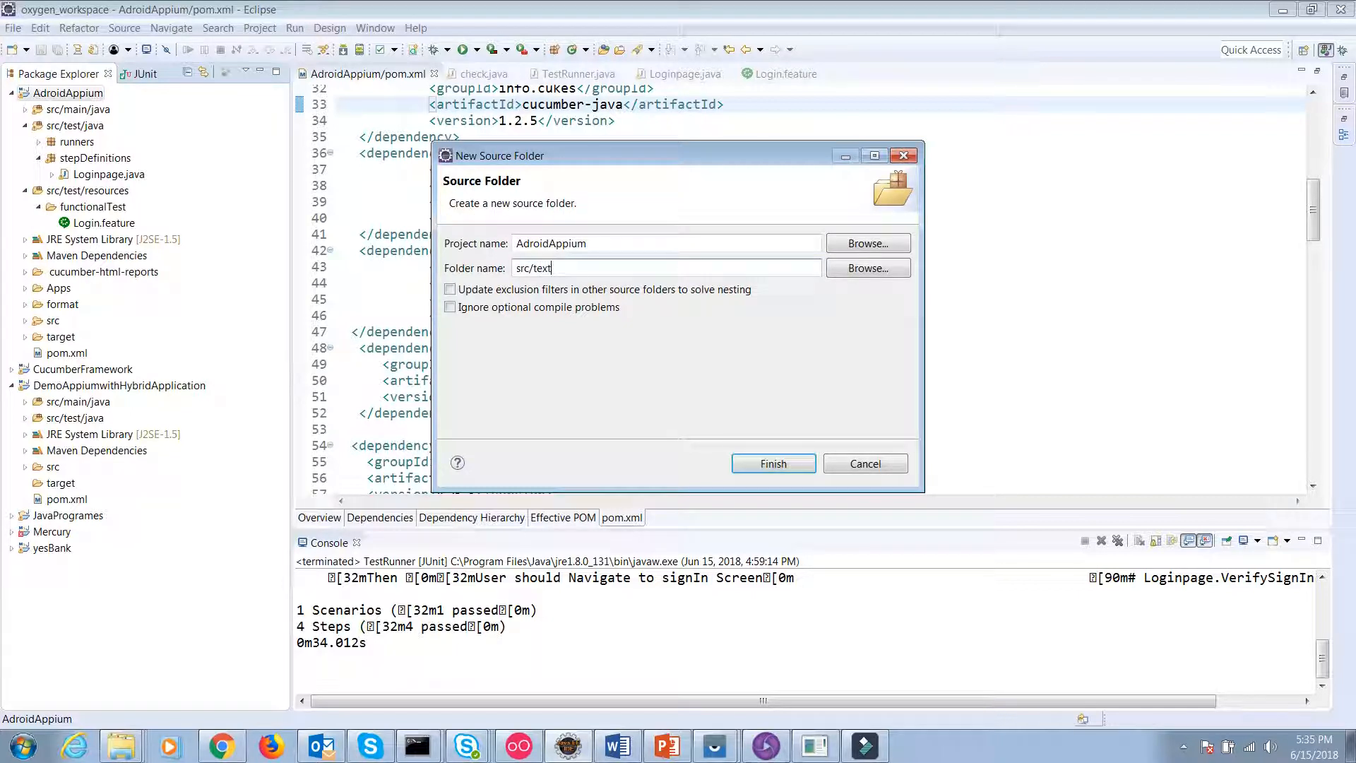
type("/res")
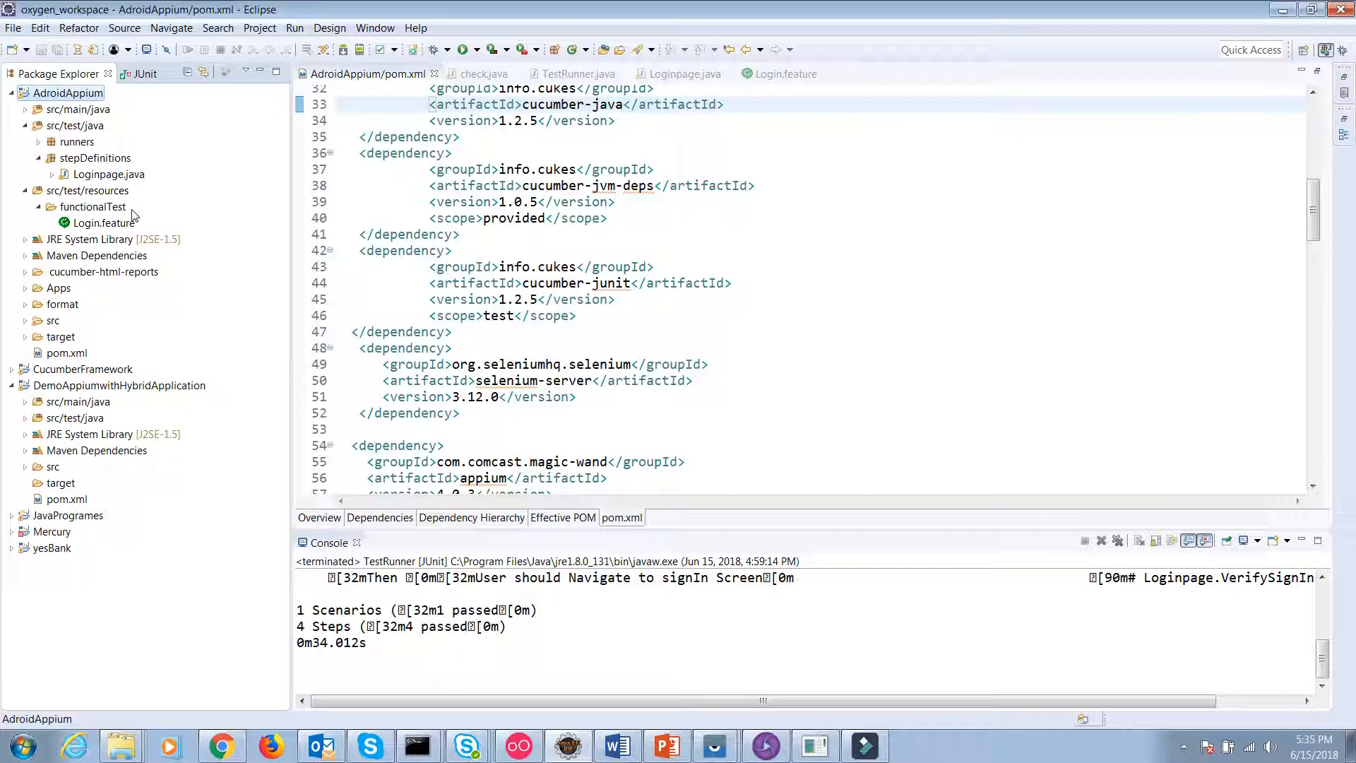
left_click(92, 205)
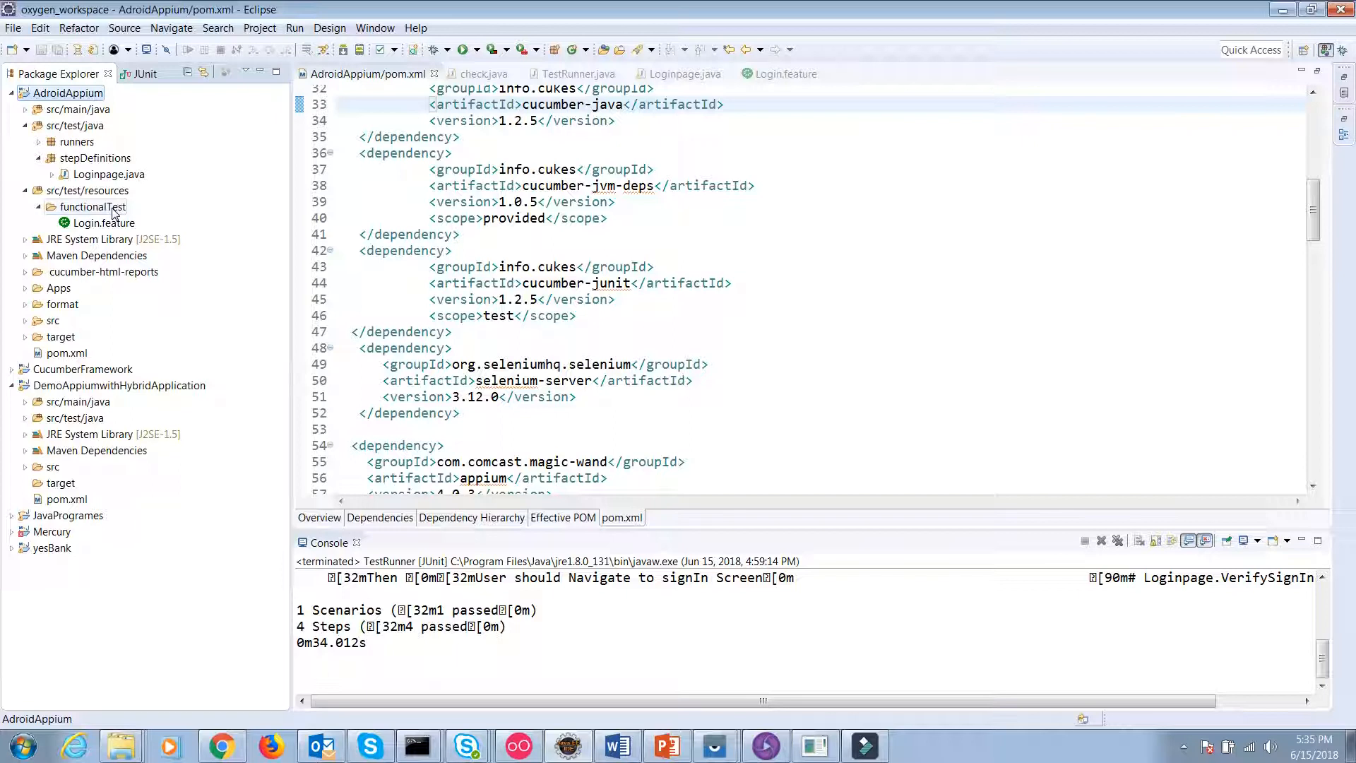
right_click(92, 207)
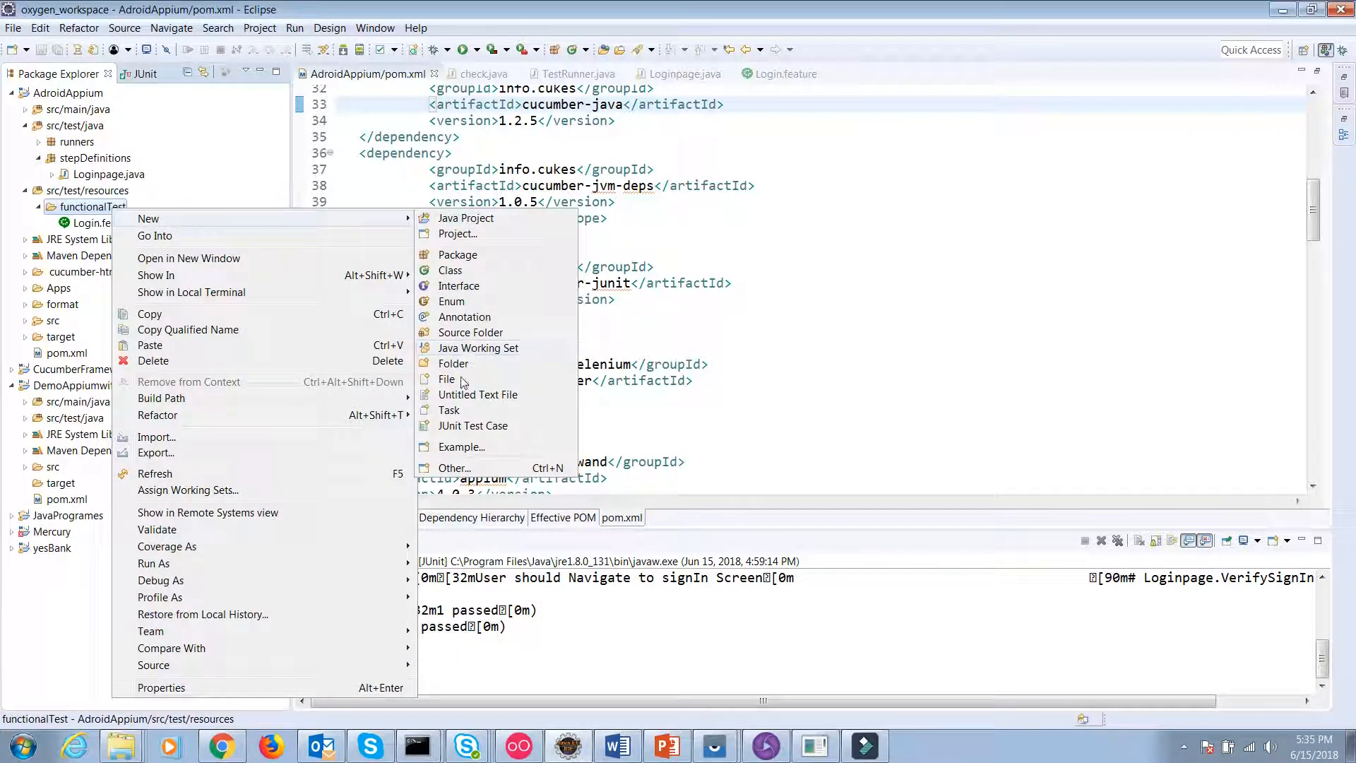
left_click(446, 379)
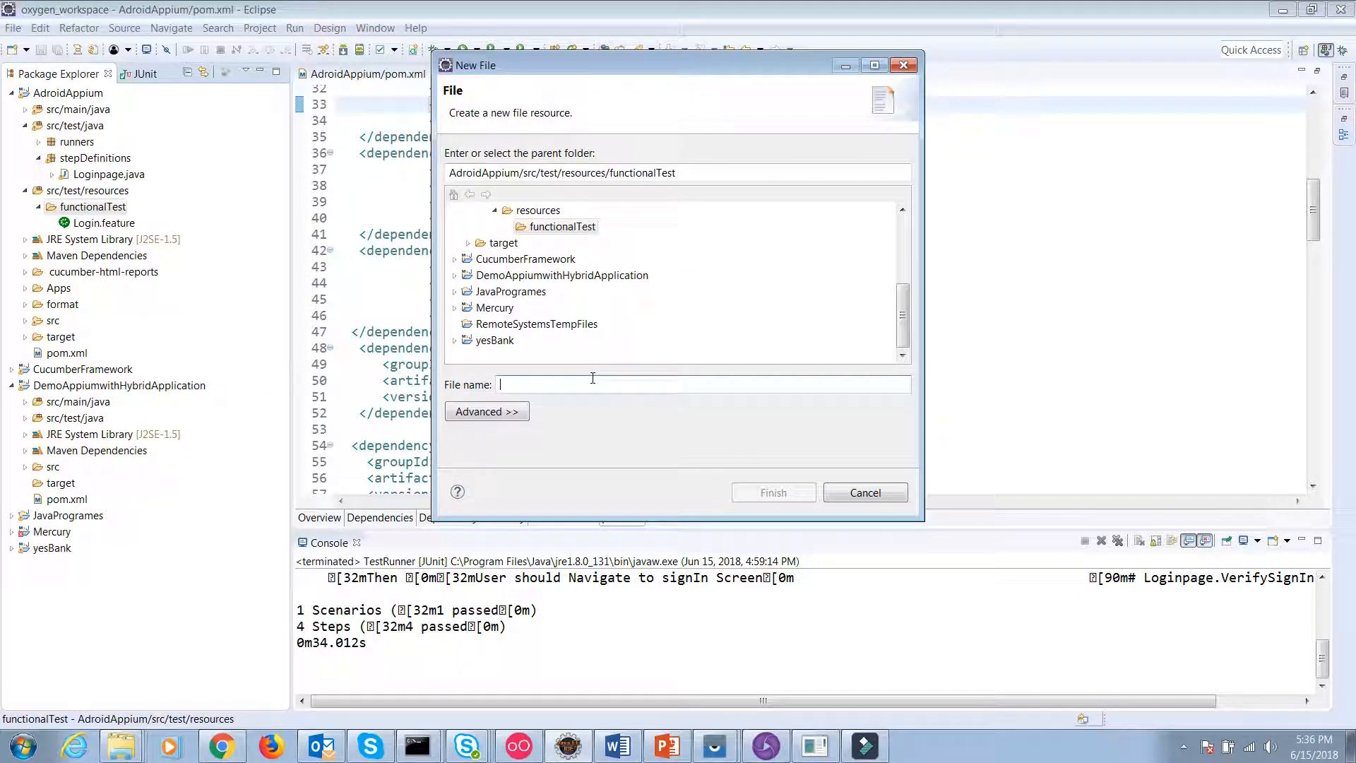
type("hjhjhj.")
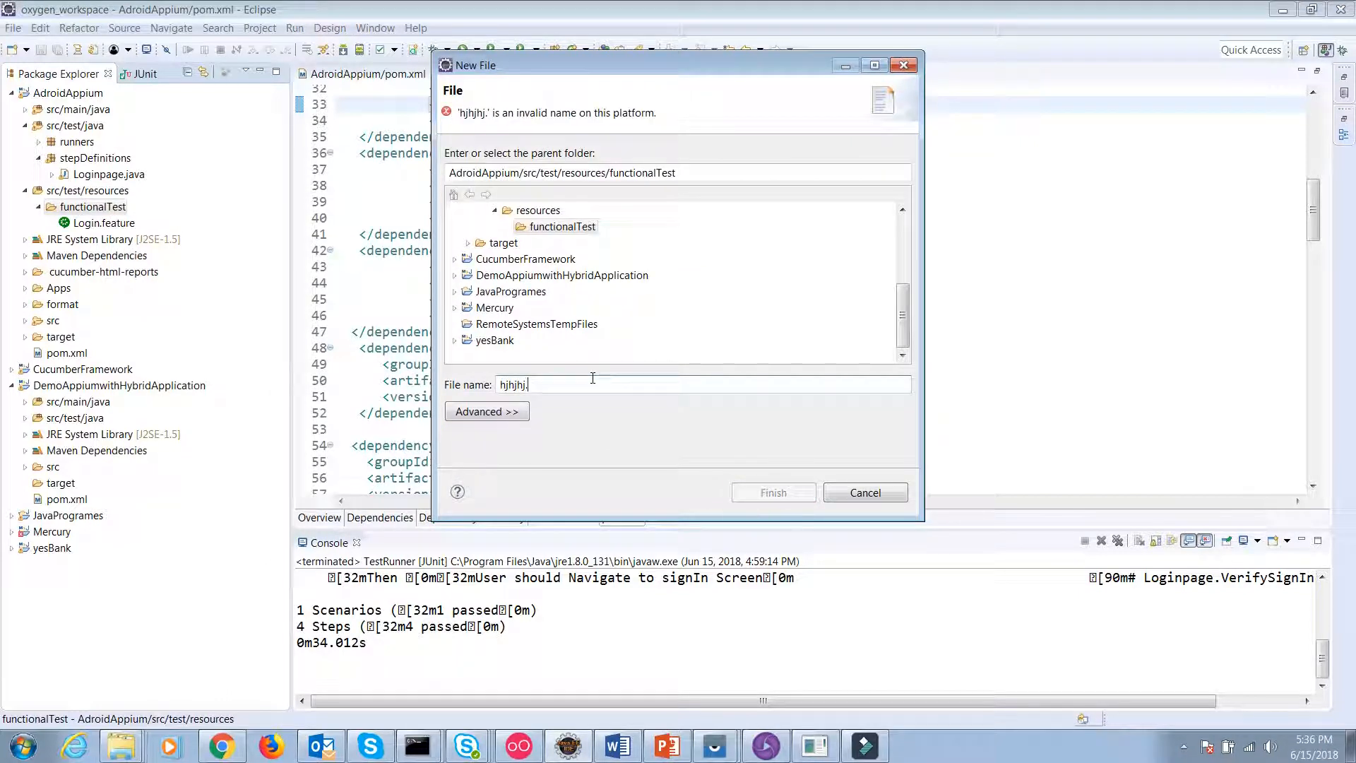
type(".feature")
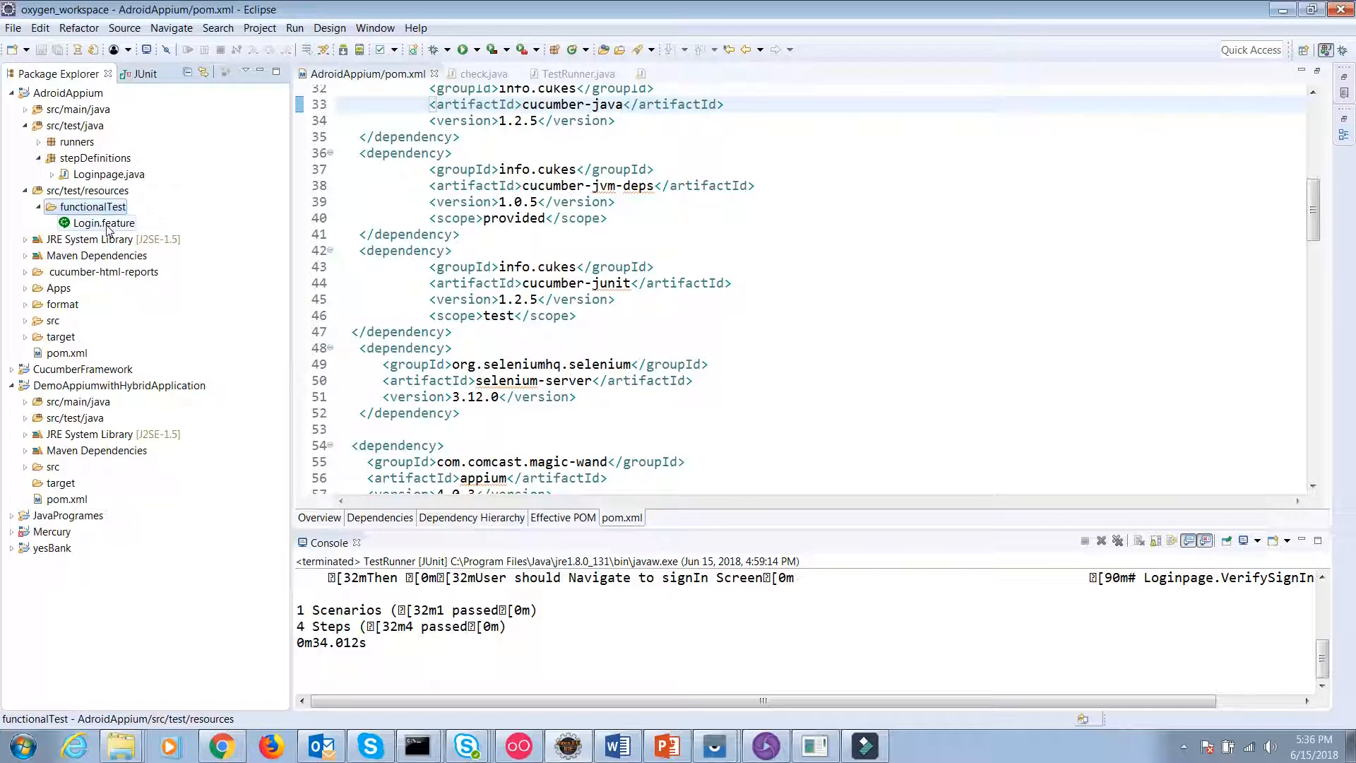
- Open Login.feature from the Package Explorer and place the cursor in its scenario steps
left_click(104, 222)
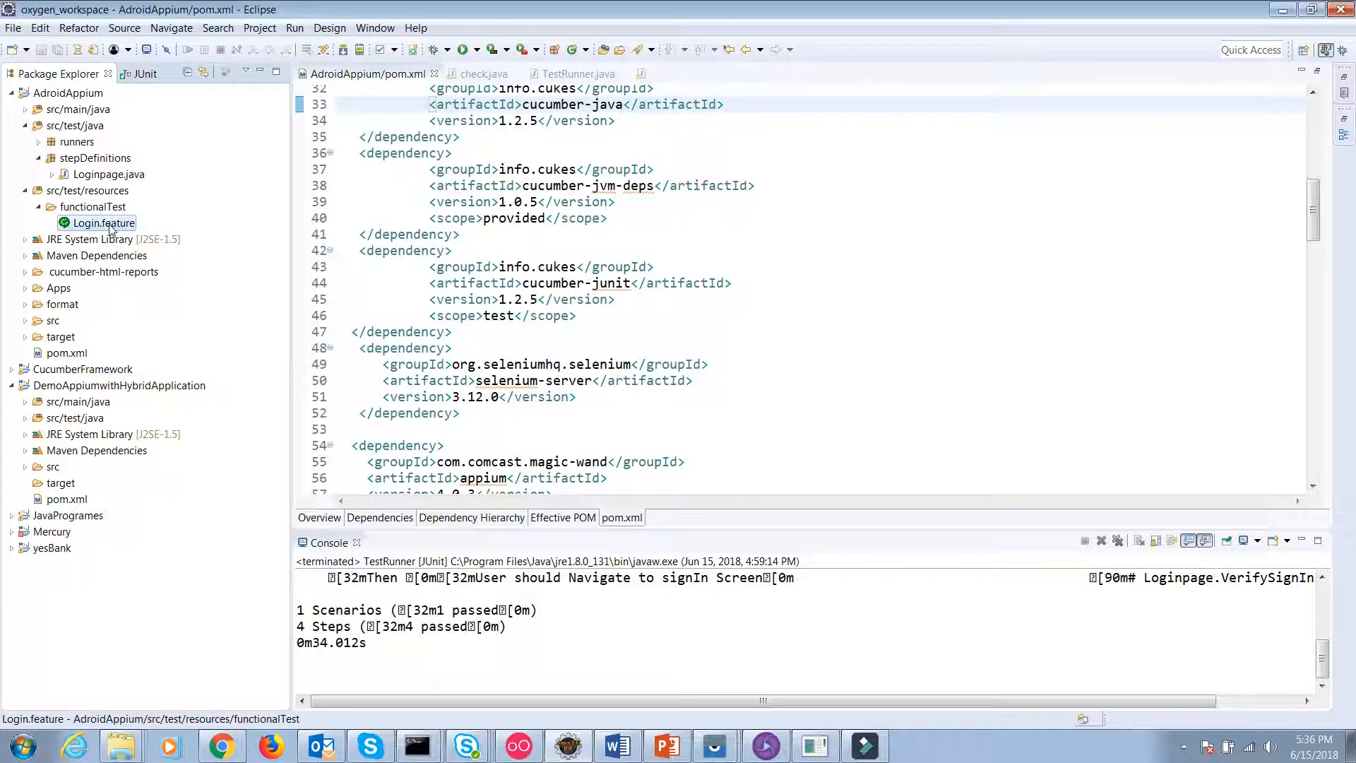
double_click(104, 222)
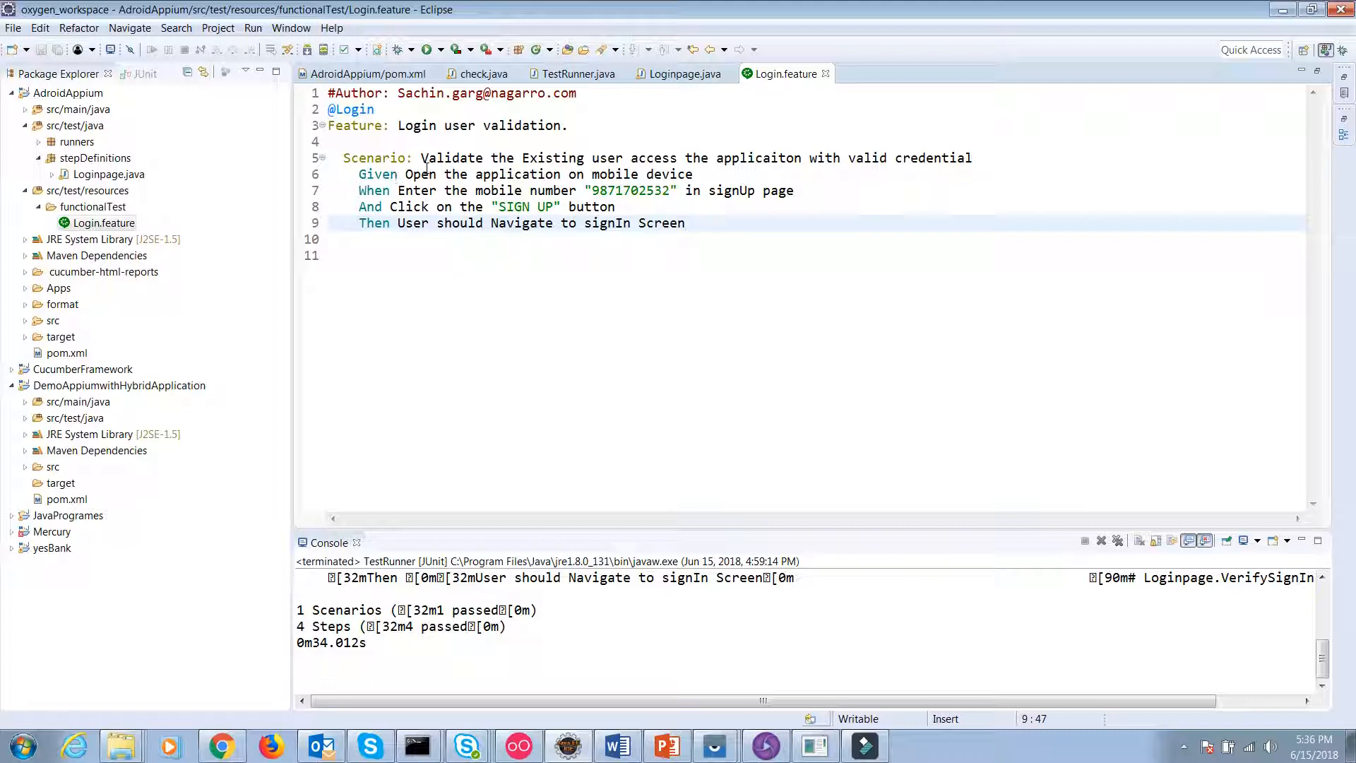
left_click(686, 223)
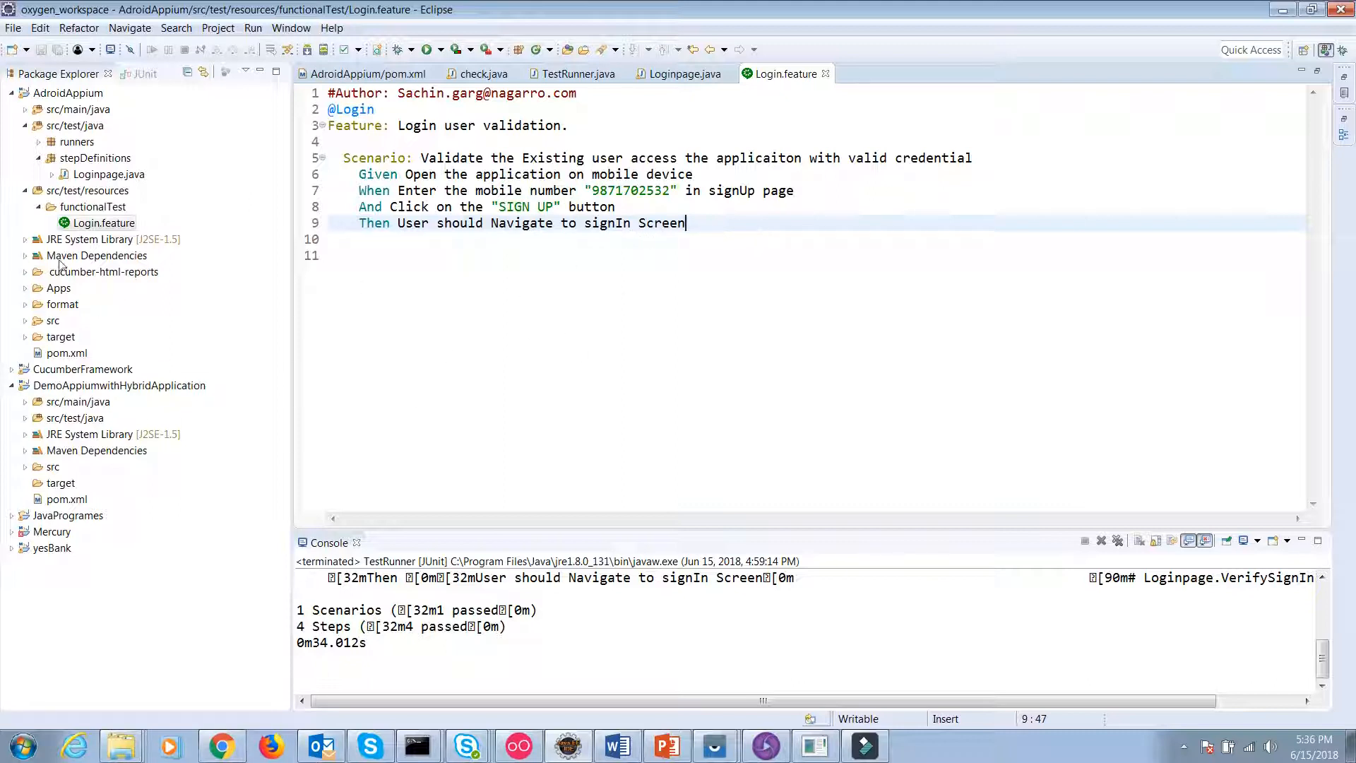
left_click(108, 174)
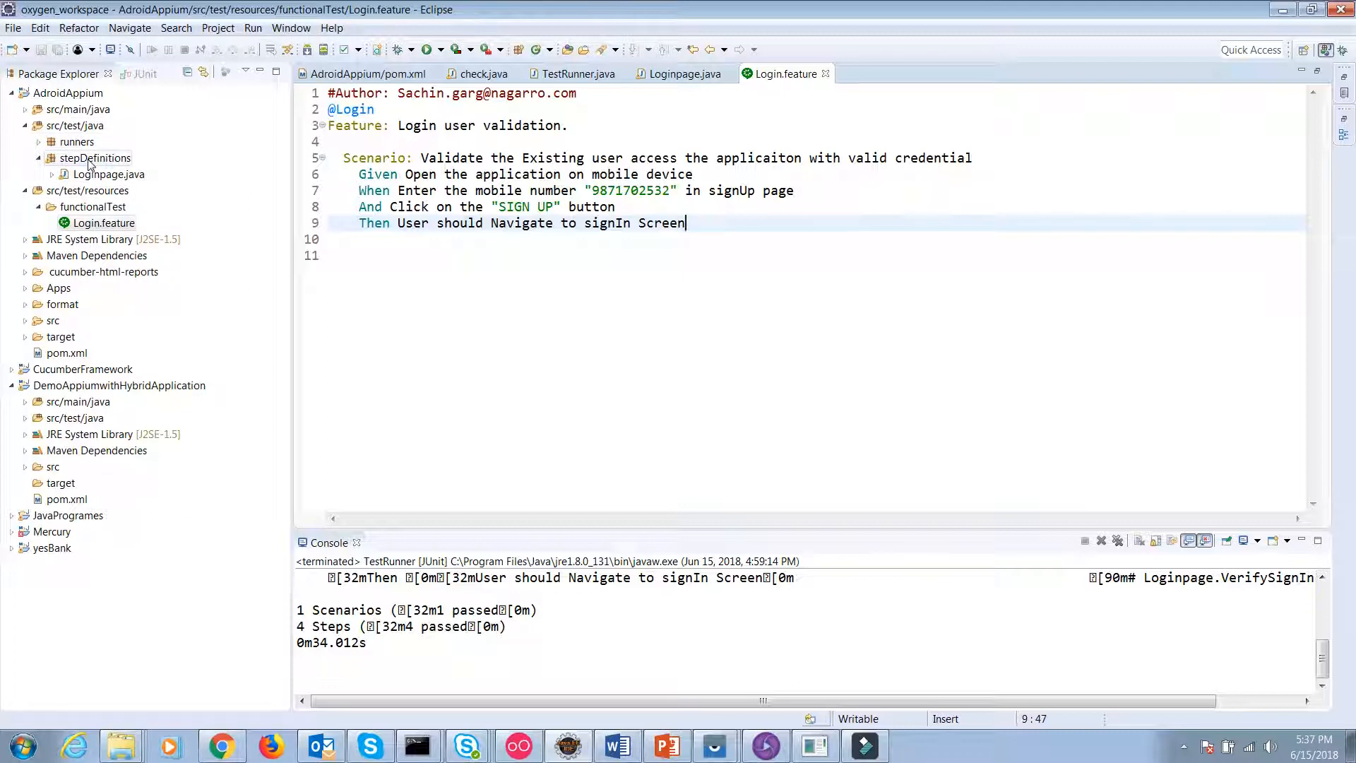
left_click(94, 158)
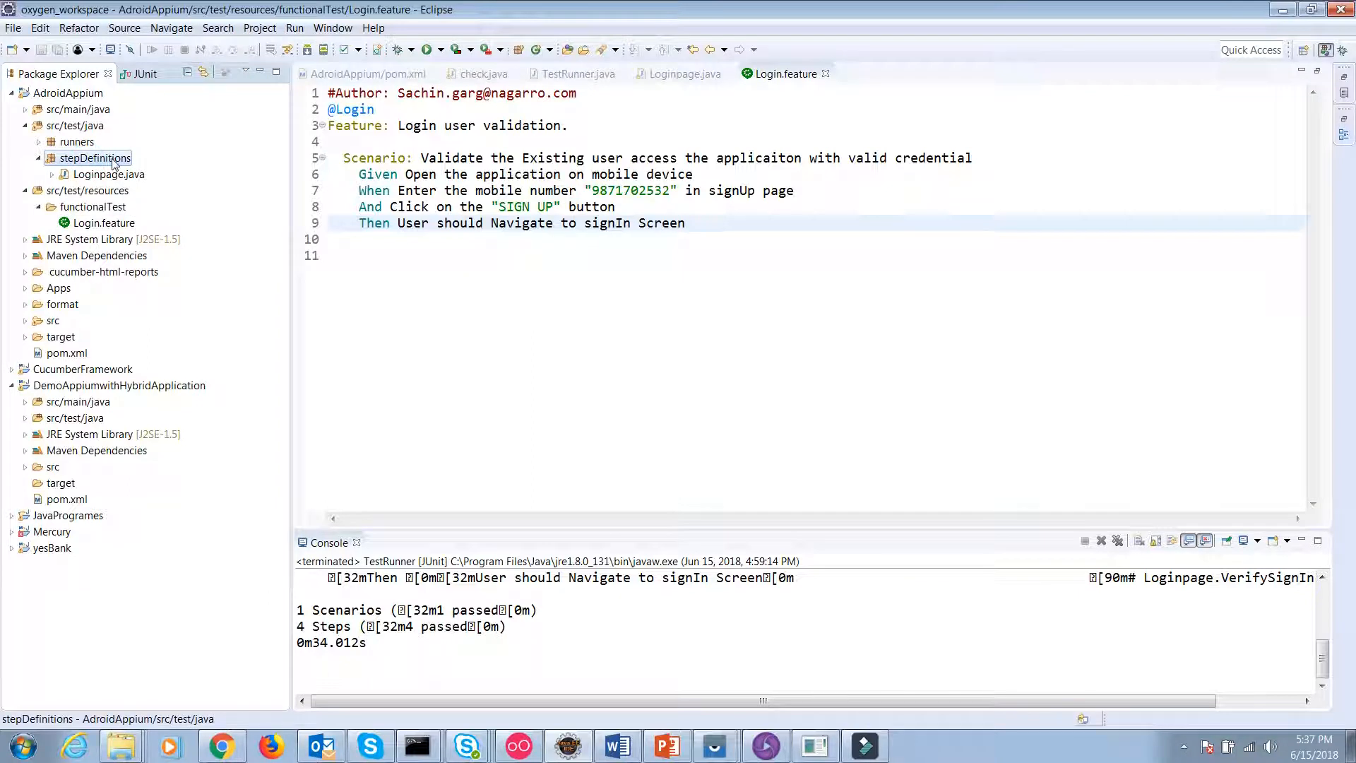
left_click(109, 174)
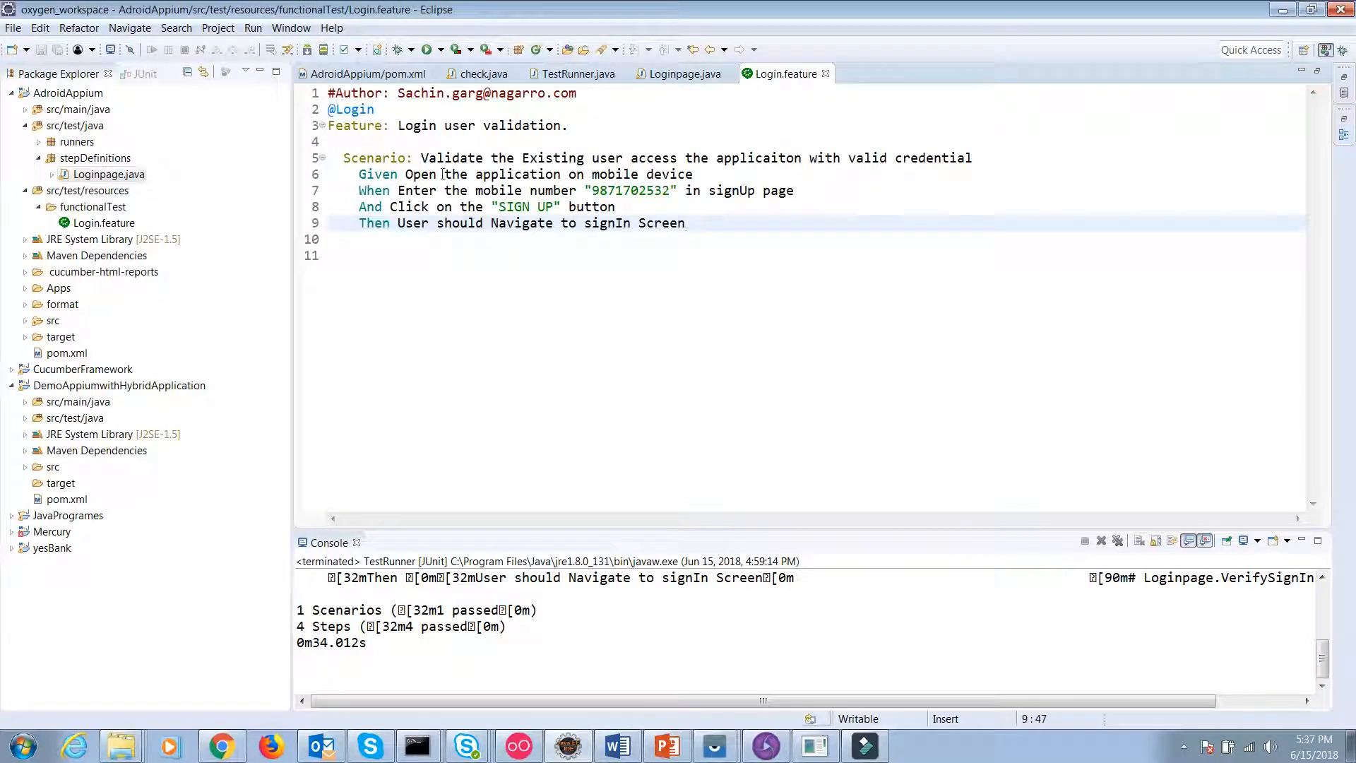
mouse_move(683, 73)
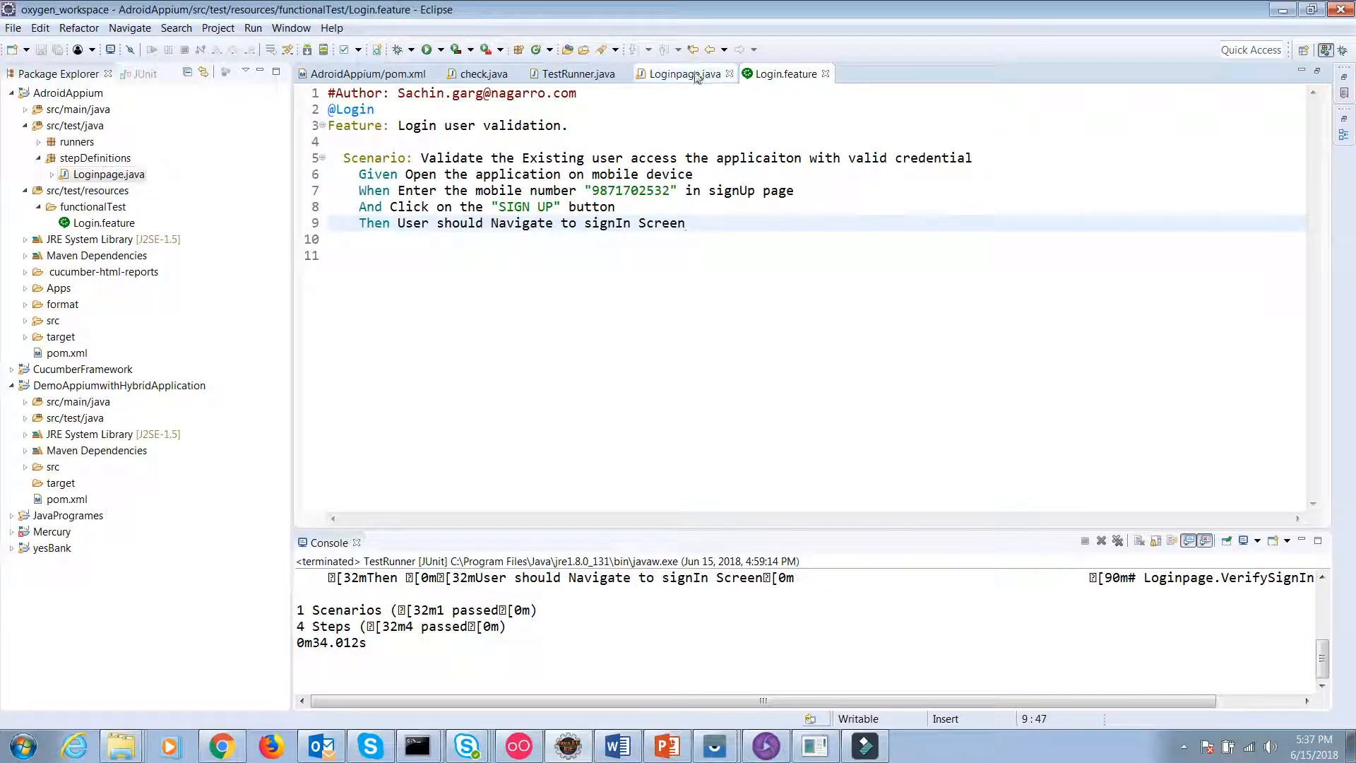
left_click(682, 73)
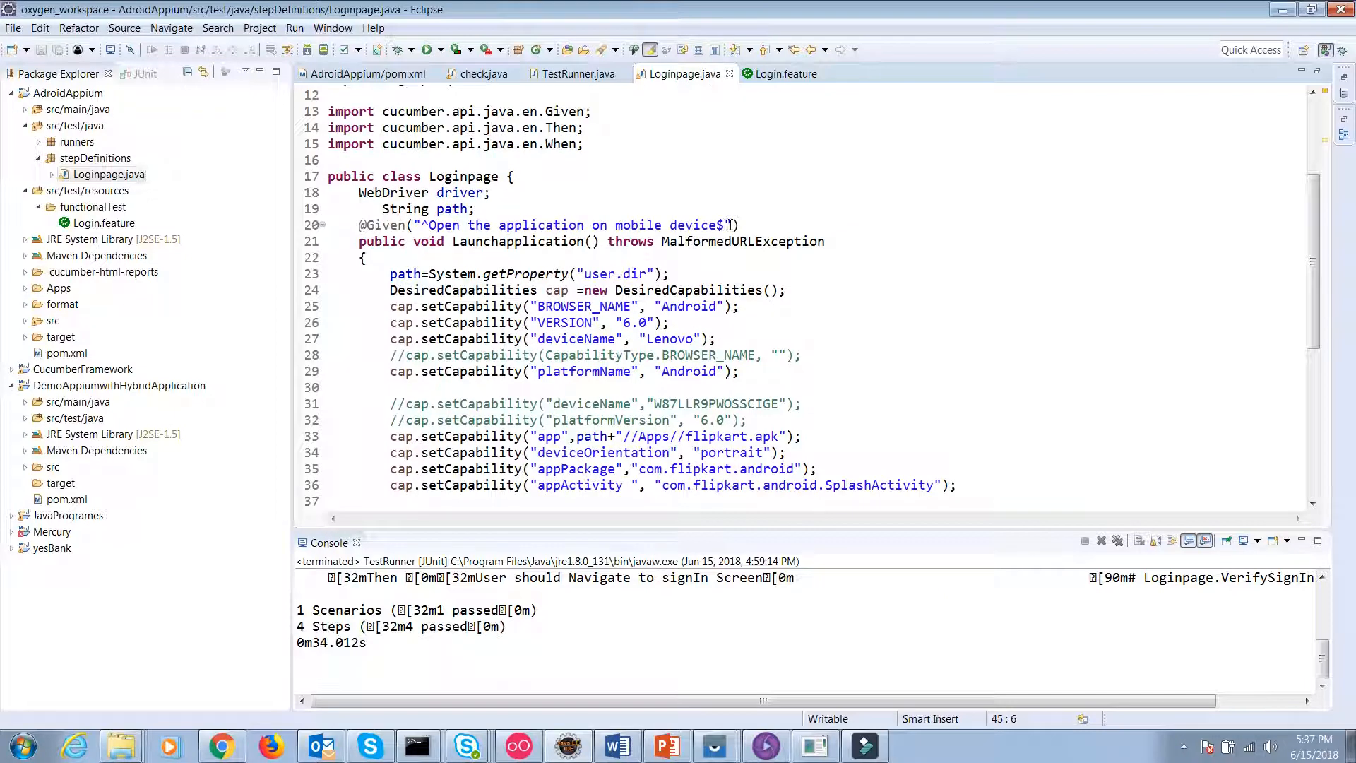
scroll("down", 3)
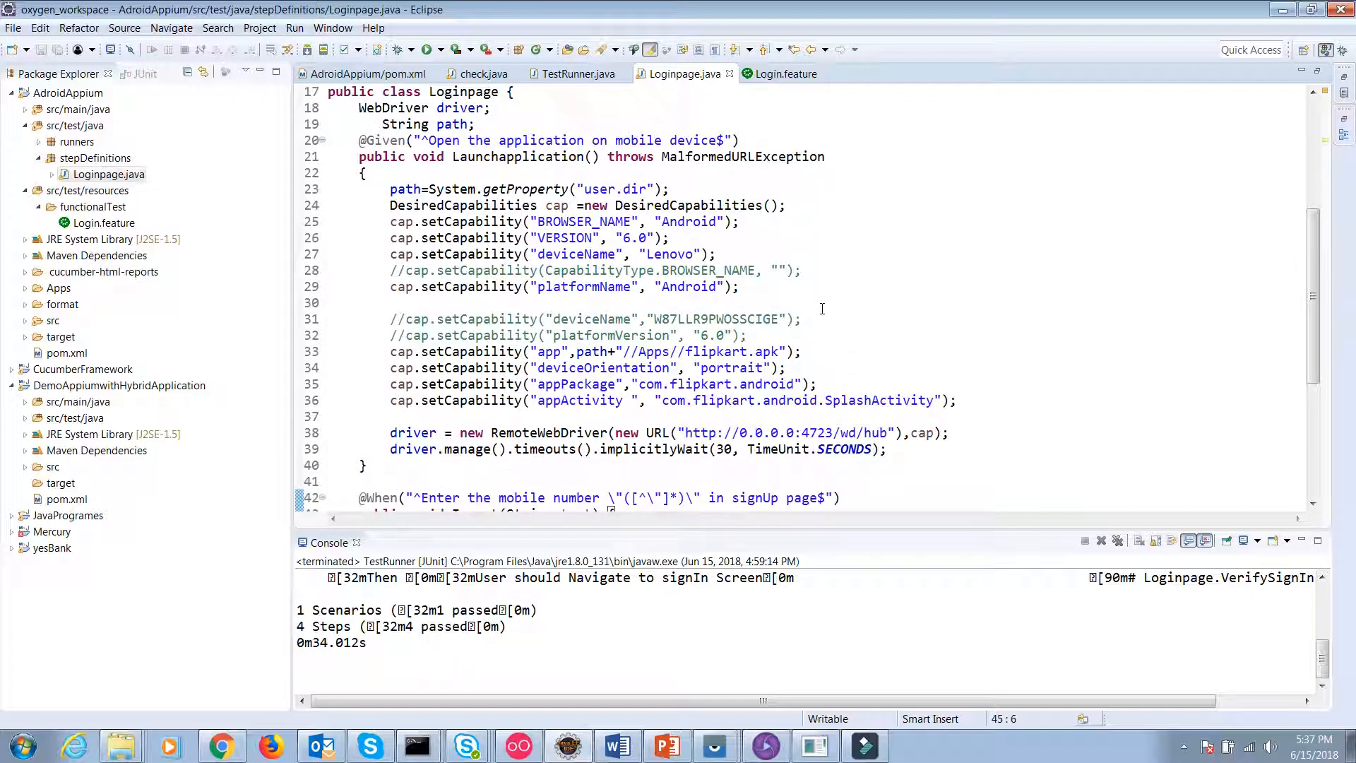
scroll("down", 3)
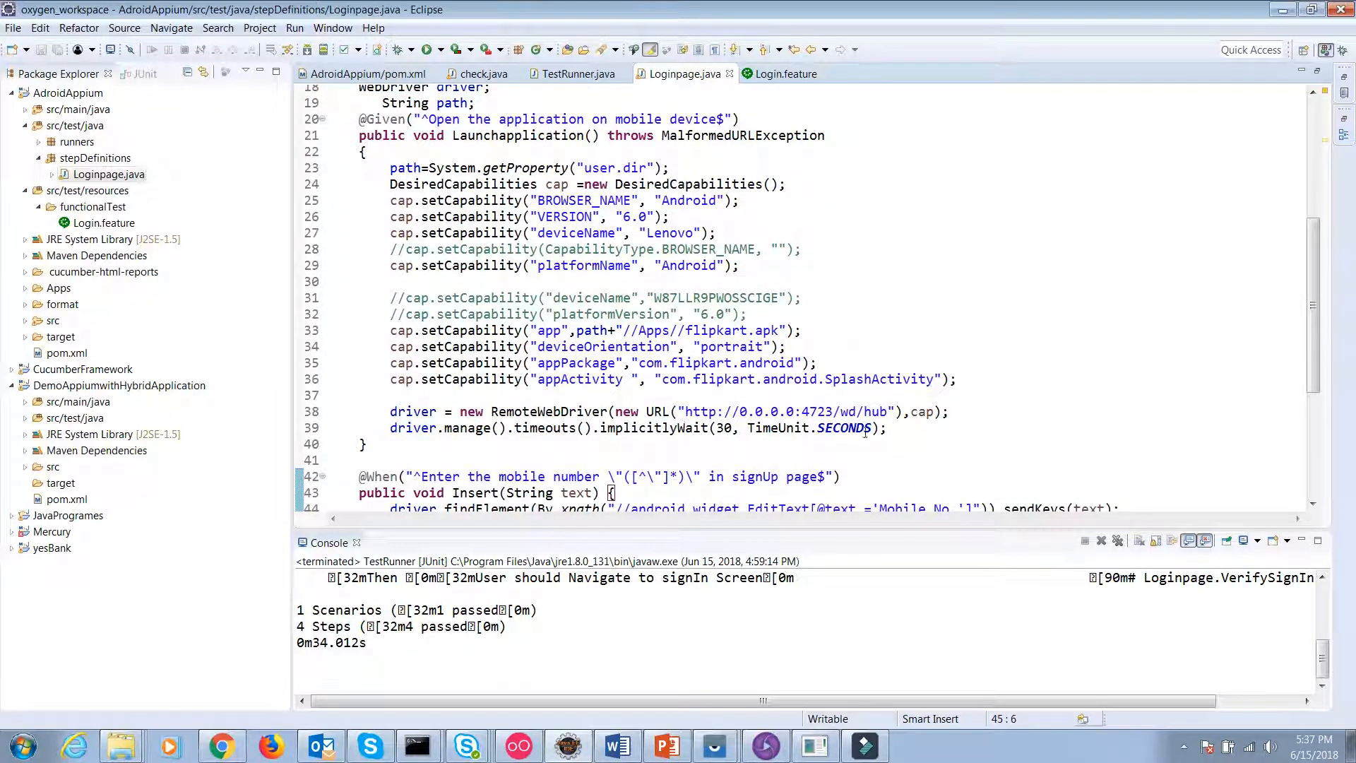
mouse_move(885, 316)
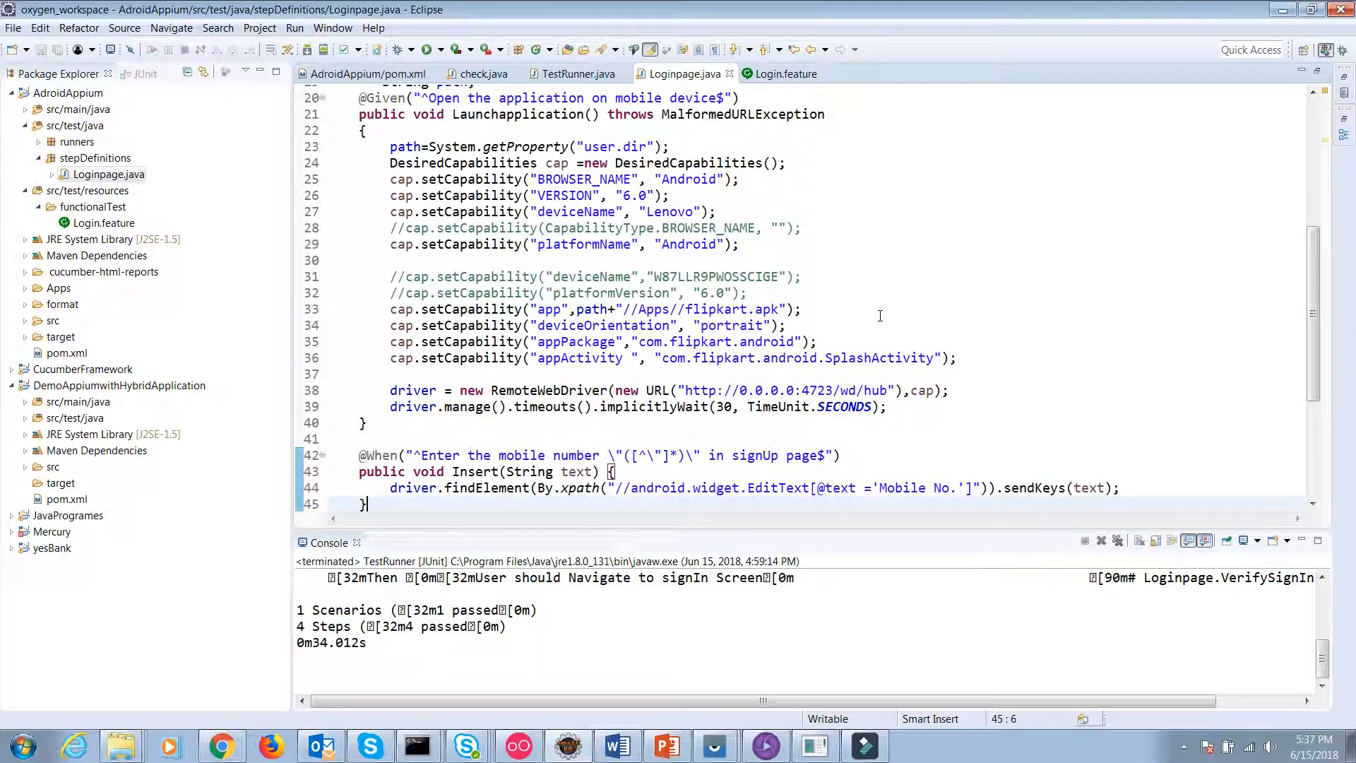
scroll("down", 3)
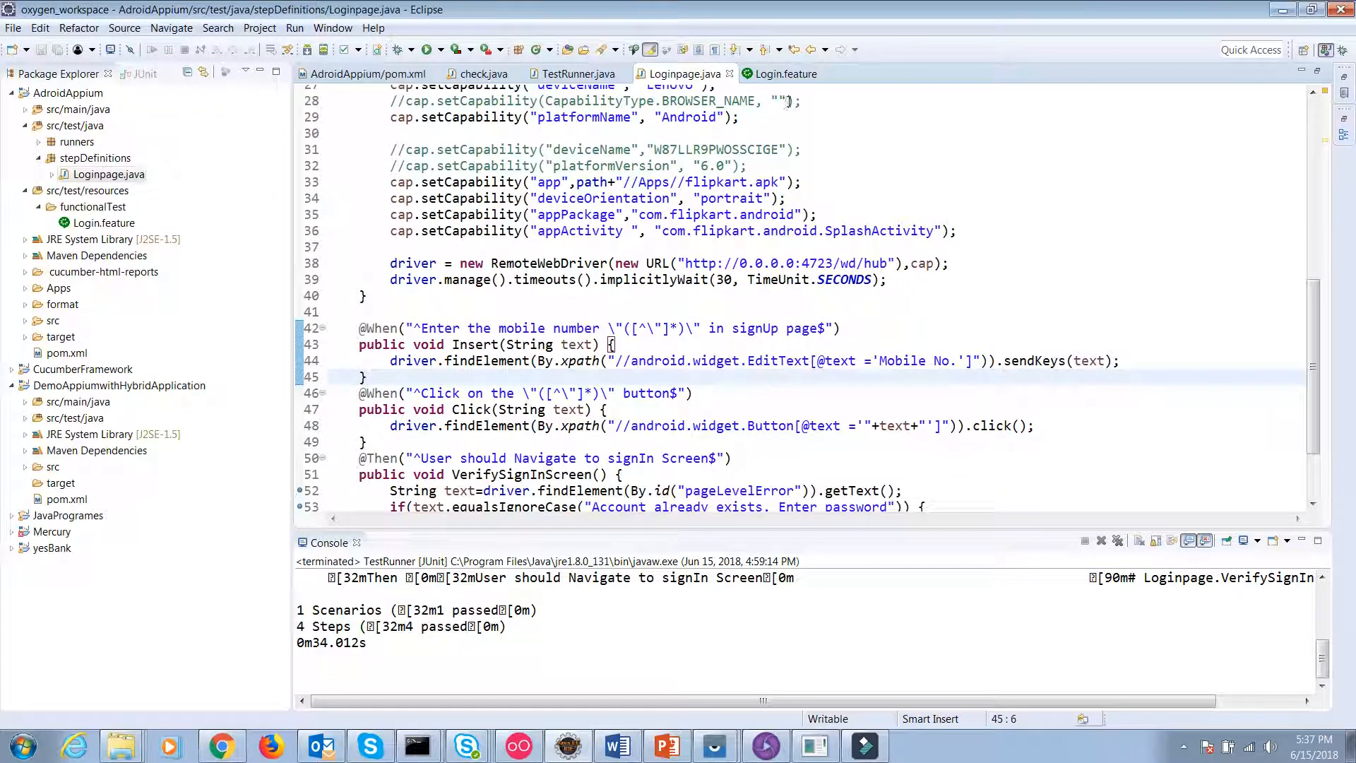
left_click(784, 74)
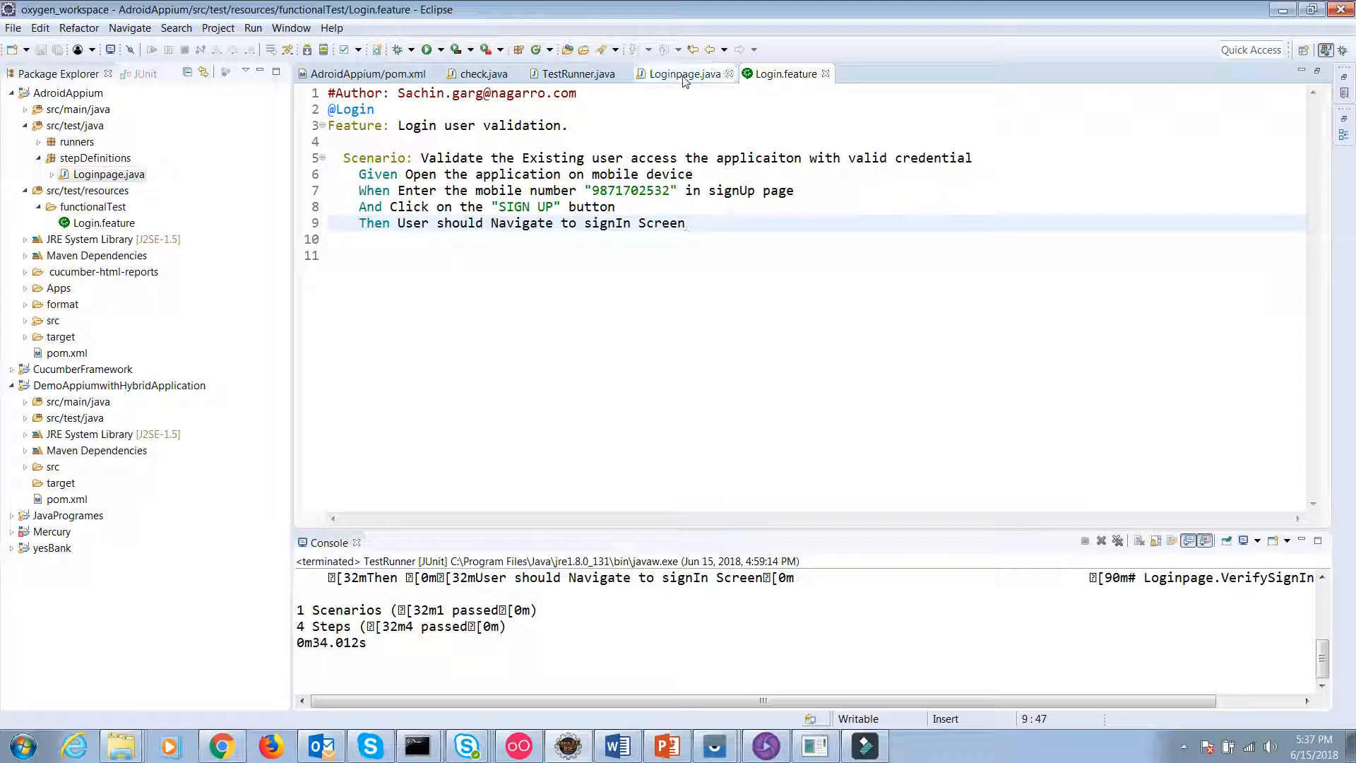
- Alternate between the Login.feature and Loginpage.java tabs to match scenario steps with step definitions
left_click(683, 74)
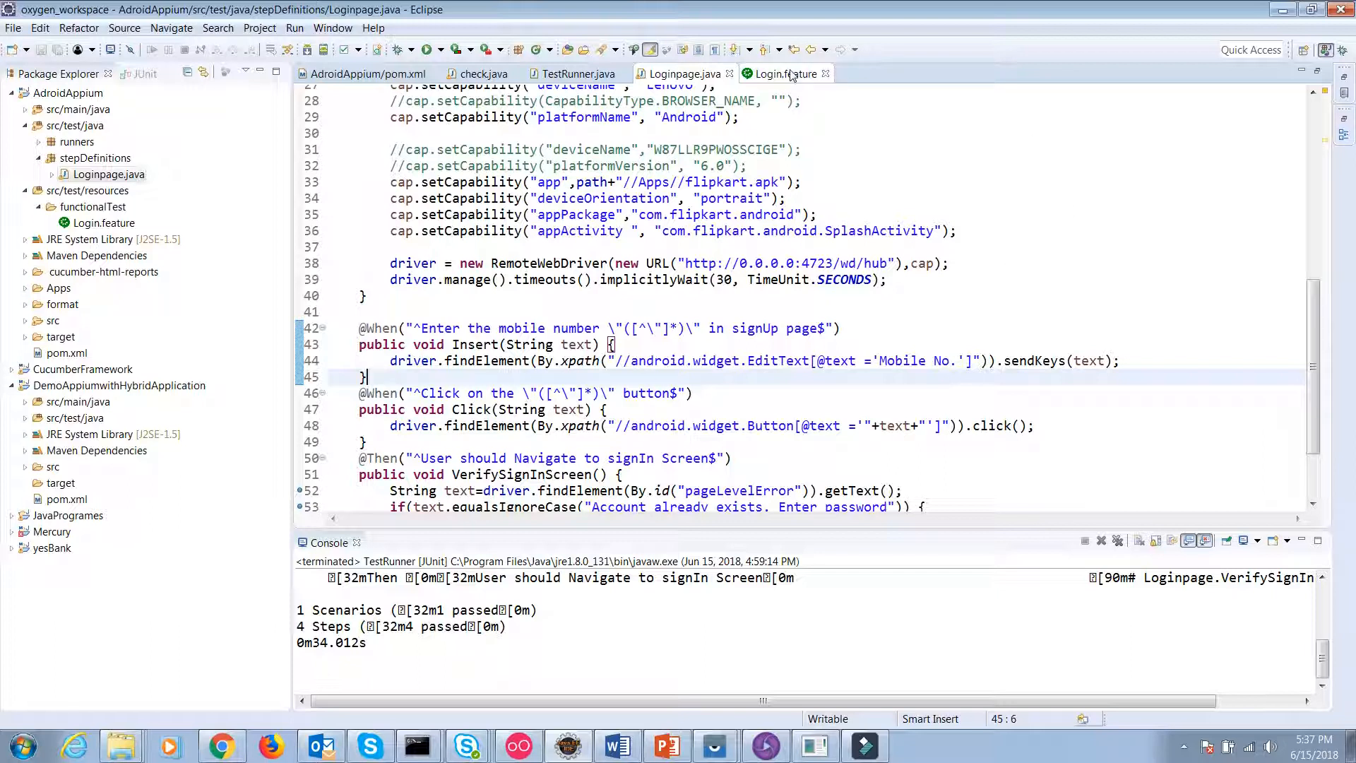
left_click(783, 73)
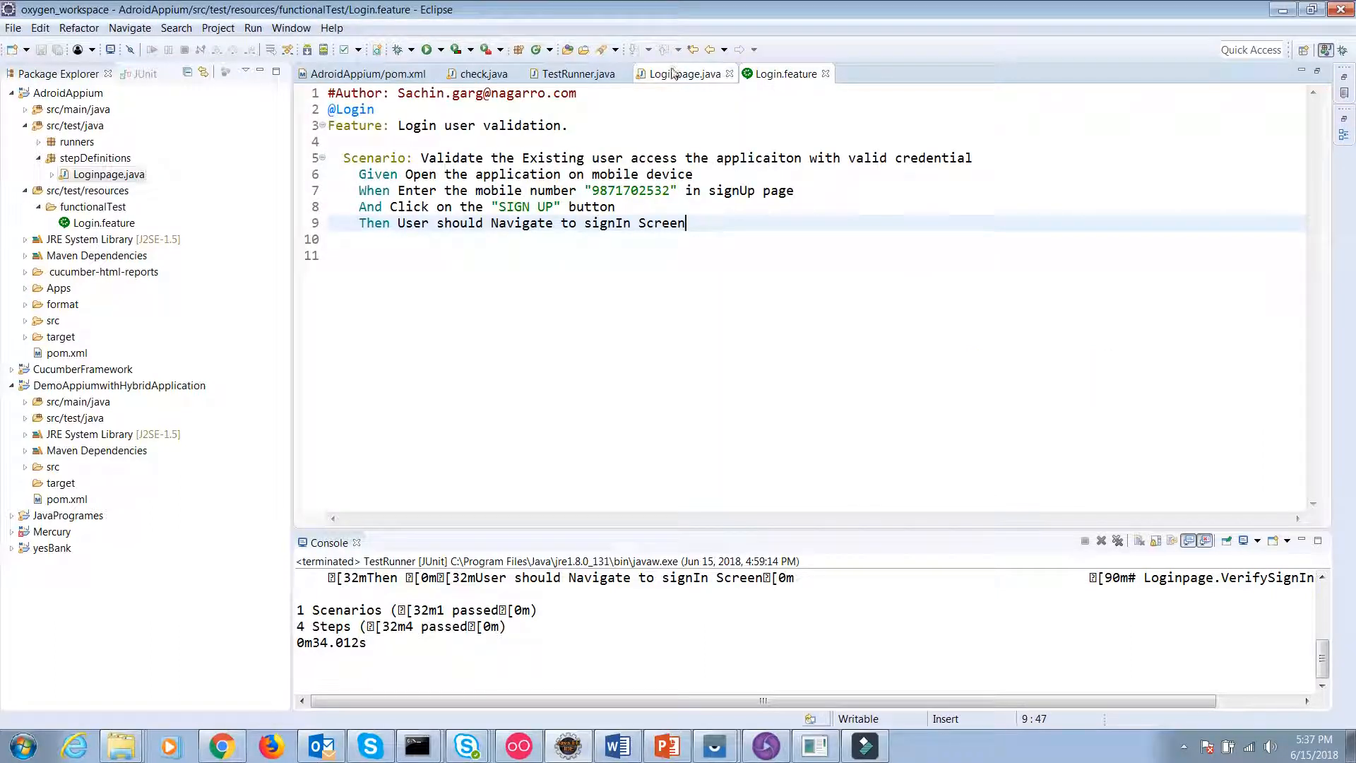
left_click(682, 73)
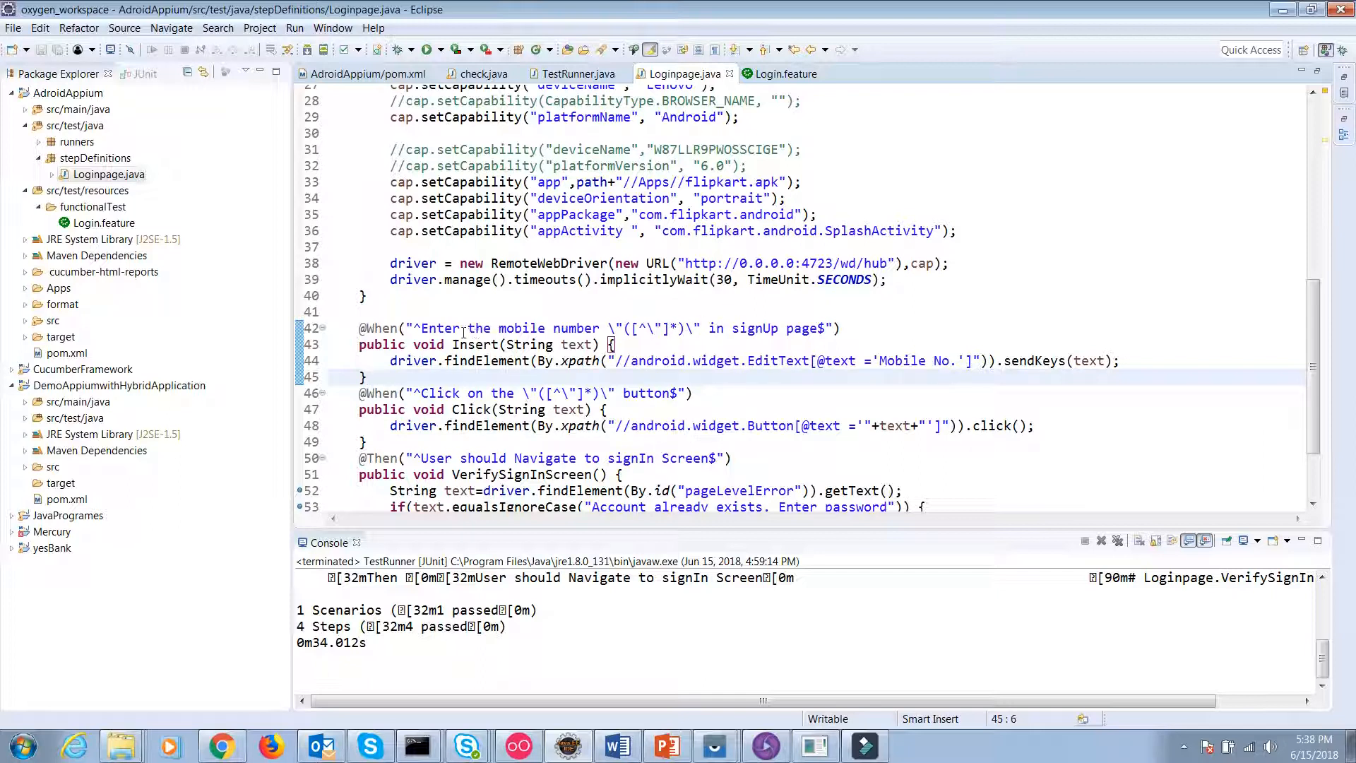
left_click(784, 73)
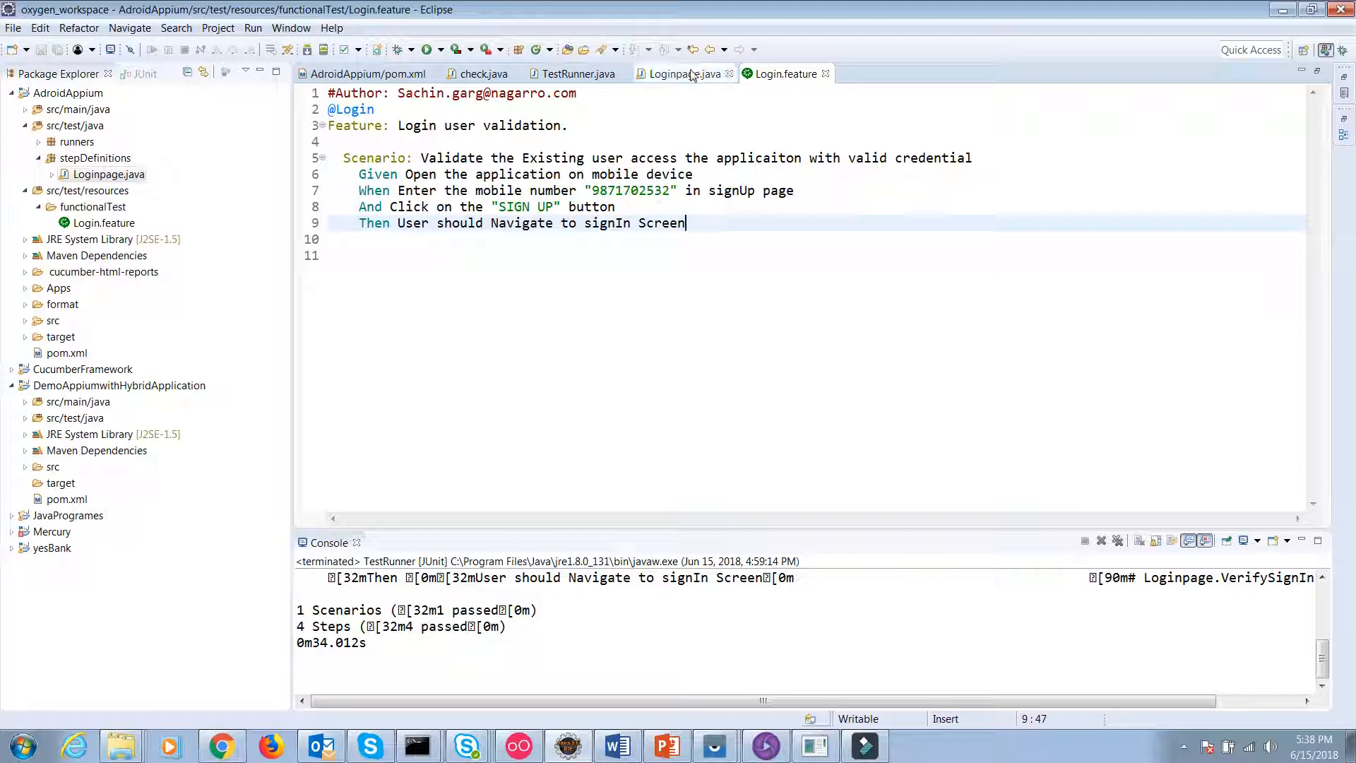
left_click(682, 73)
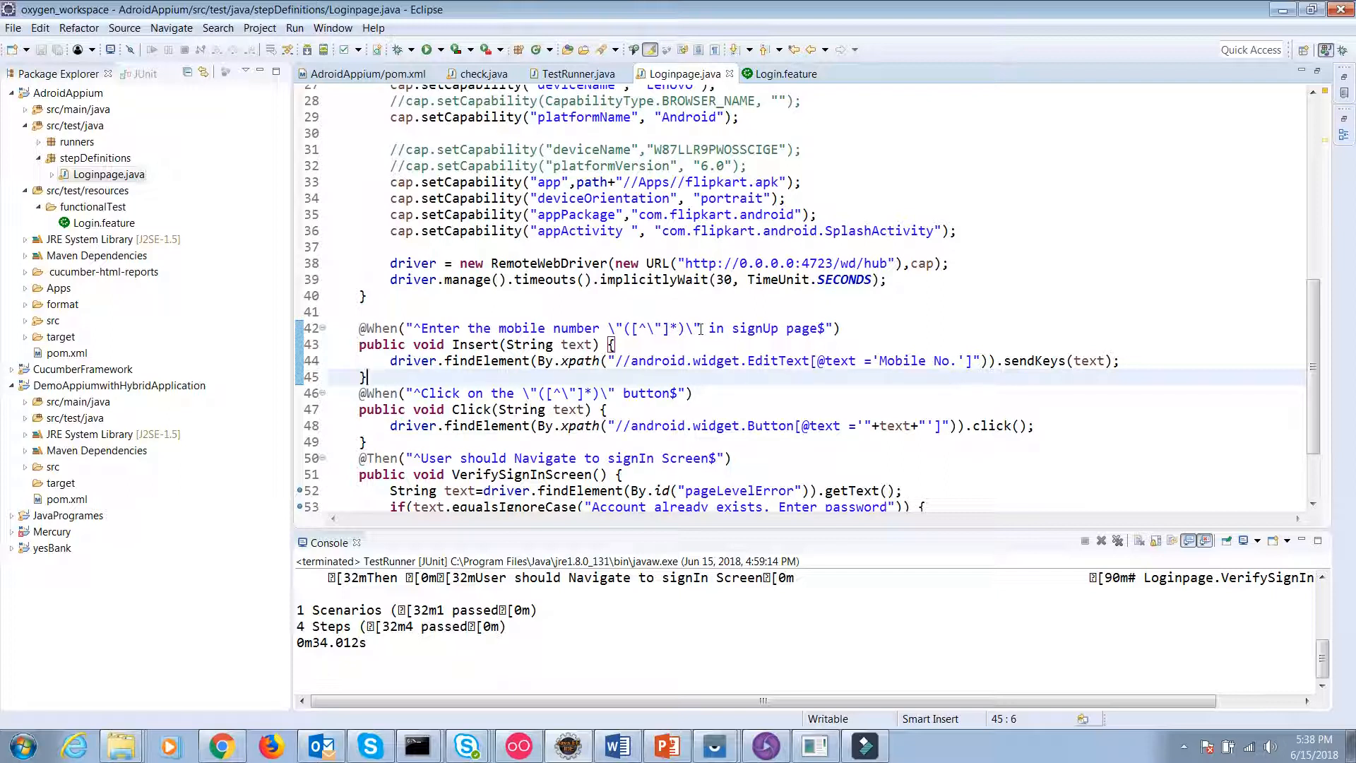
double_click(652, 327)
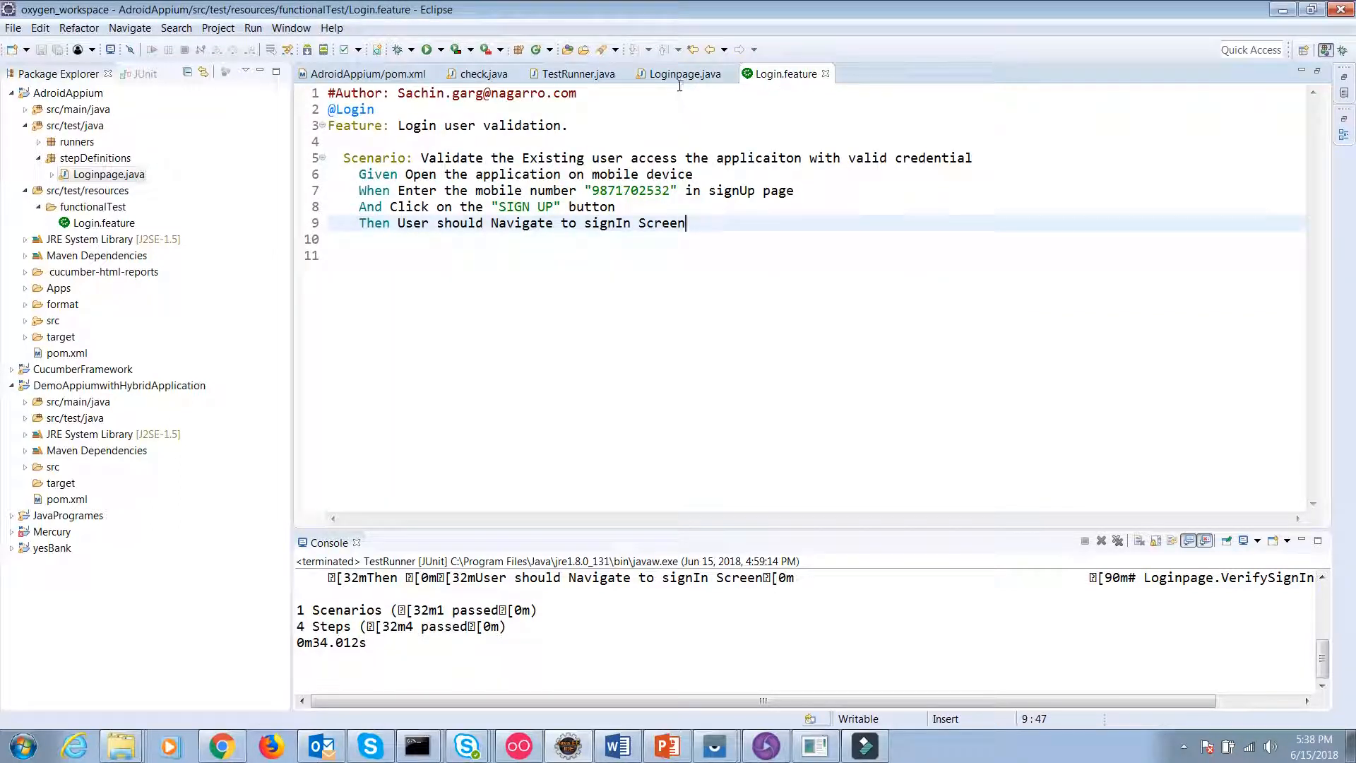
left_click(683, 73)
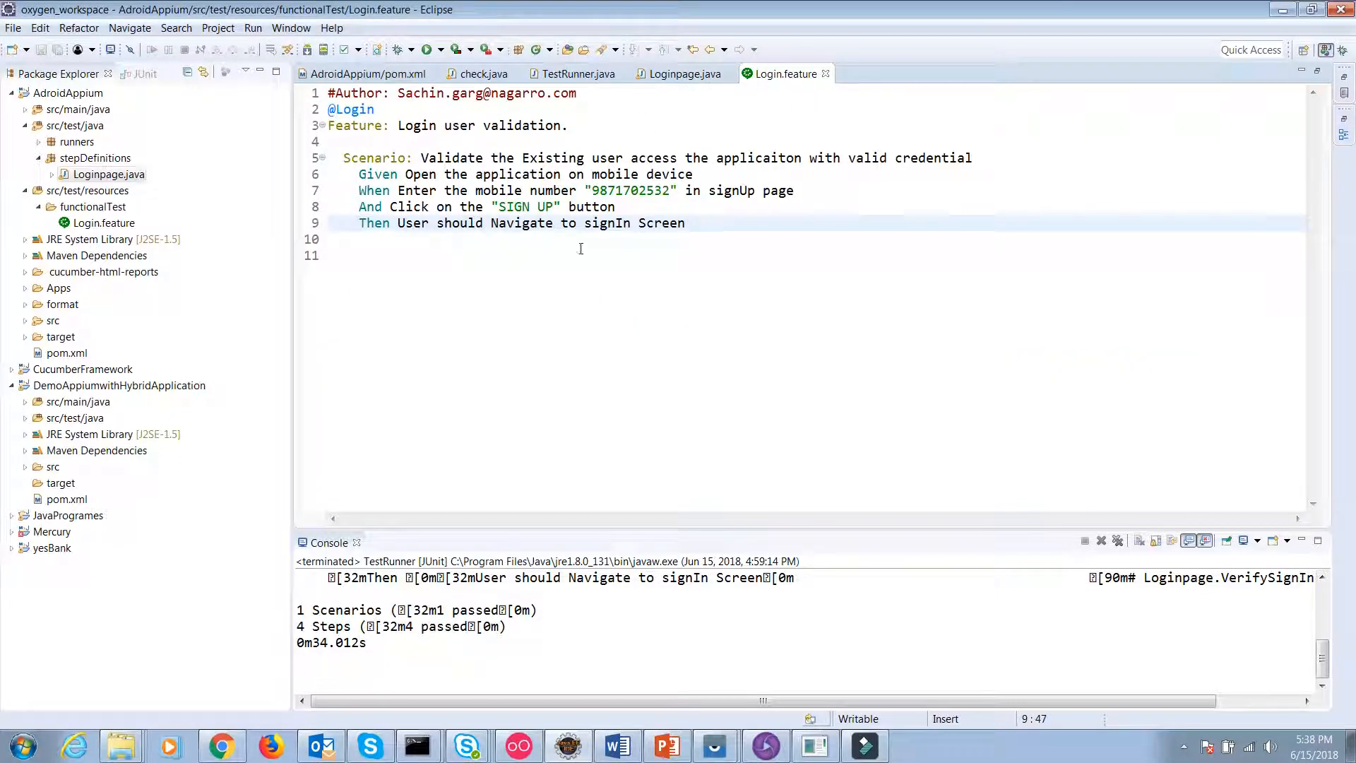
mouse_move(687, 96)
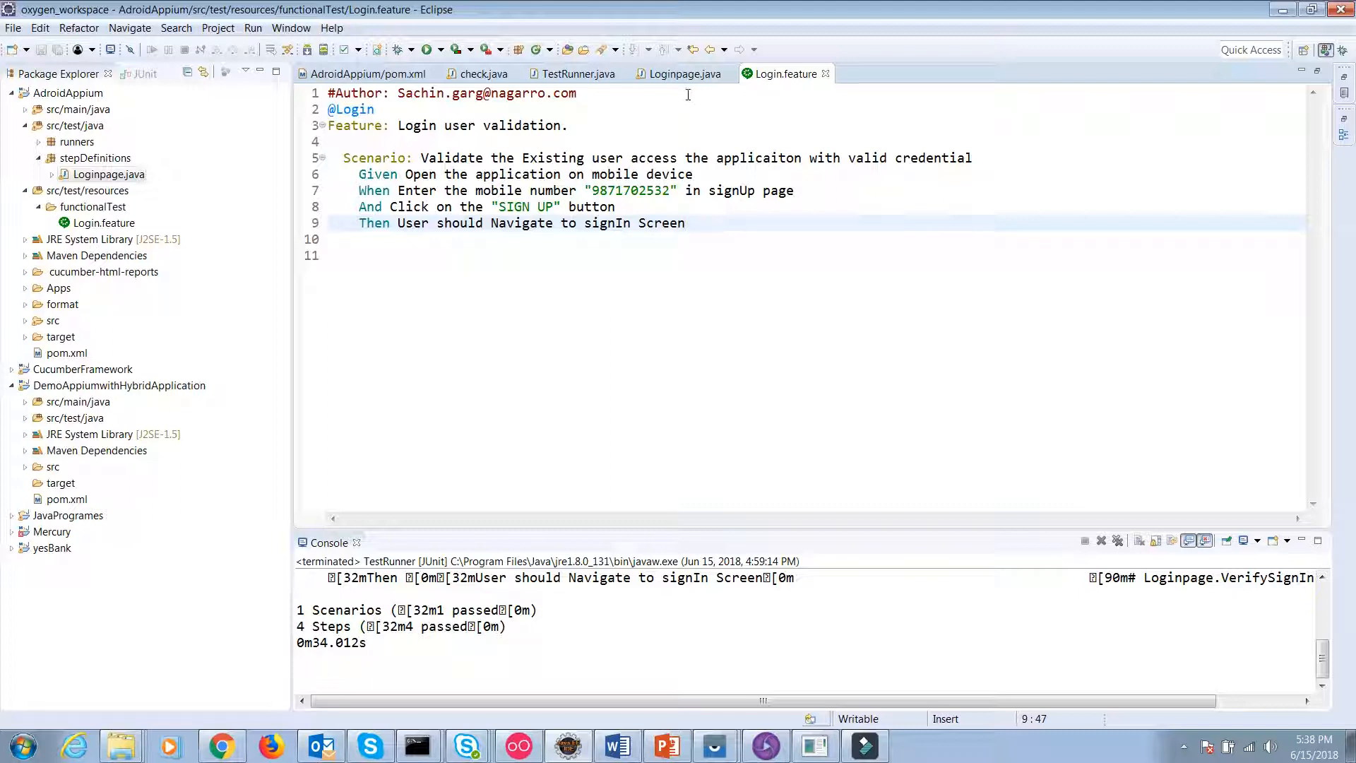
left_click(683, 73)
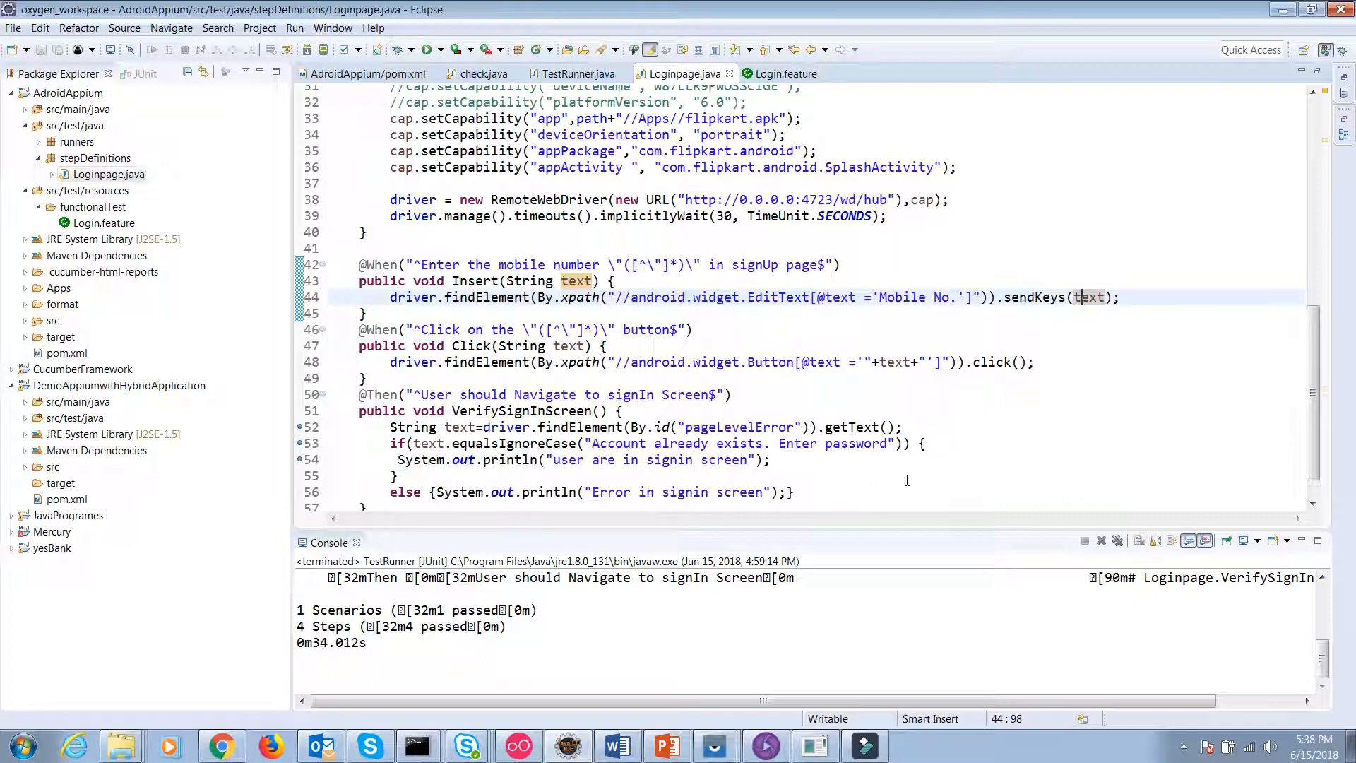
left_click(109, 174)
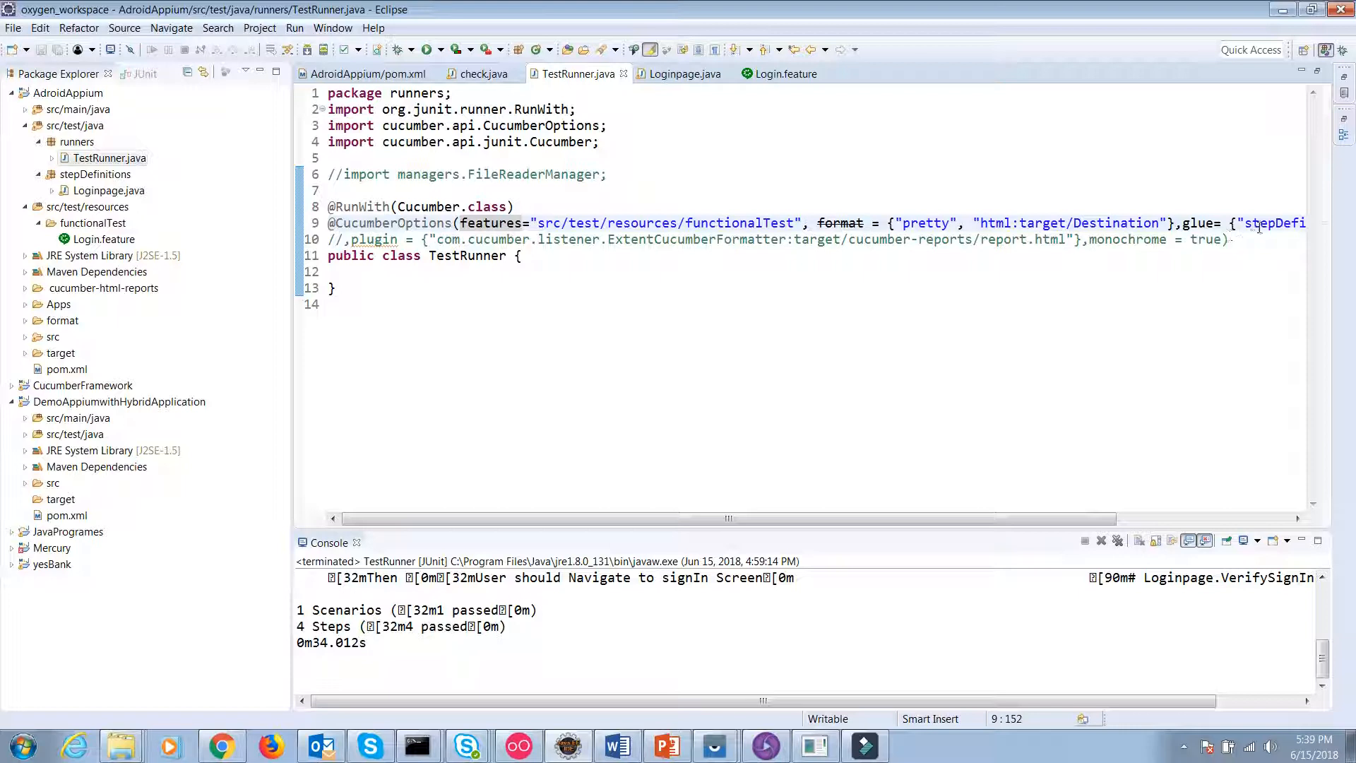
left_click_drag(727, 518, 1168, 518)
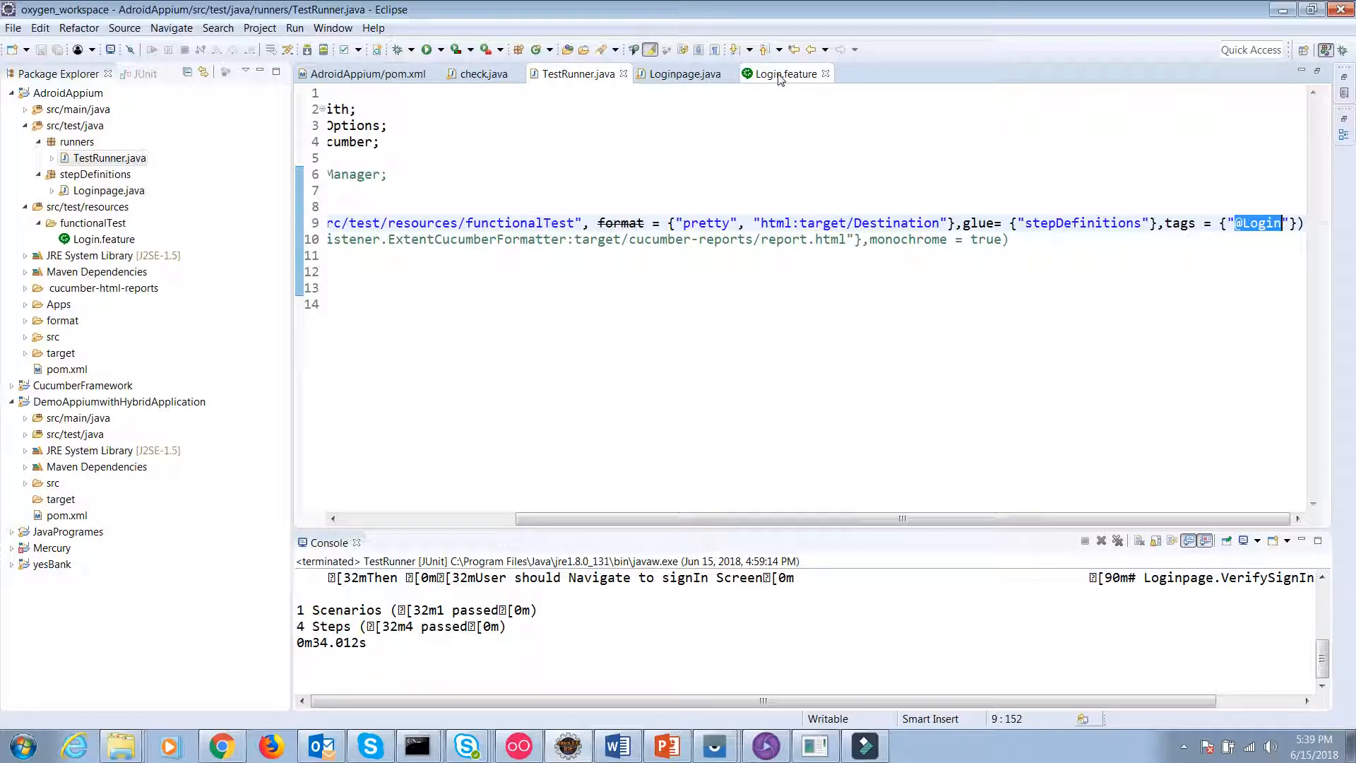
left_click(785, 73)
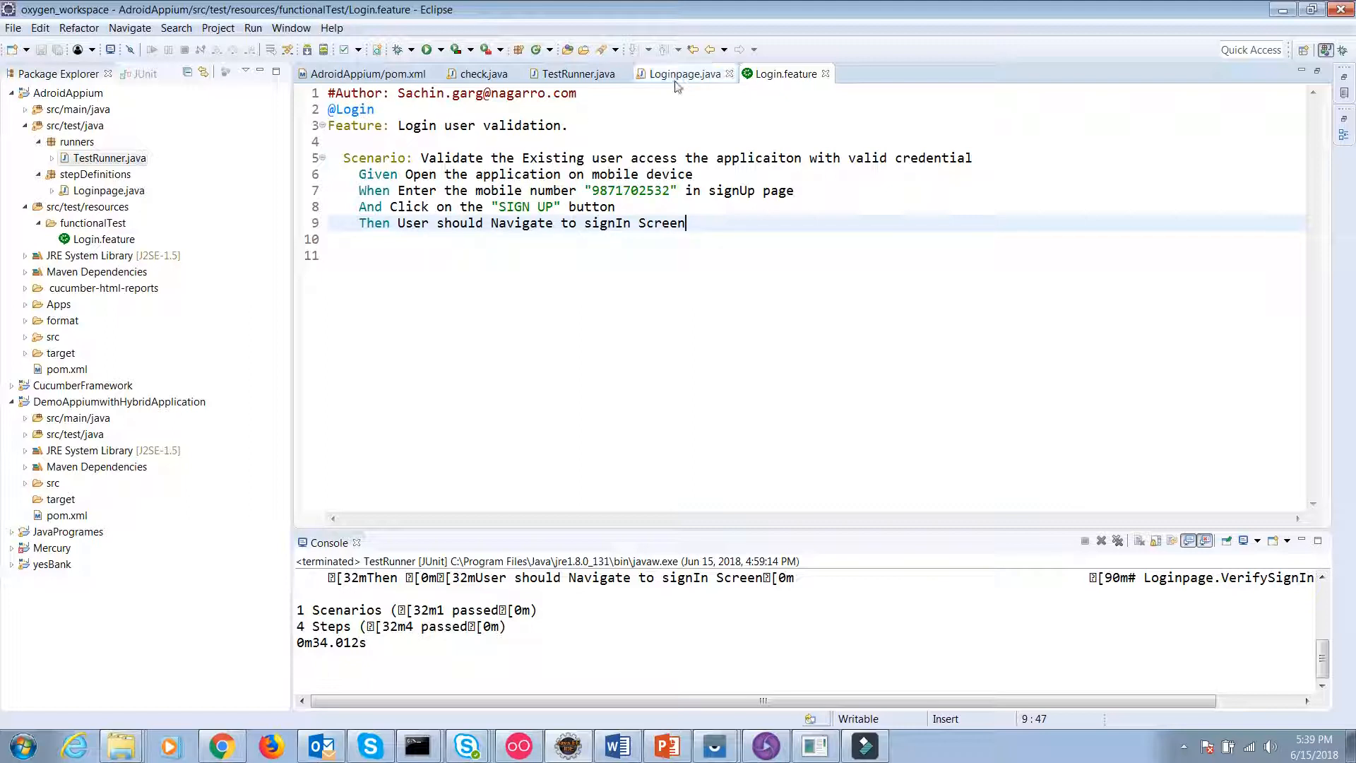
left_click(683, 74)
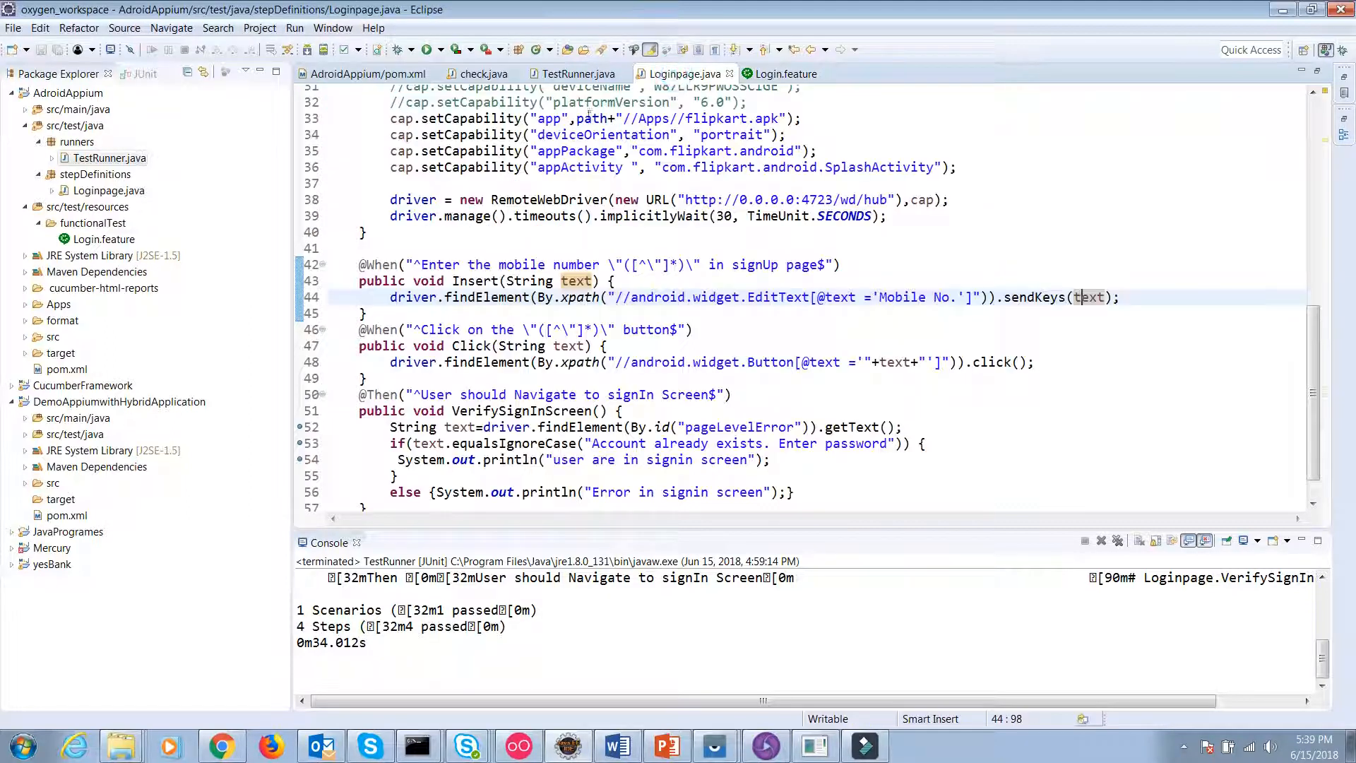
- Return to the TestRunner.java tab and launch Appium Desktop from the taskbar
left_click(580, 74)
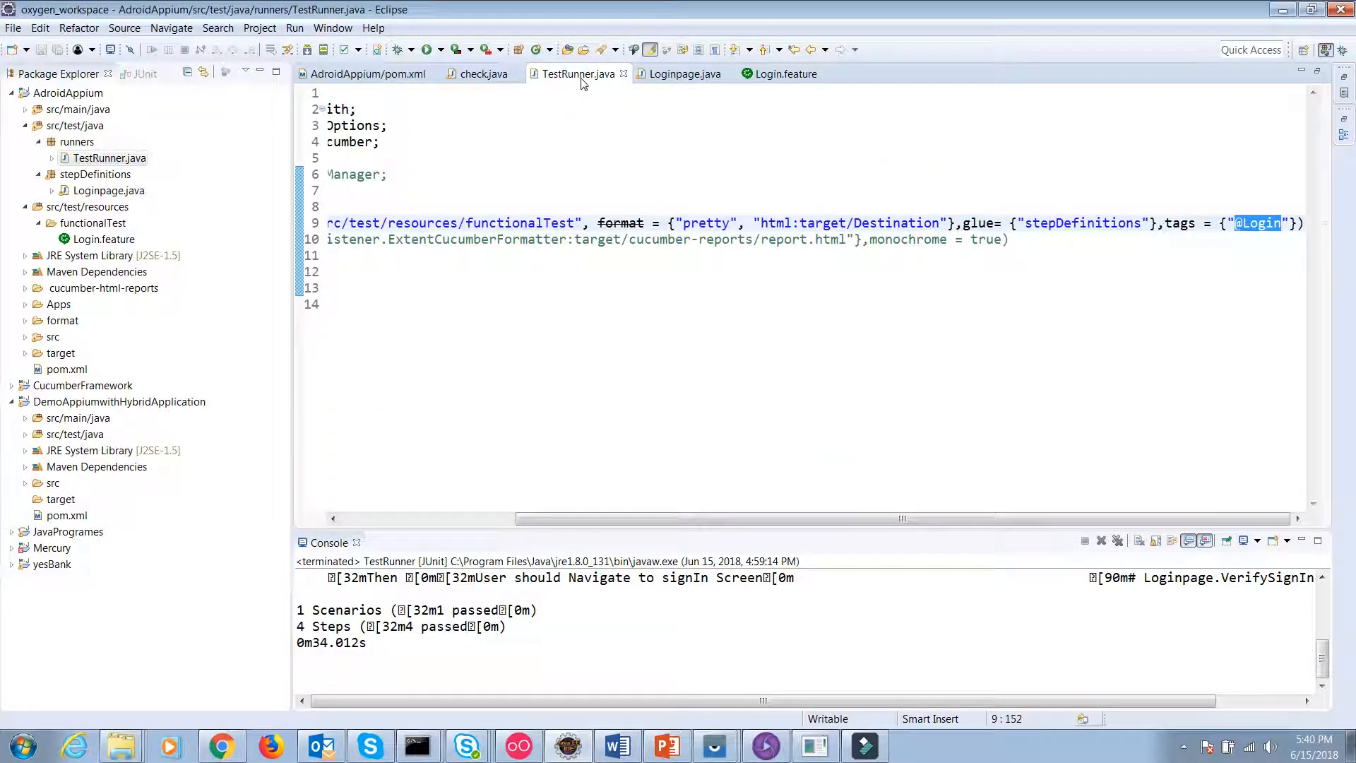
scroll("left", 3)
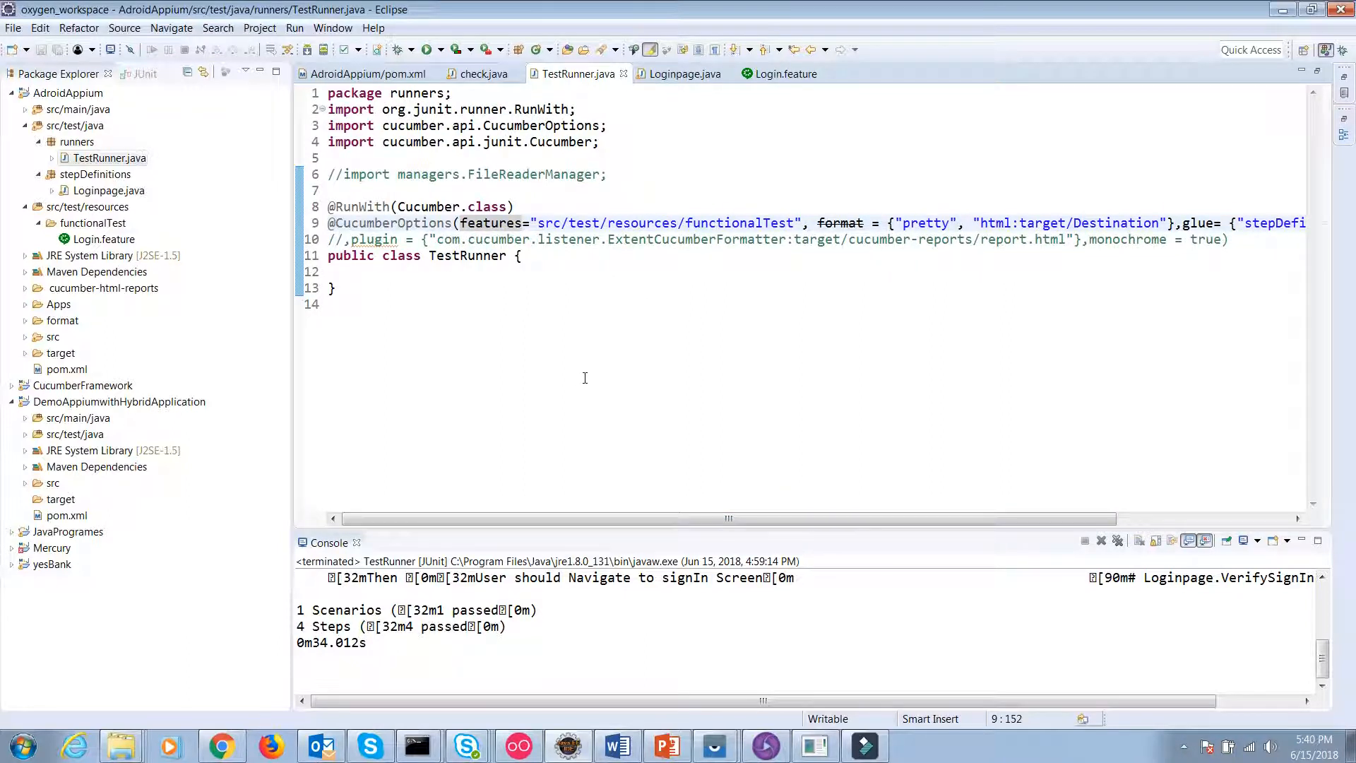
mouse_move(642, 479)
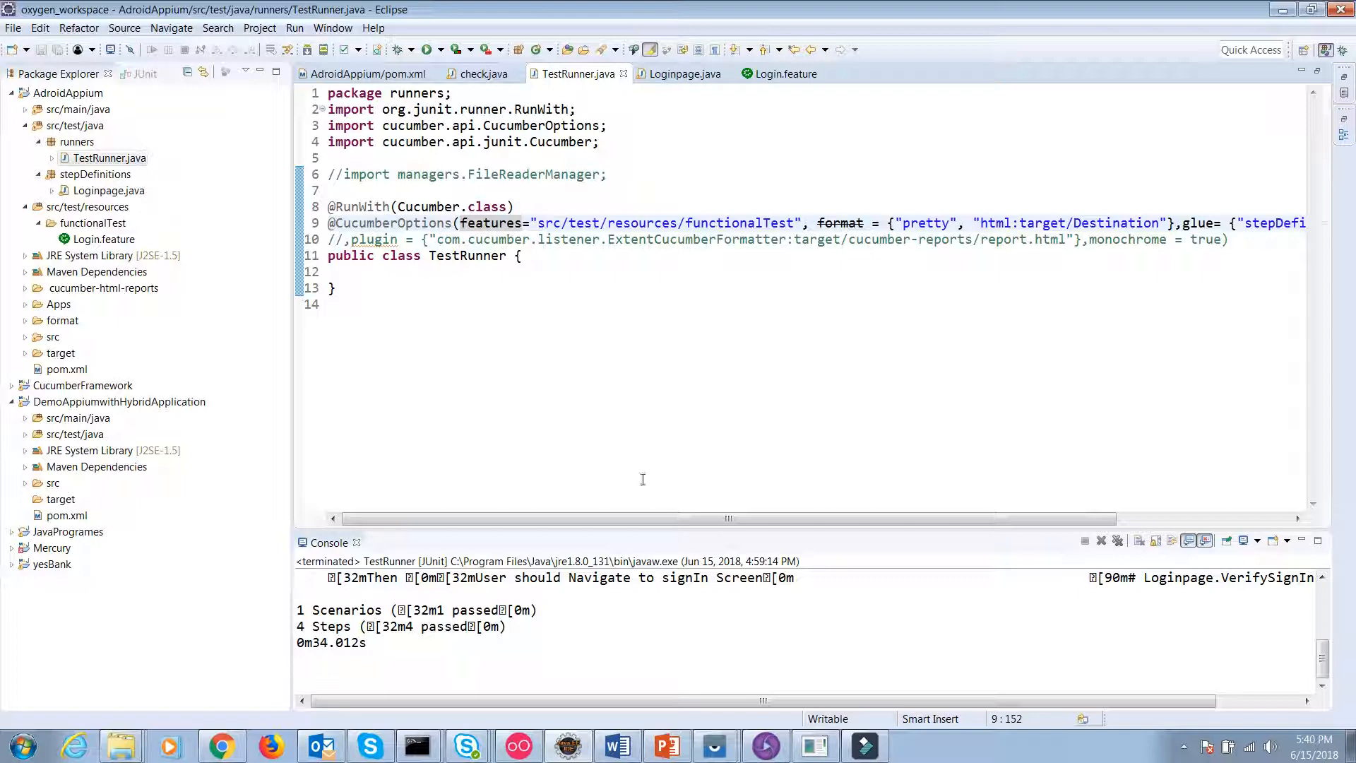
left_click(764, 744)
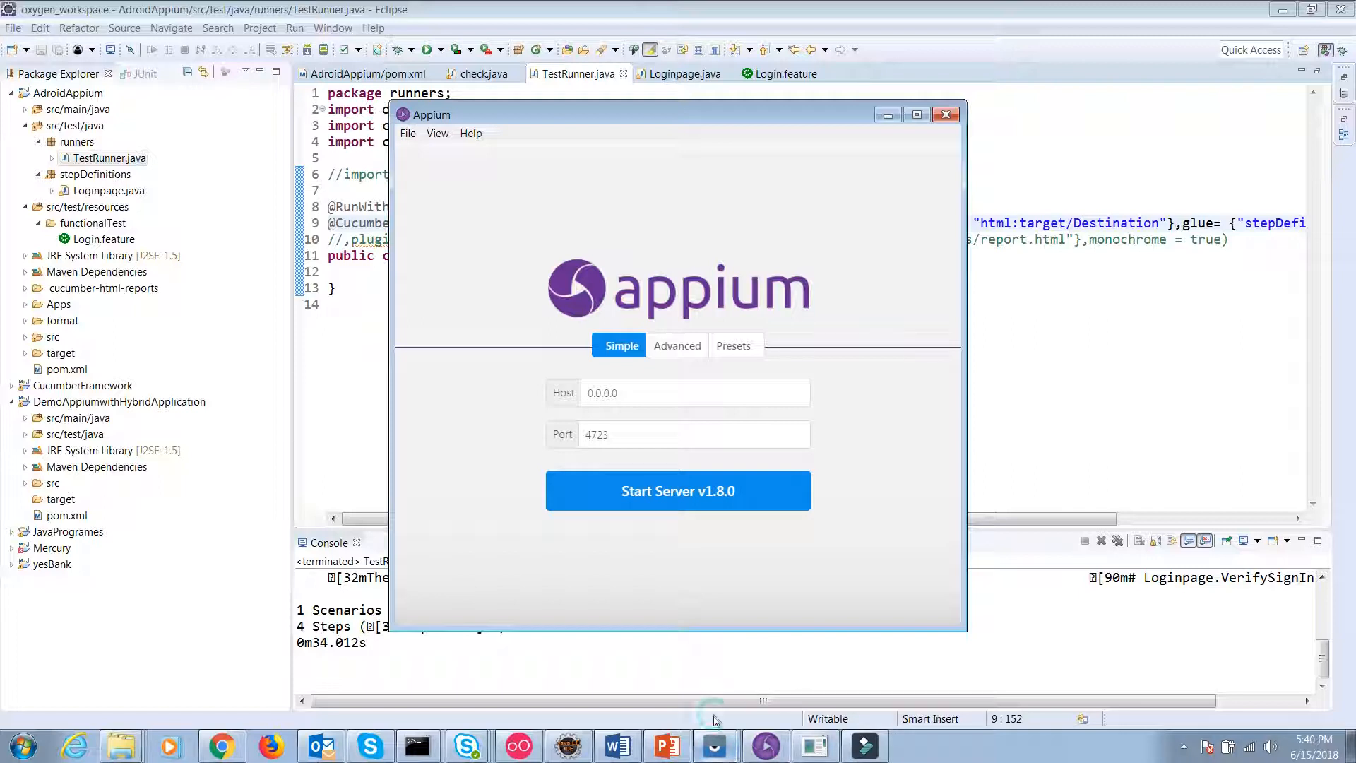
left_click(678, 490)
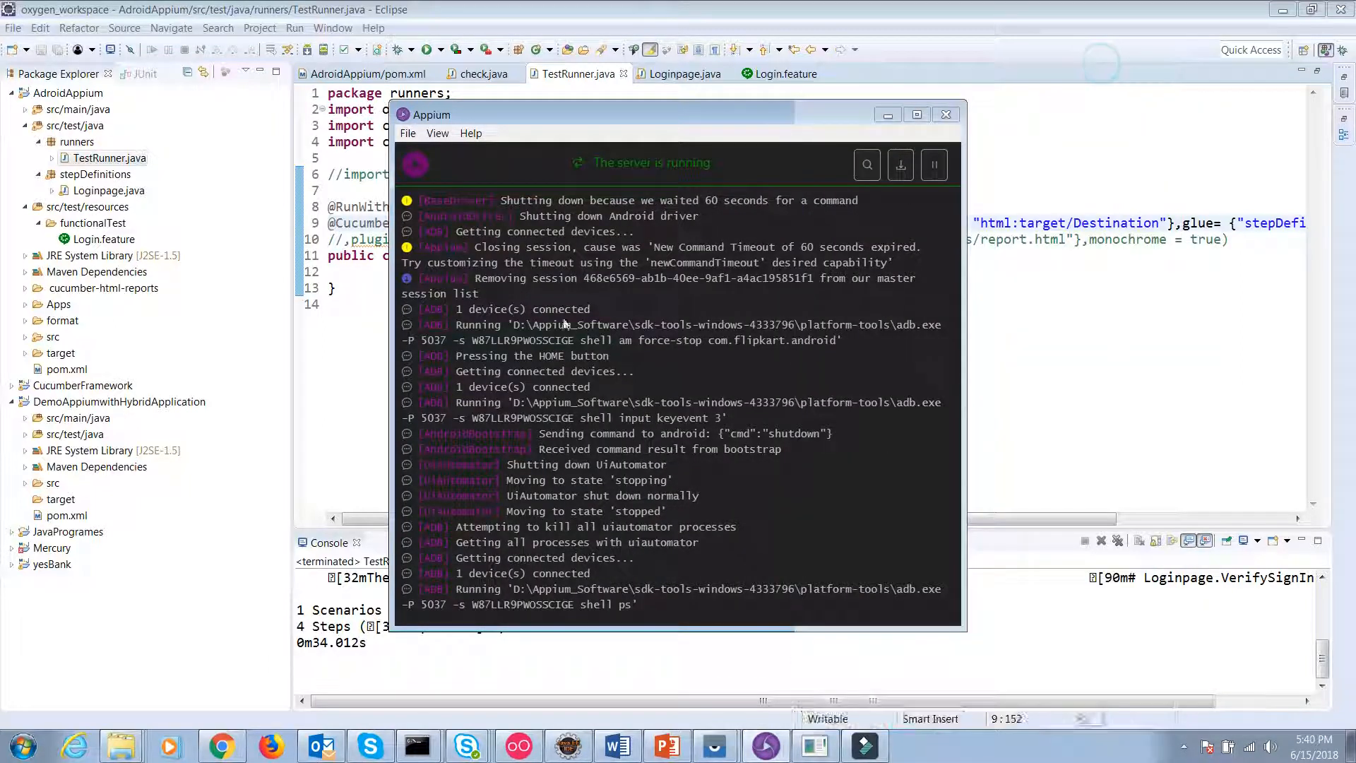
- Bring Eclipse back to the front once the Appium server is running
left_click(932, 165)
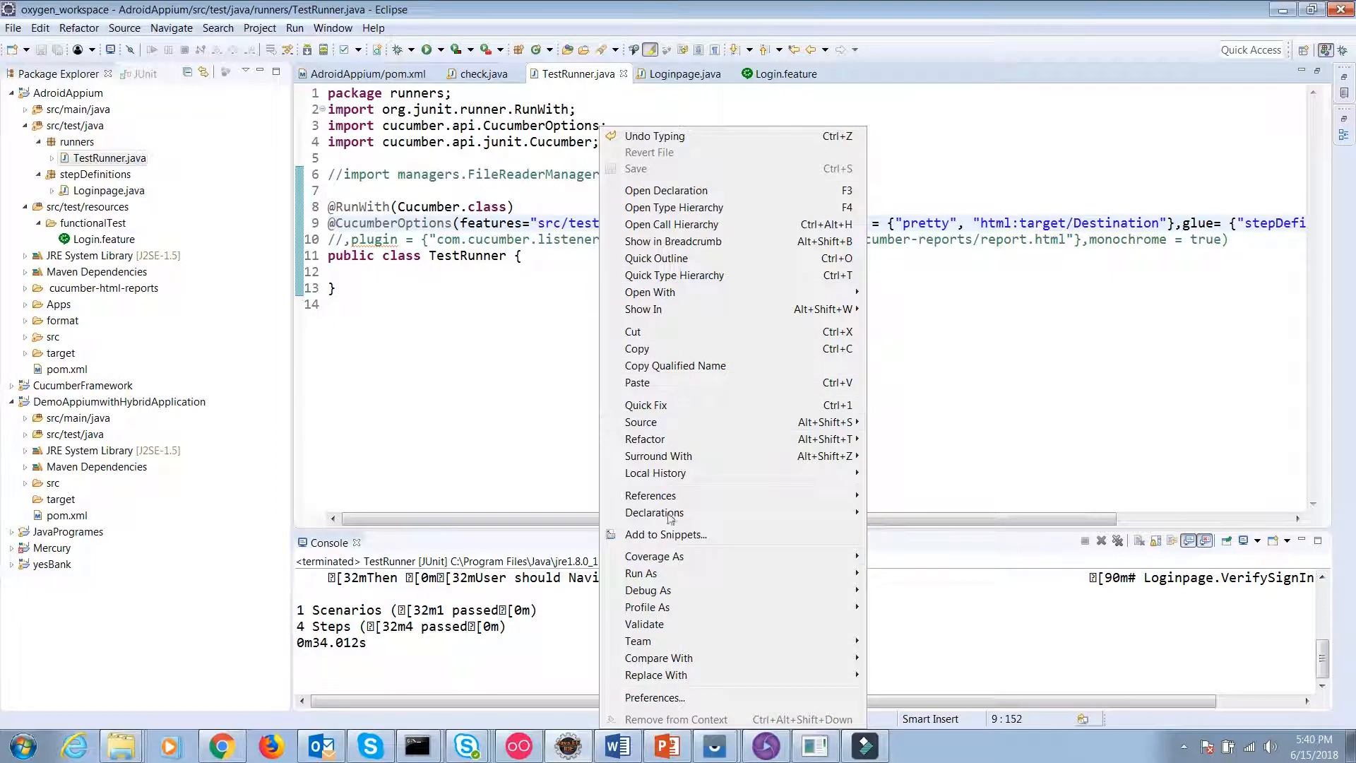
mouse_move(641, 574)
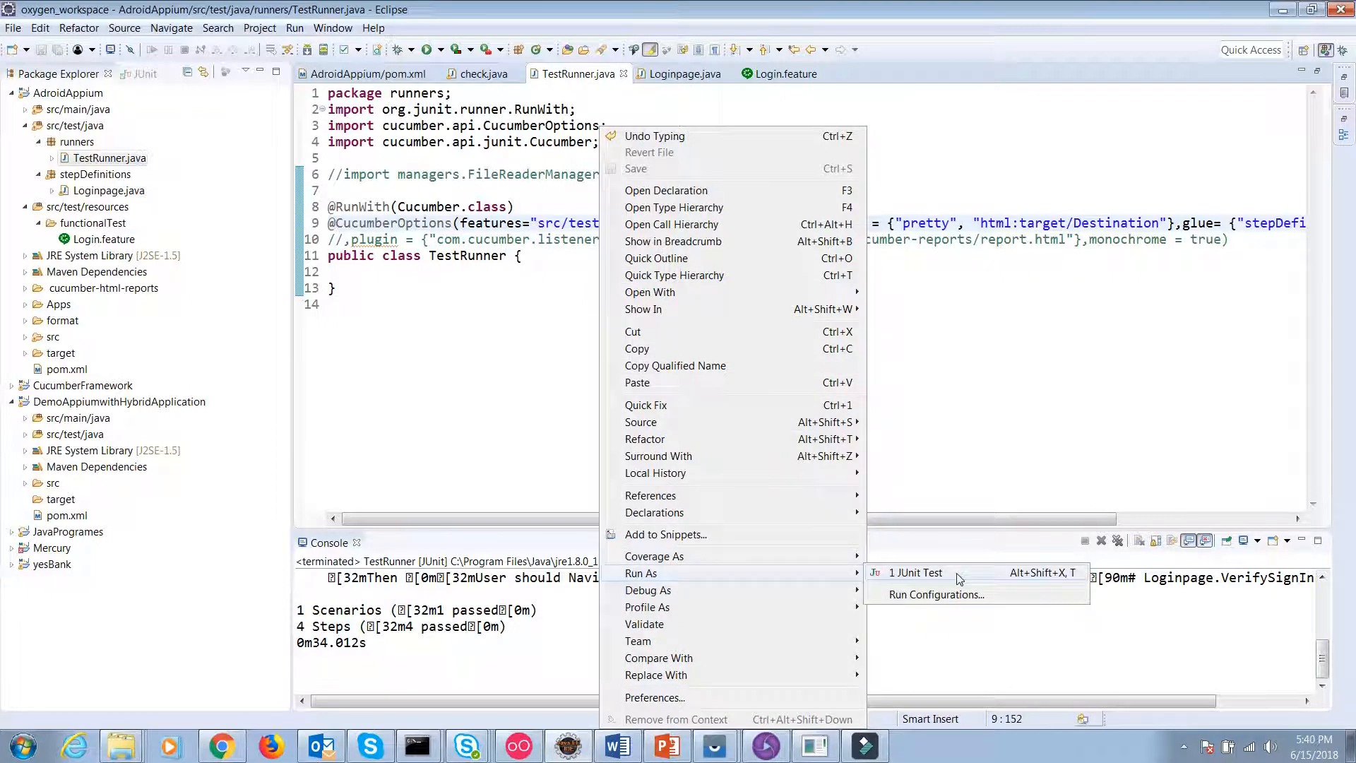
left_click(916, 573)
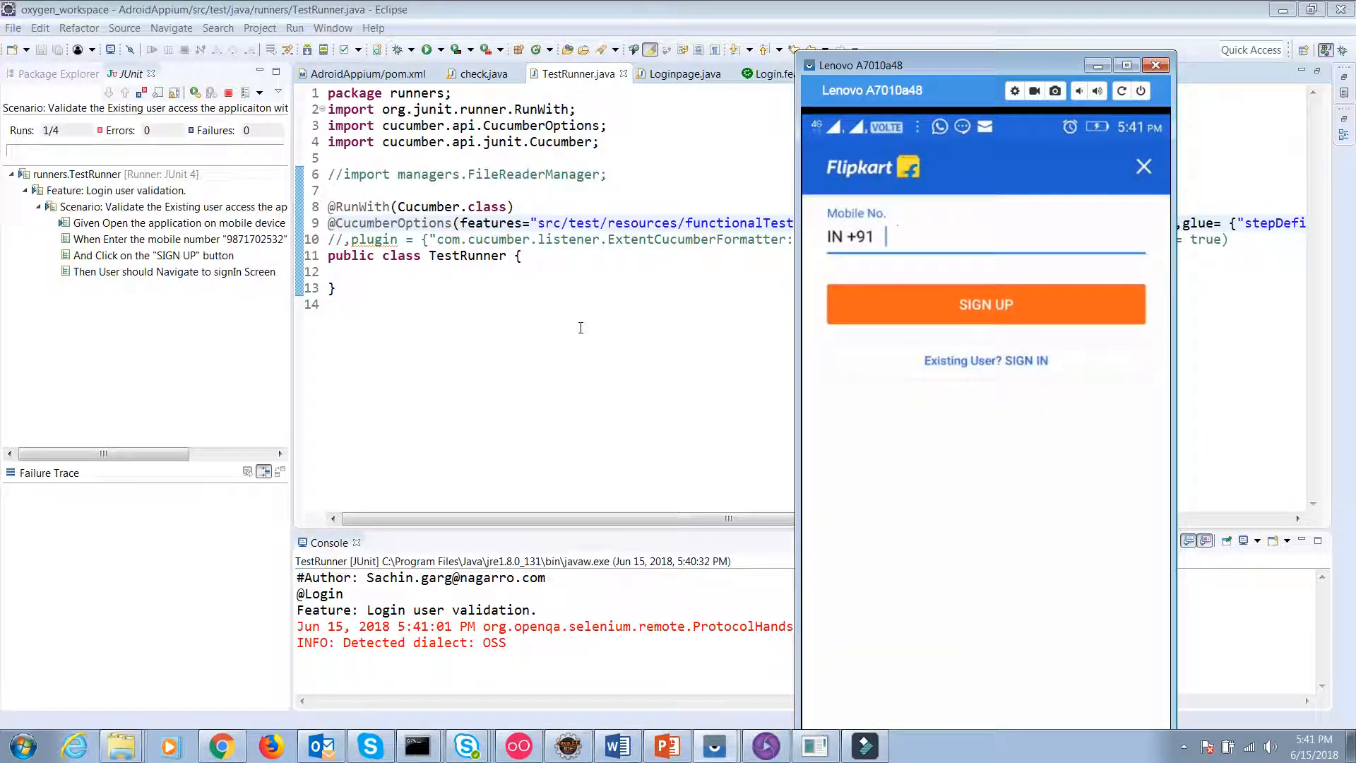
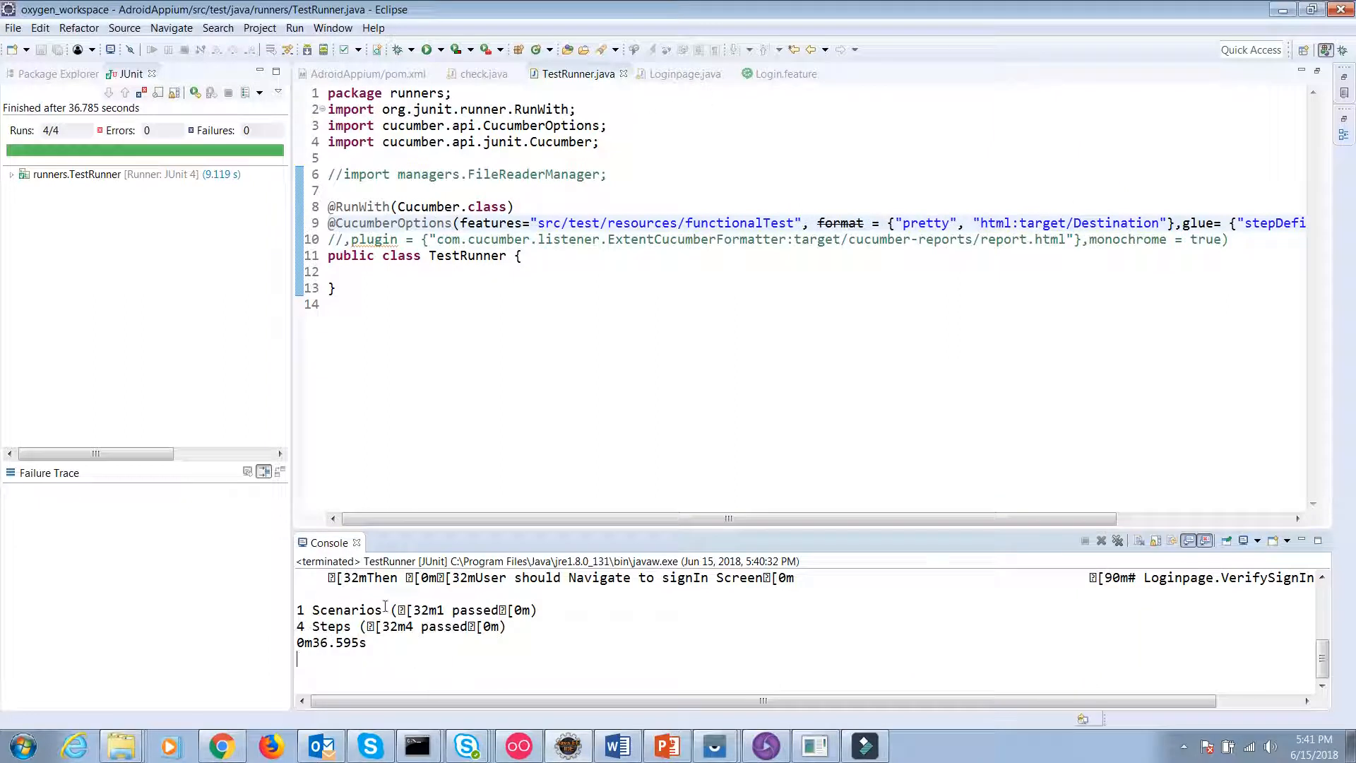
- Switch to Login.feature, refresh the AdroidAppium project, and expand target to show the report
left_click(782, 73)
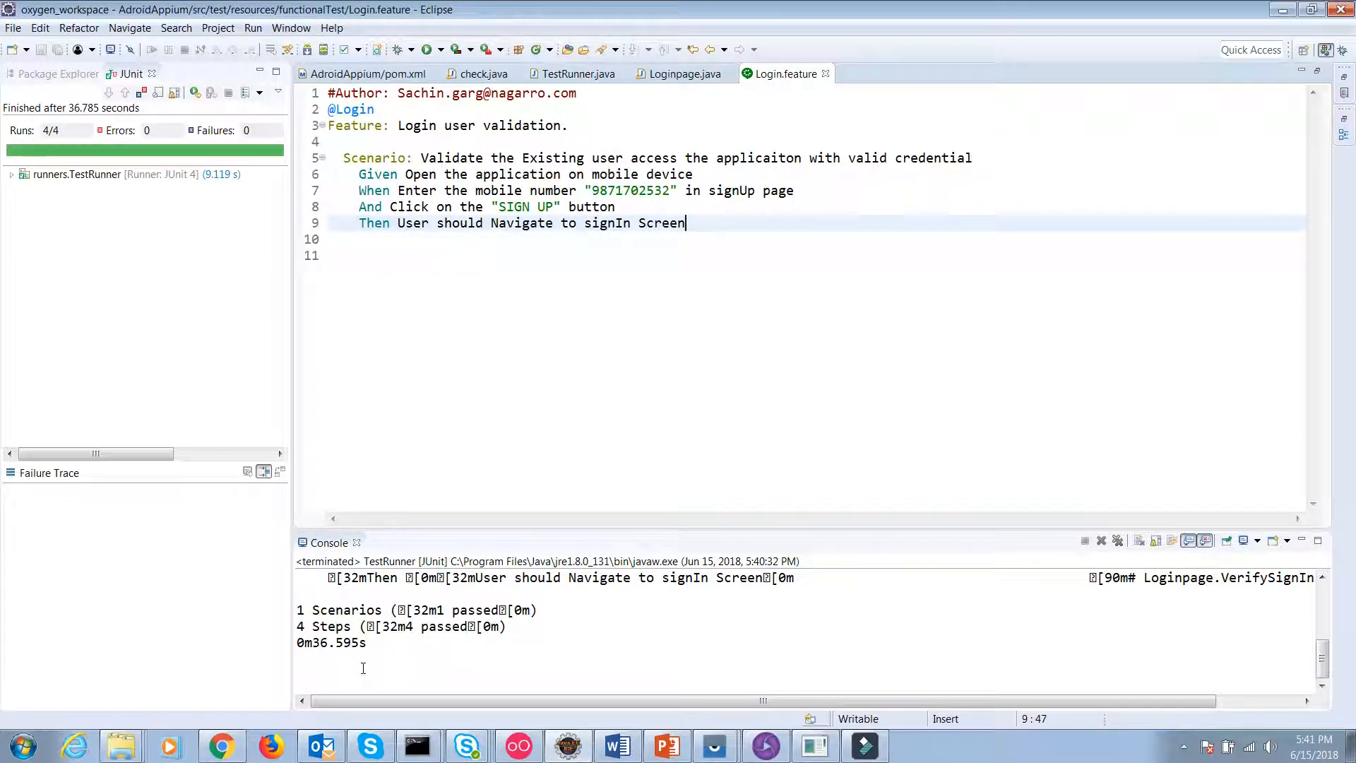
mouse_move(35, 177)
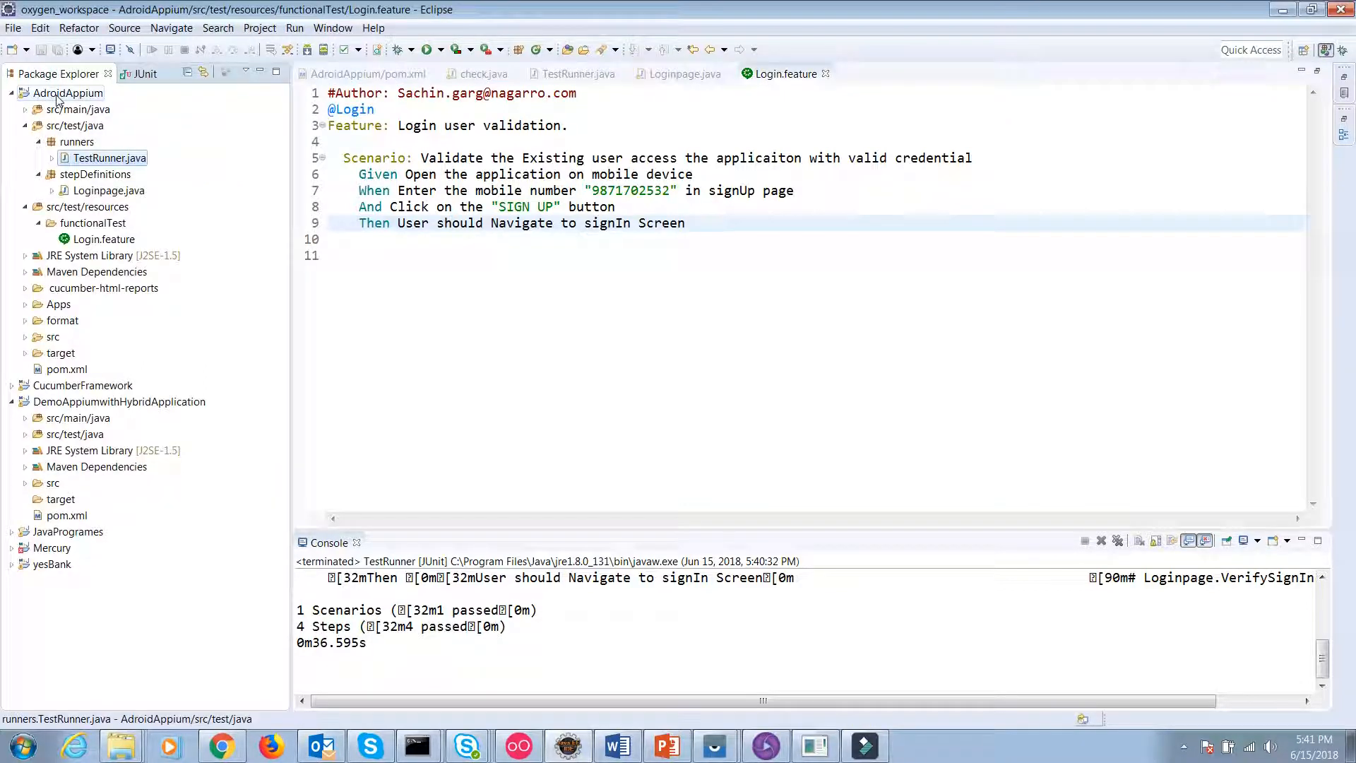
right_click(66, 93)
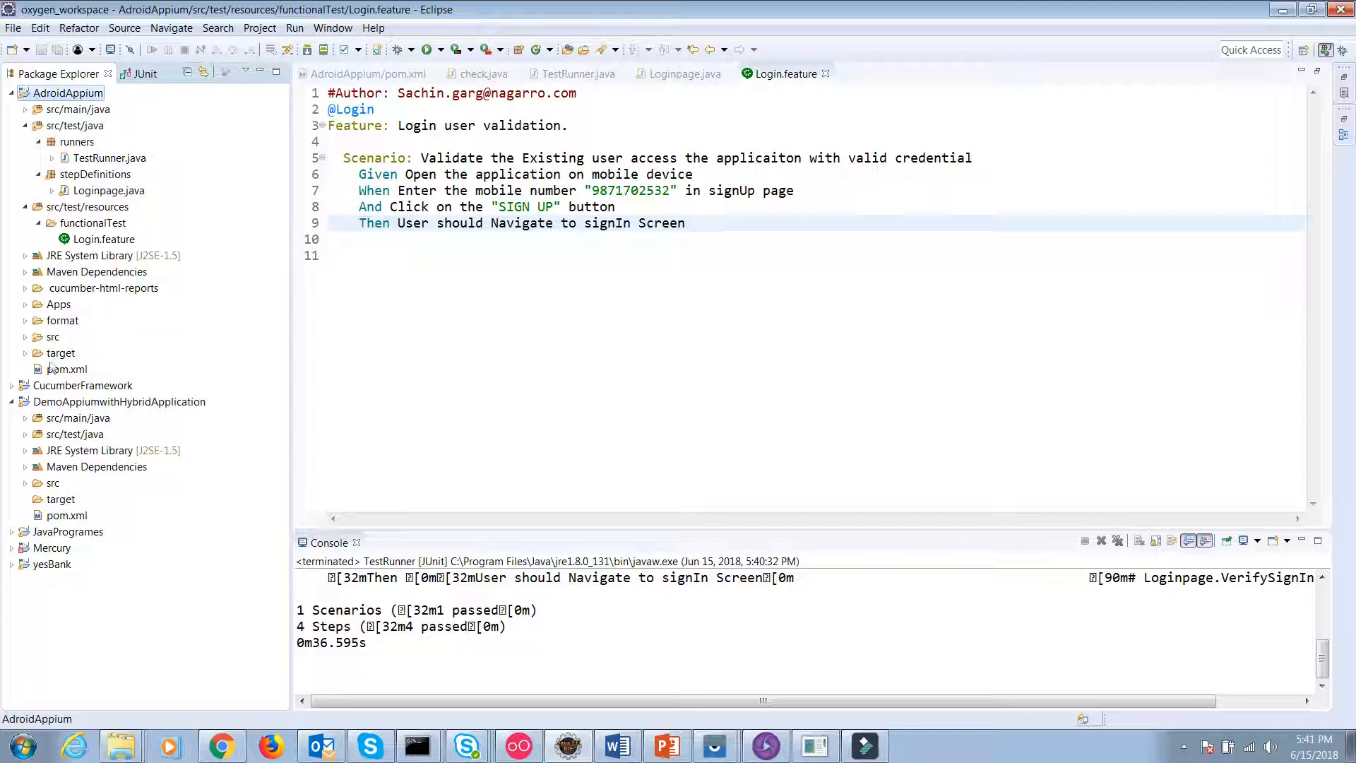
left_click(25, 353)
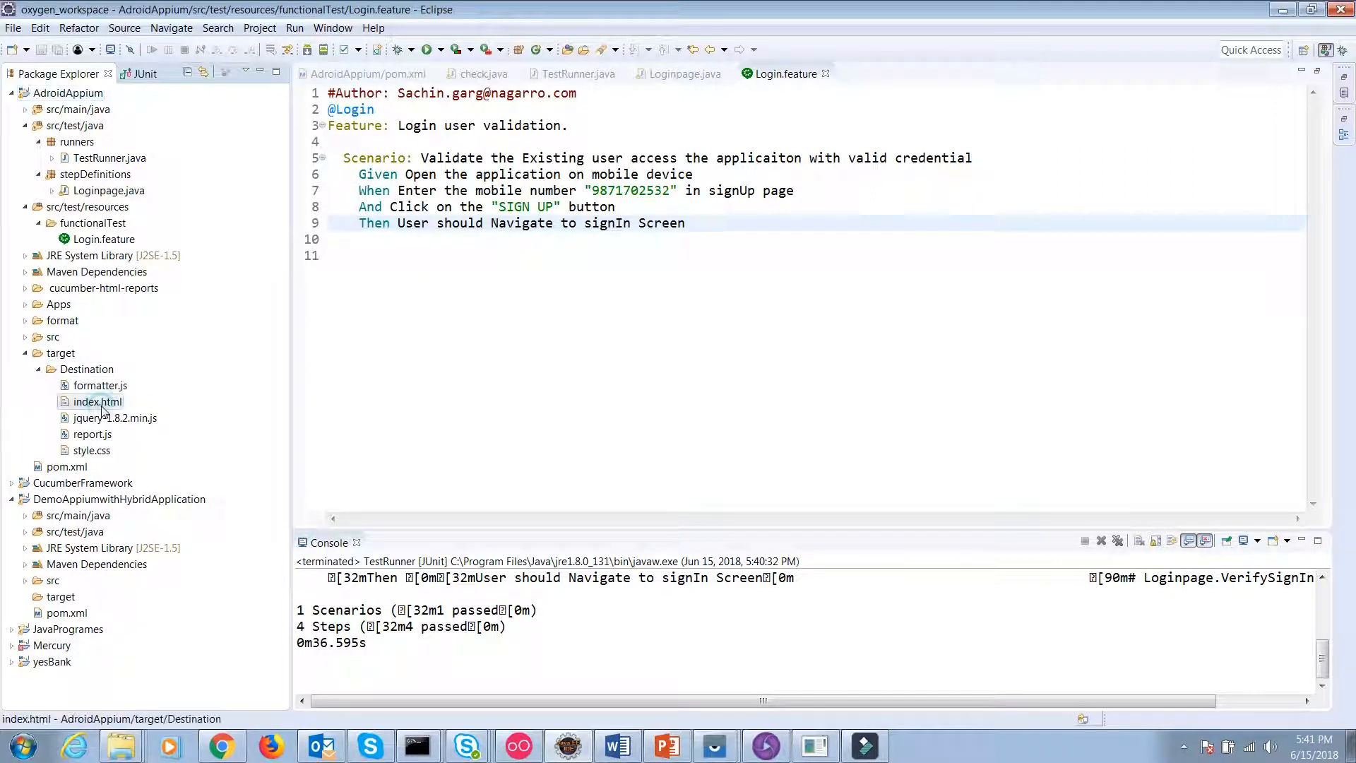
right_click(97, 402)
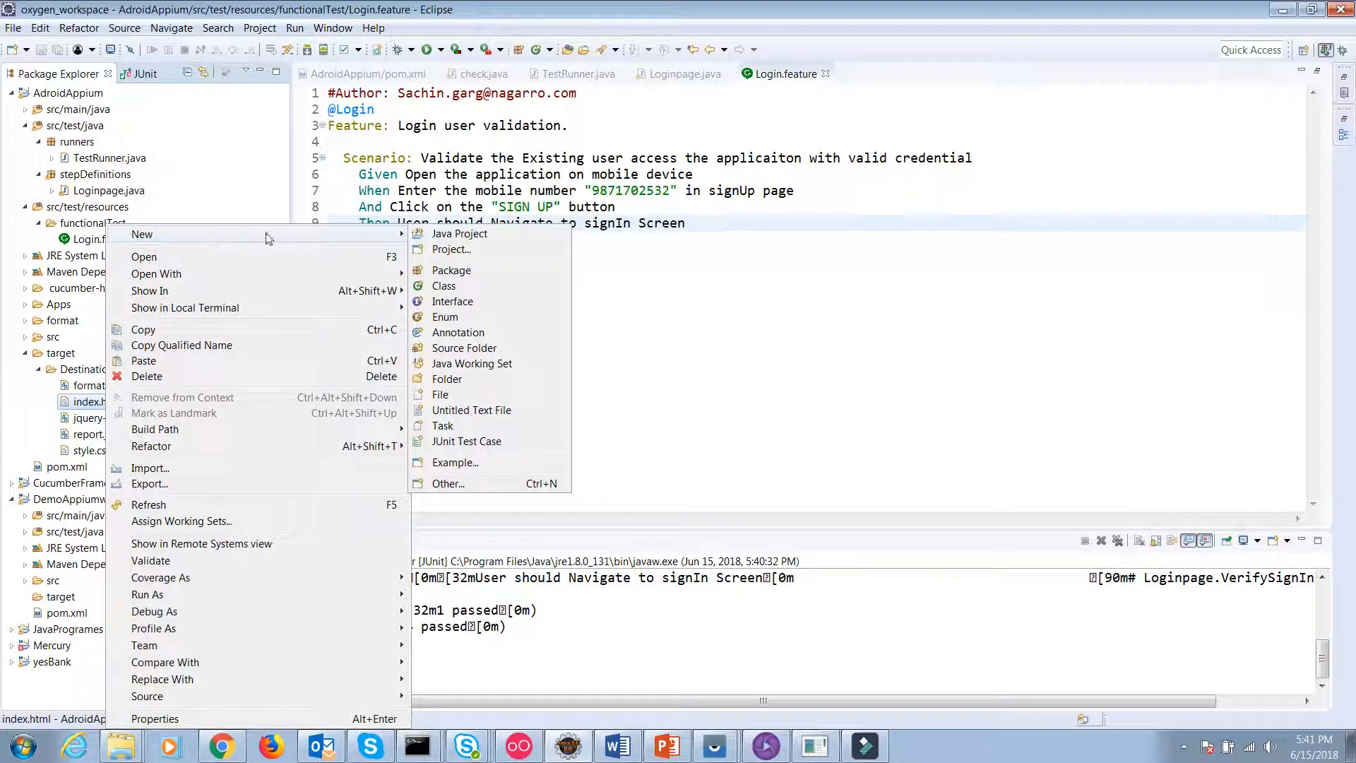
mouse_move(458, 331)
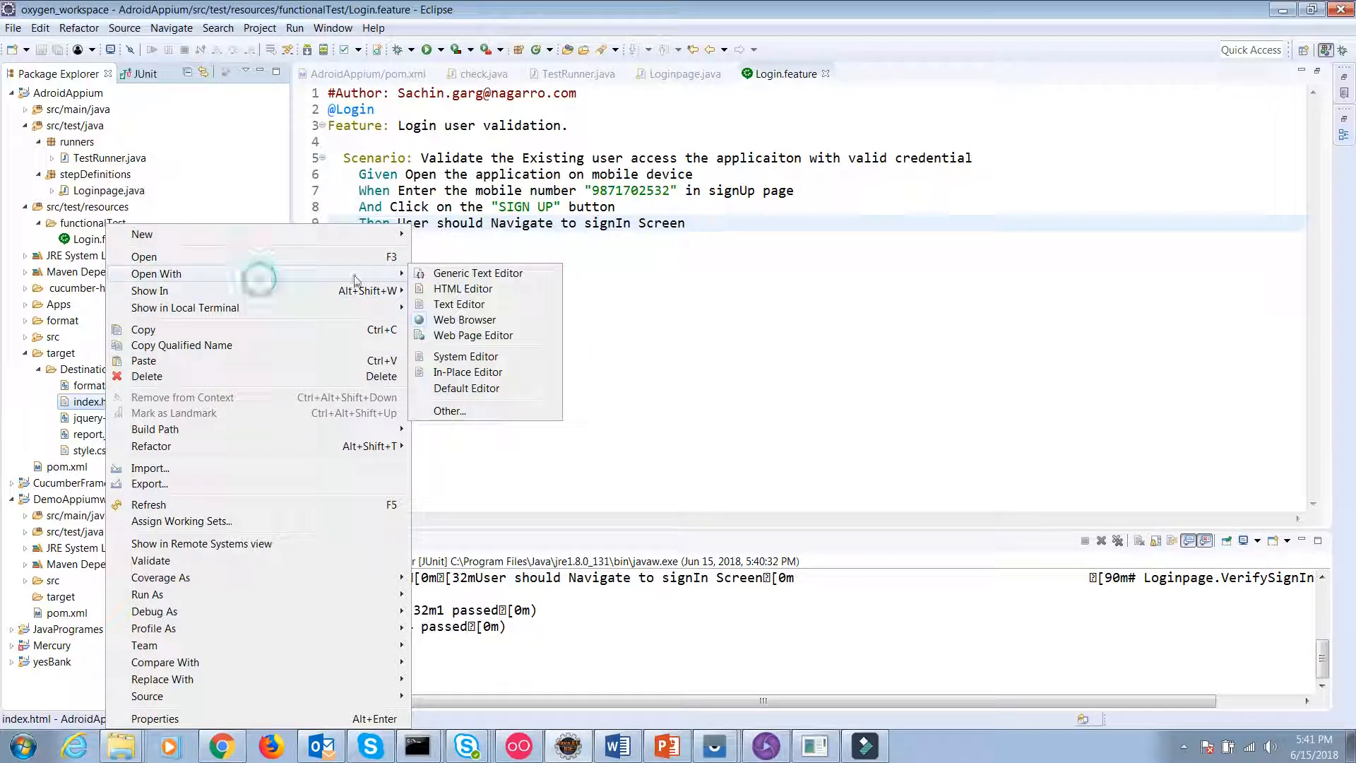
left_click(463, 319)
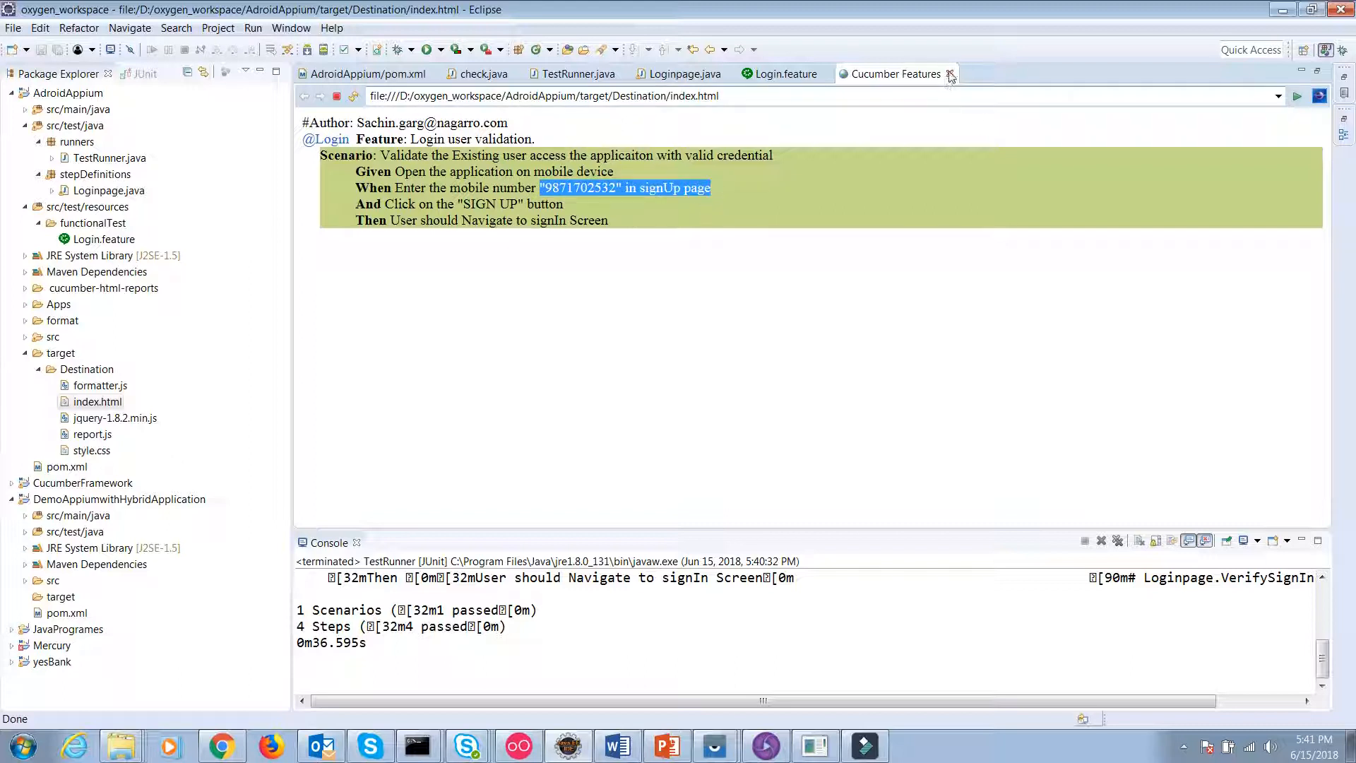
left_click(948, 73)
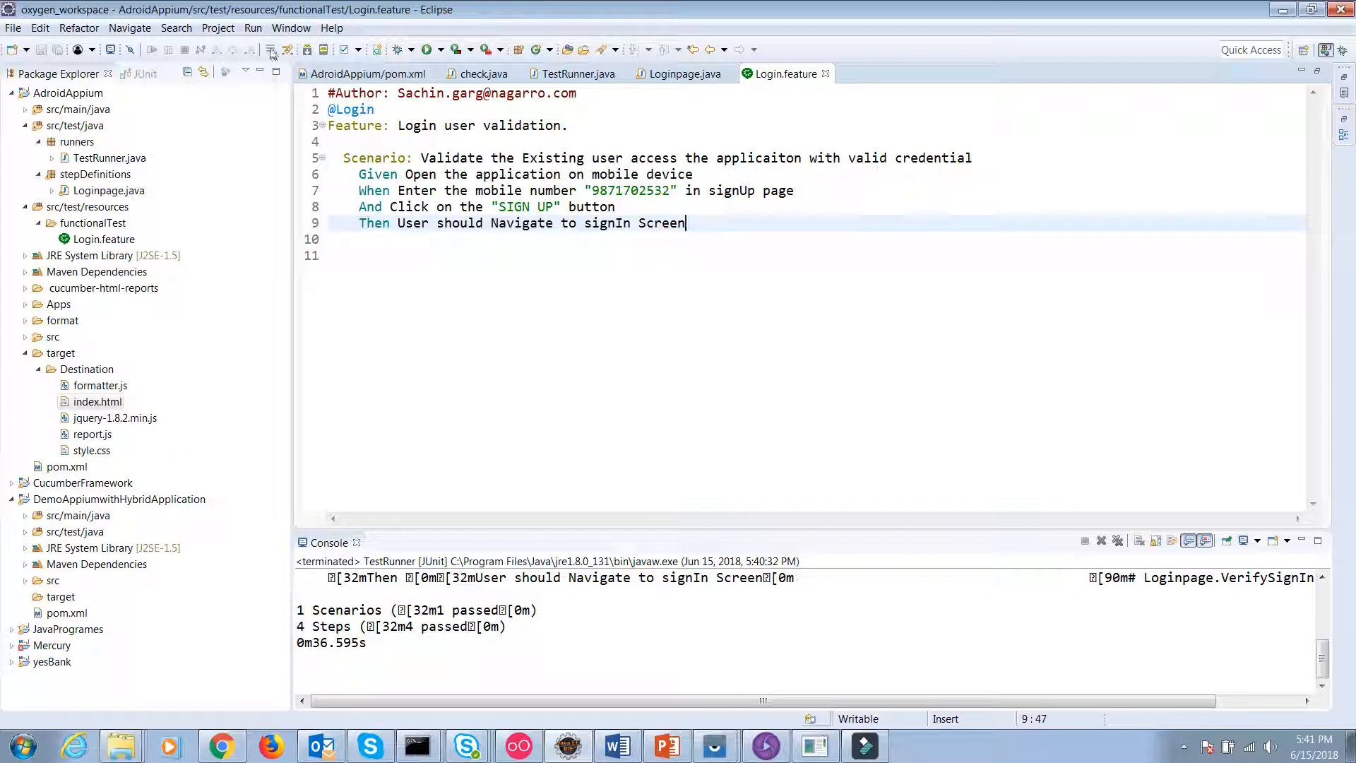
- Open the context menu inside the Login.feature editor
right_click(654, 275)
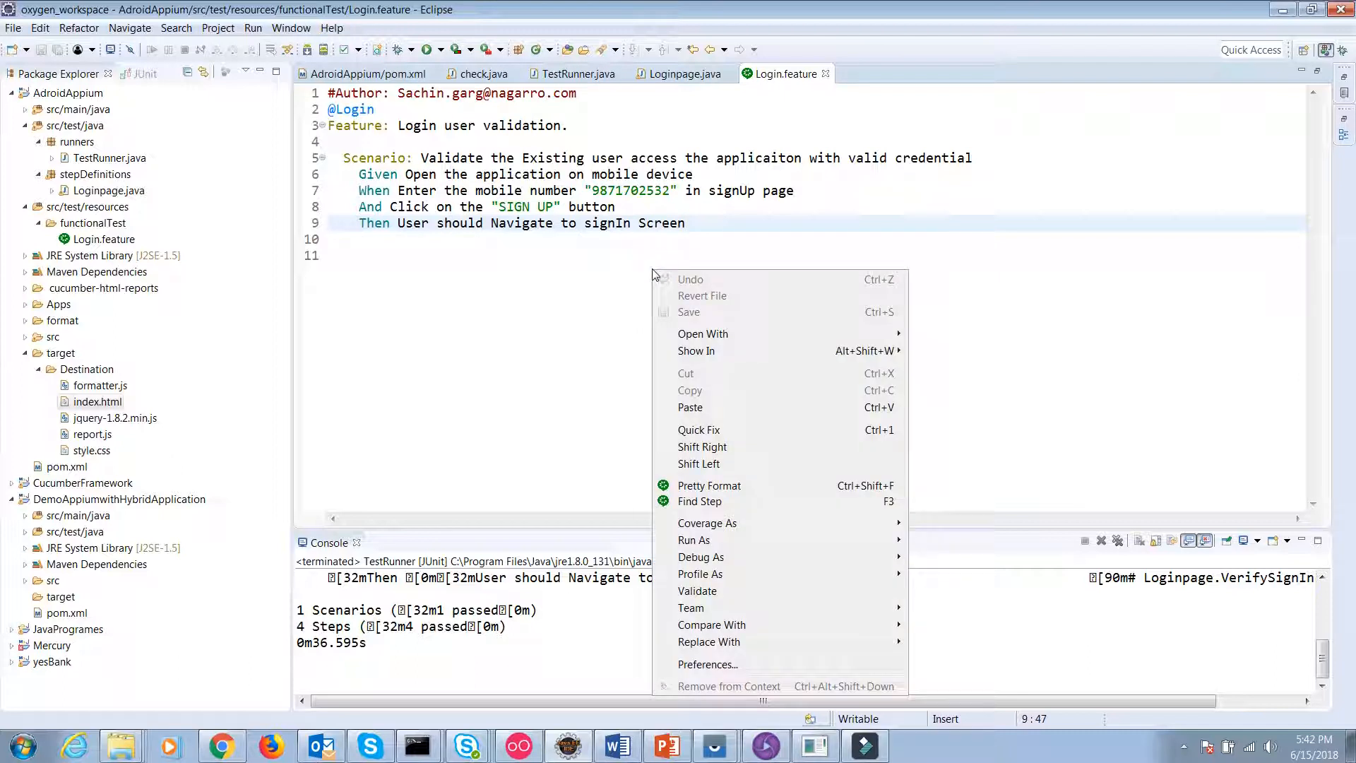
mouse_move(560, 374)
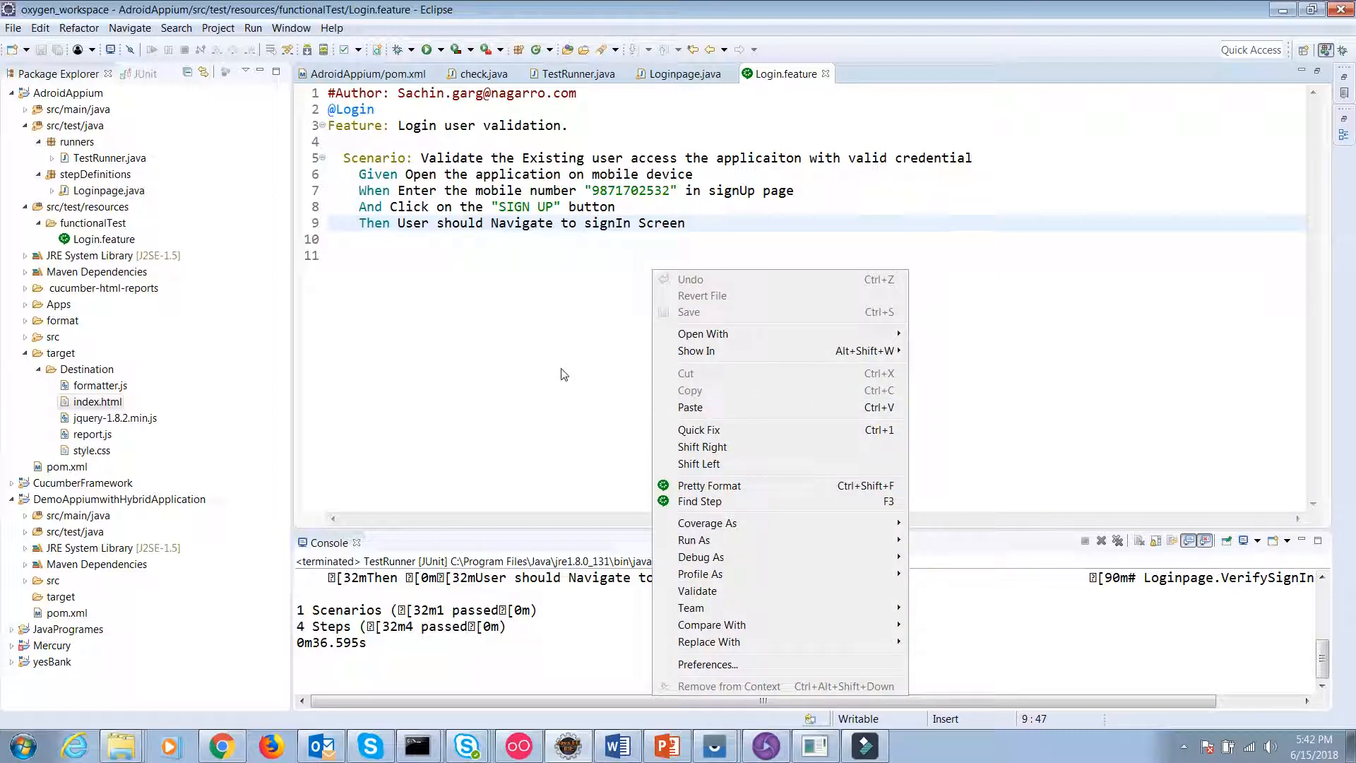
mouse_move(552, 354)
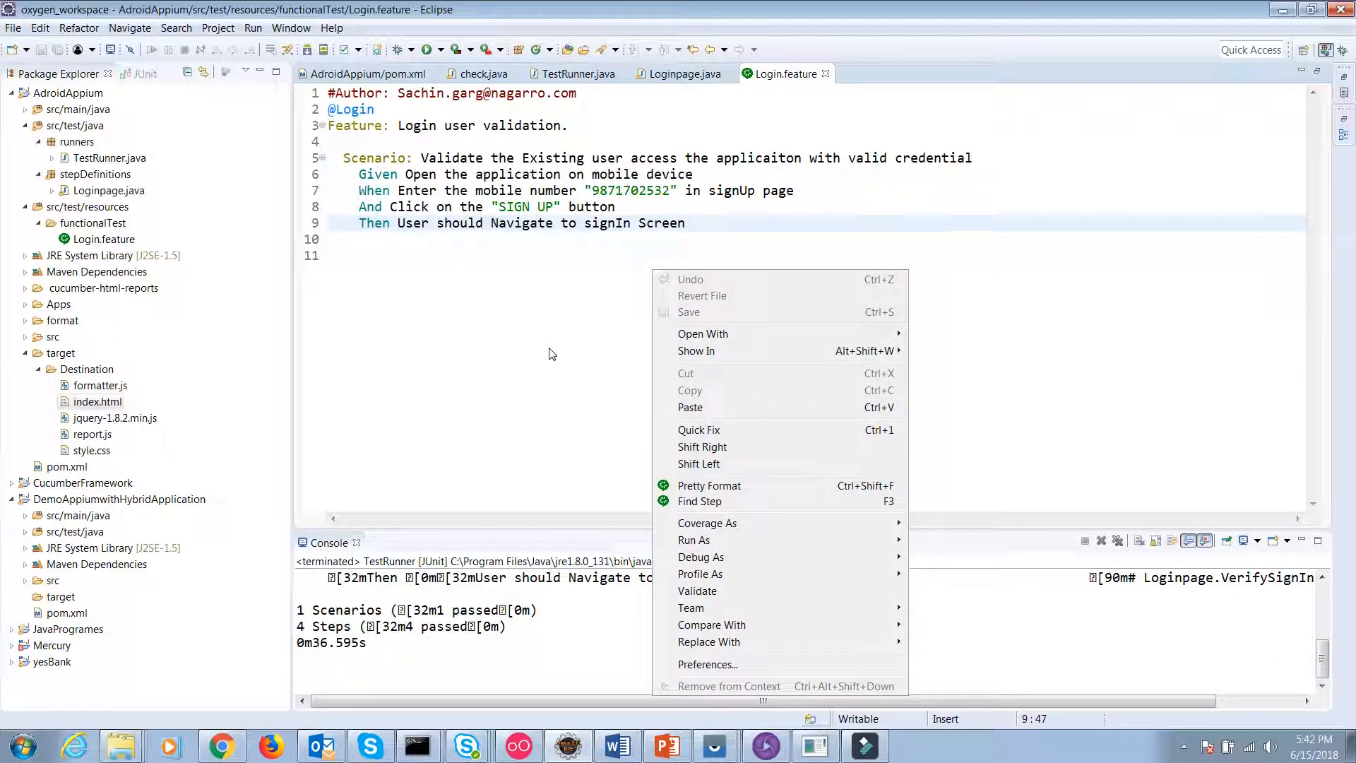